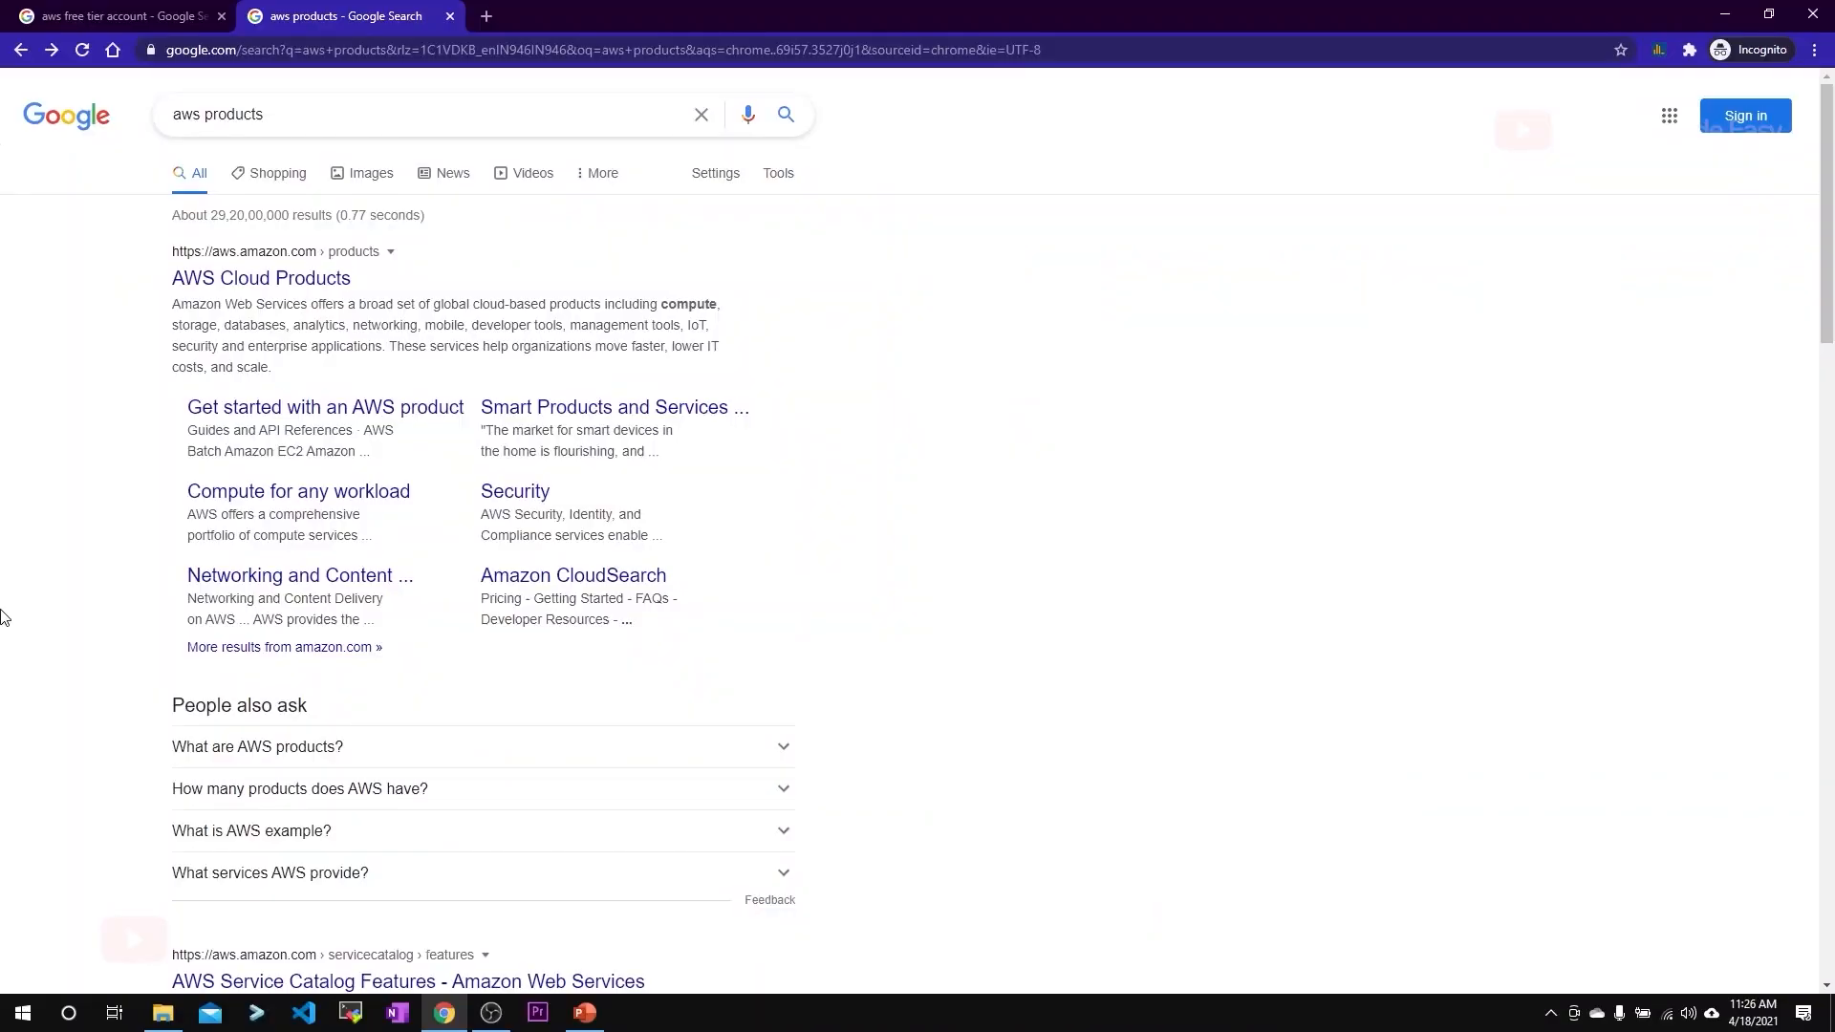
{"action": "mouse_move", "coordinate": [258, 149]}
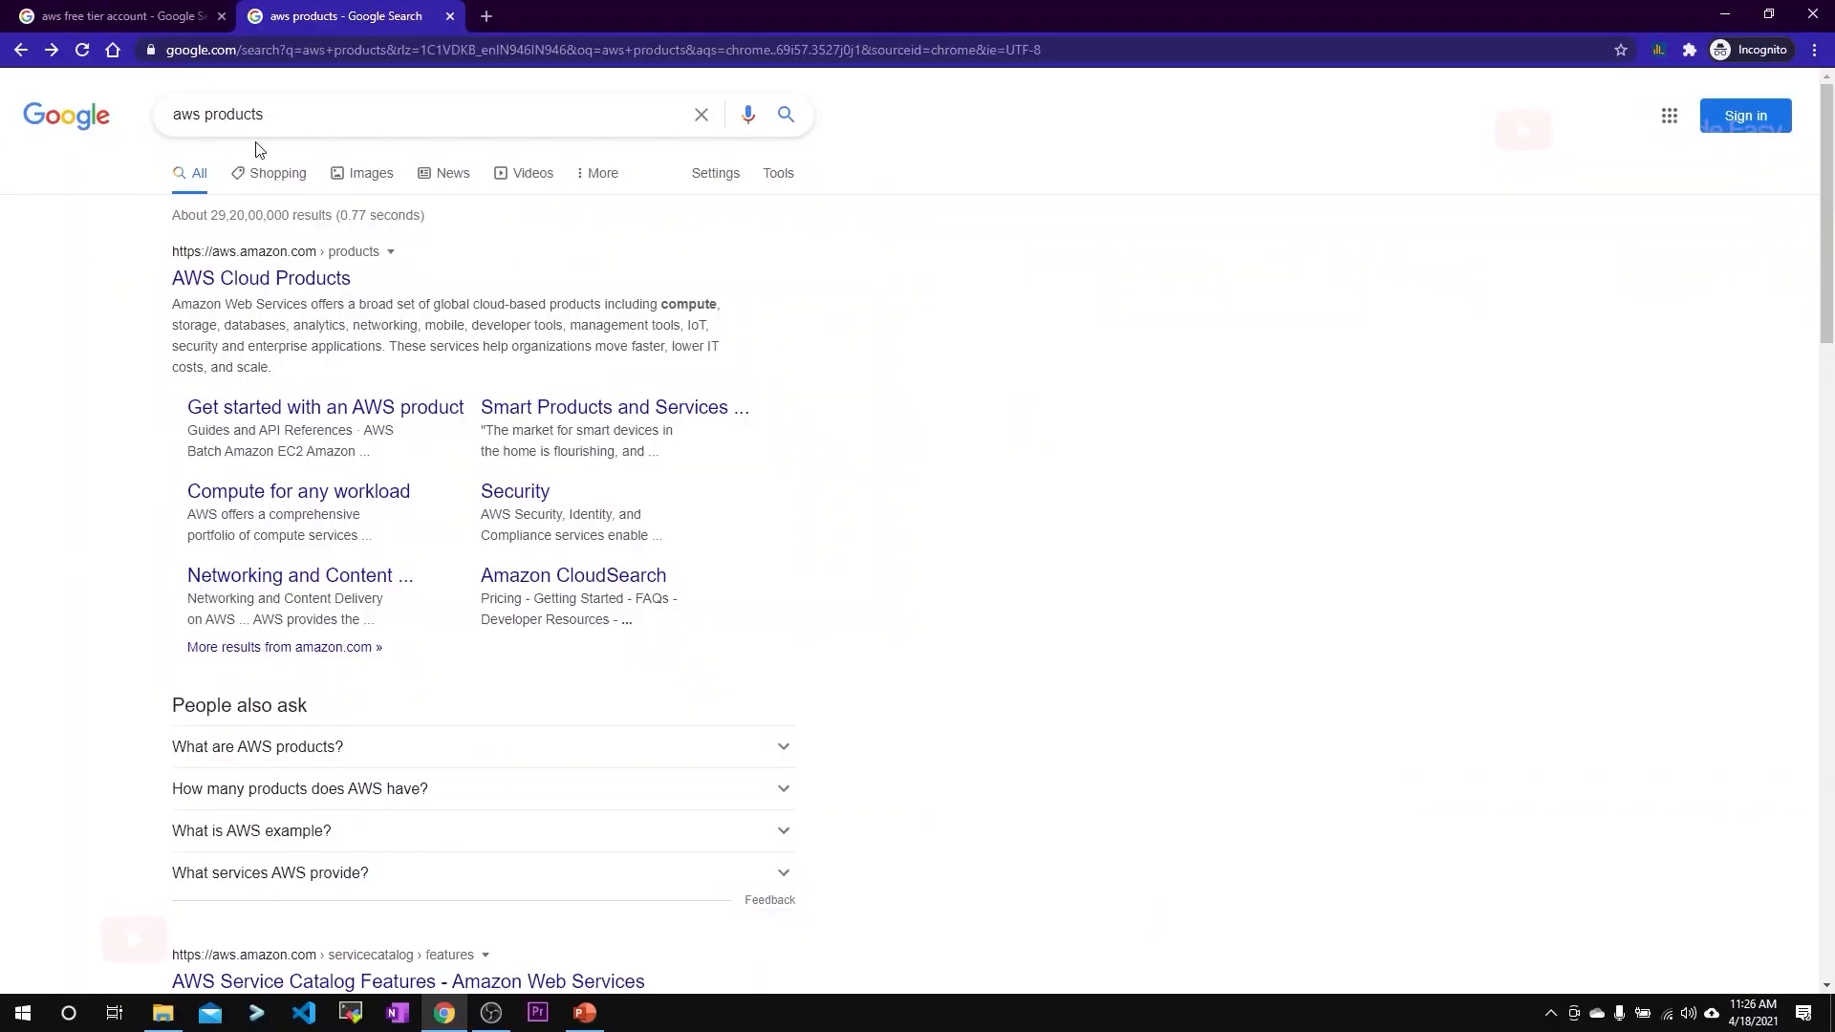
{"action": "mouse_move", "coordinate": [346, 290]}
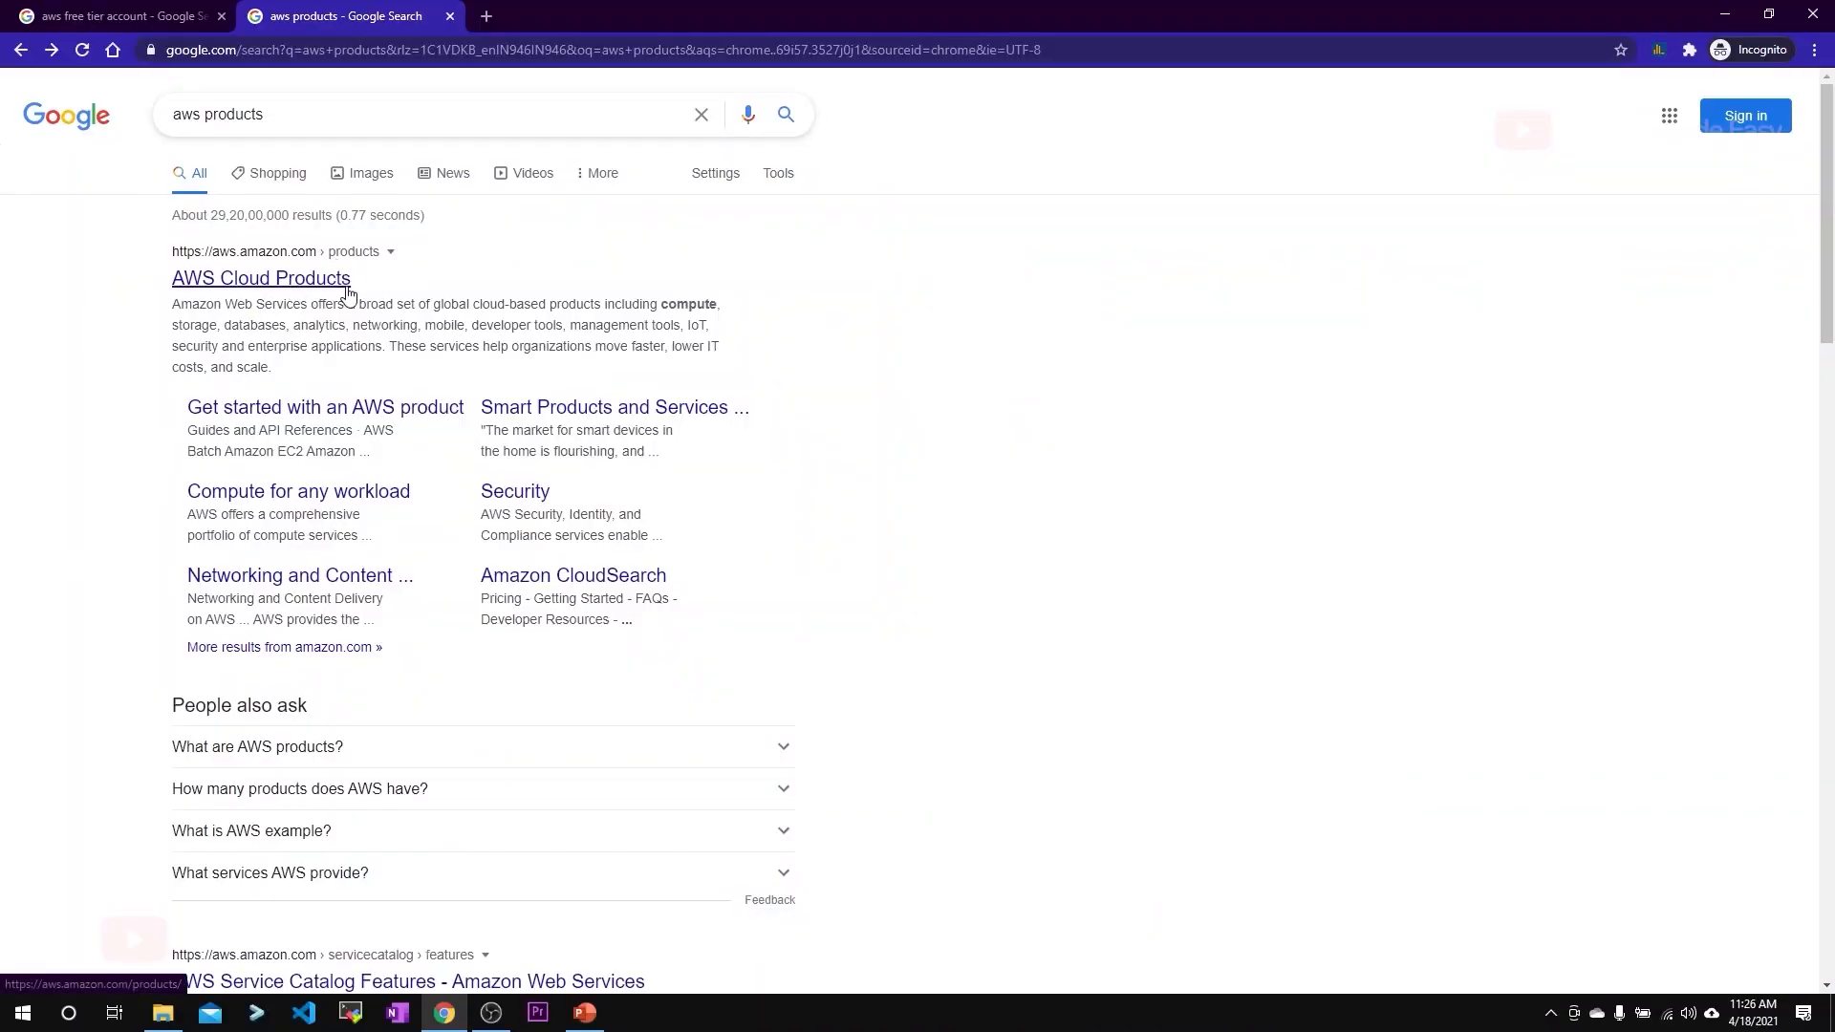
- Browse the AWS Cloud Products catalogue, viewing the Database category's products
{"action": "left_click", "coordinate": [262, 280]}
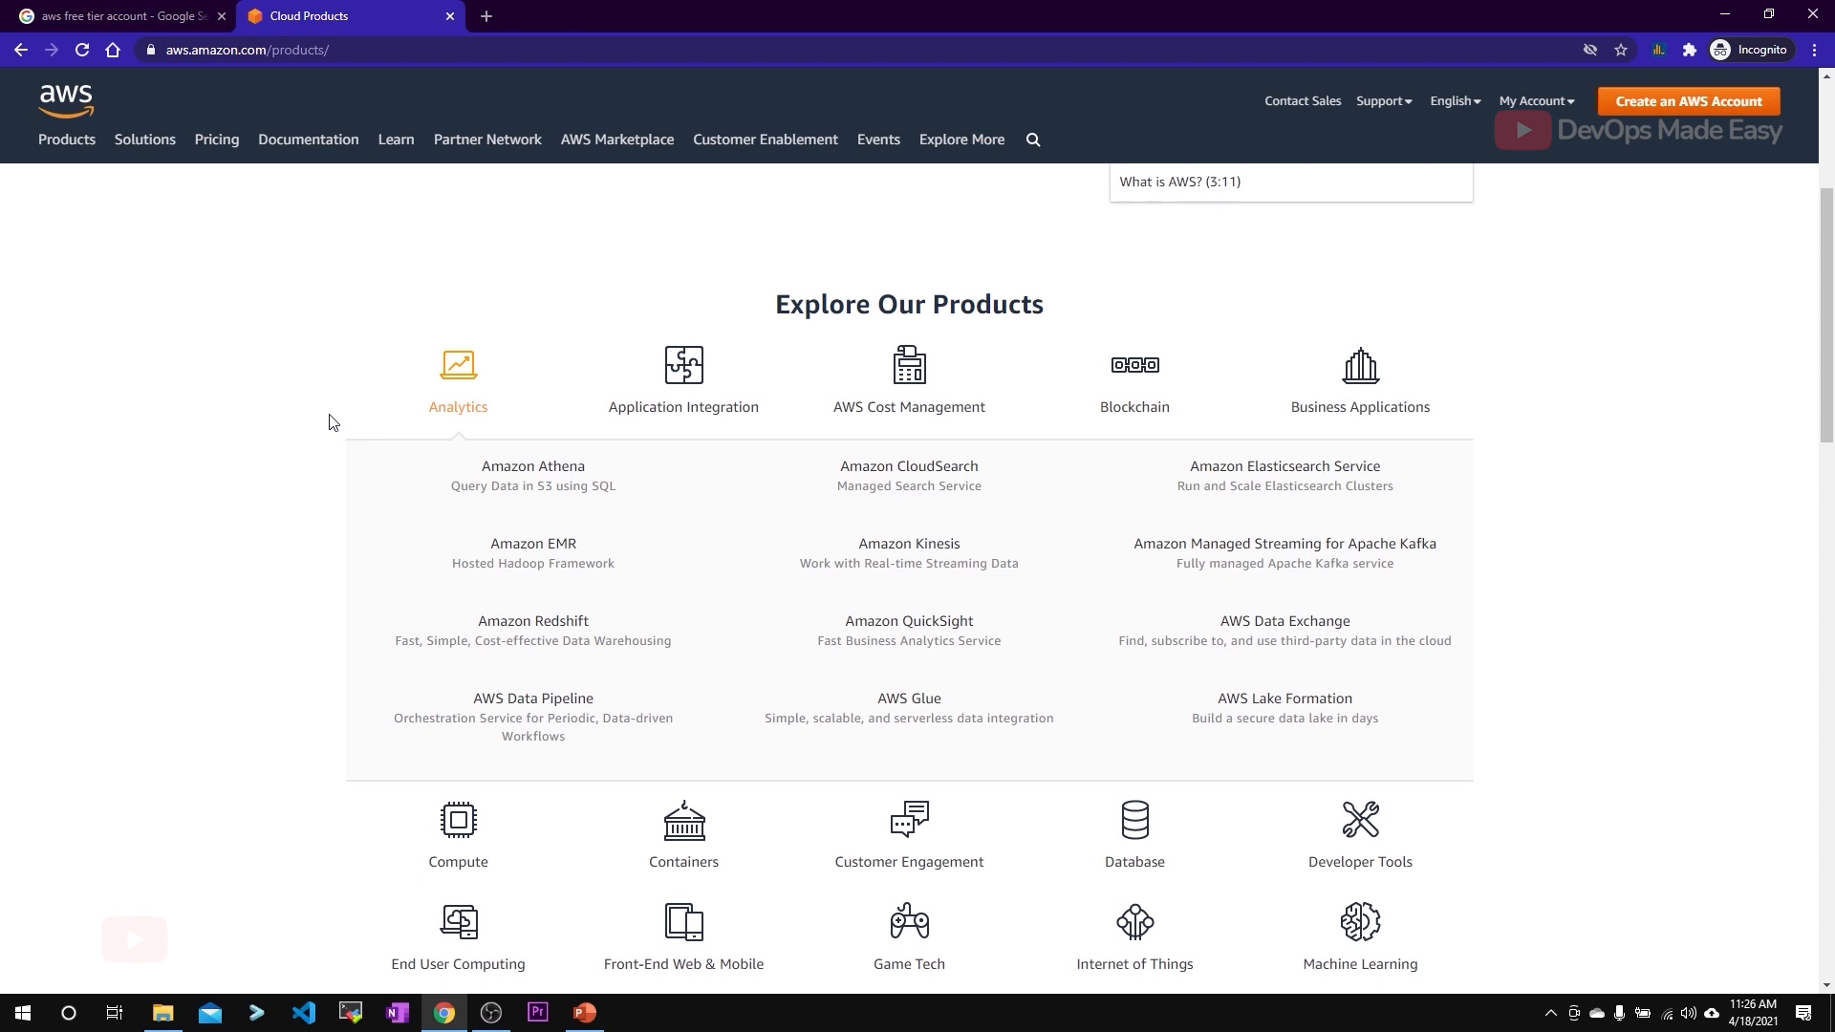
{"action": "left_click", "coordinate": [1132, 386]}
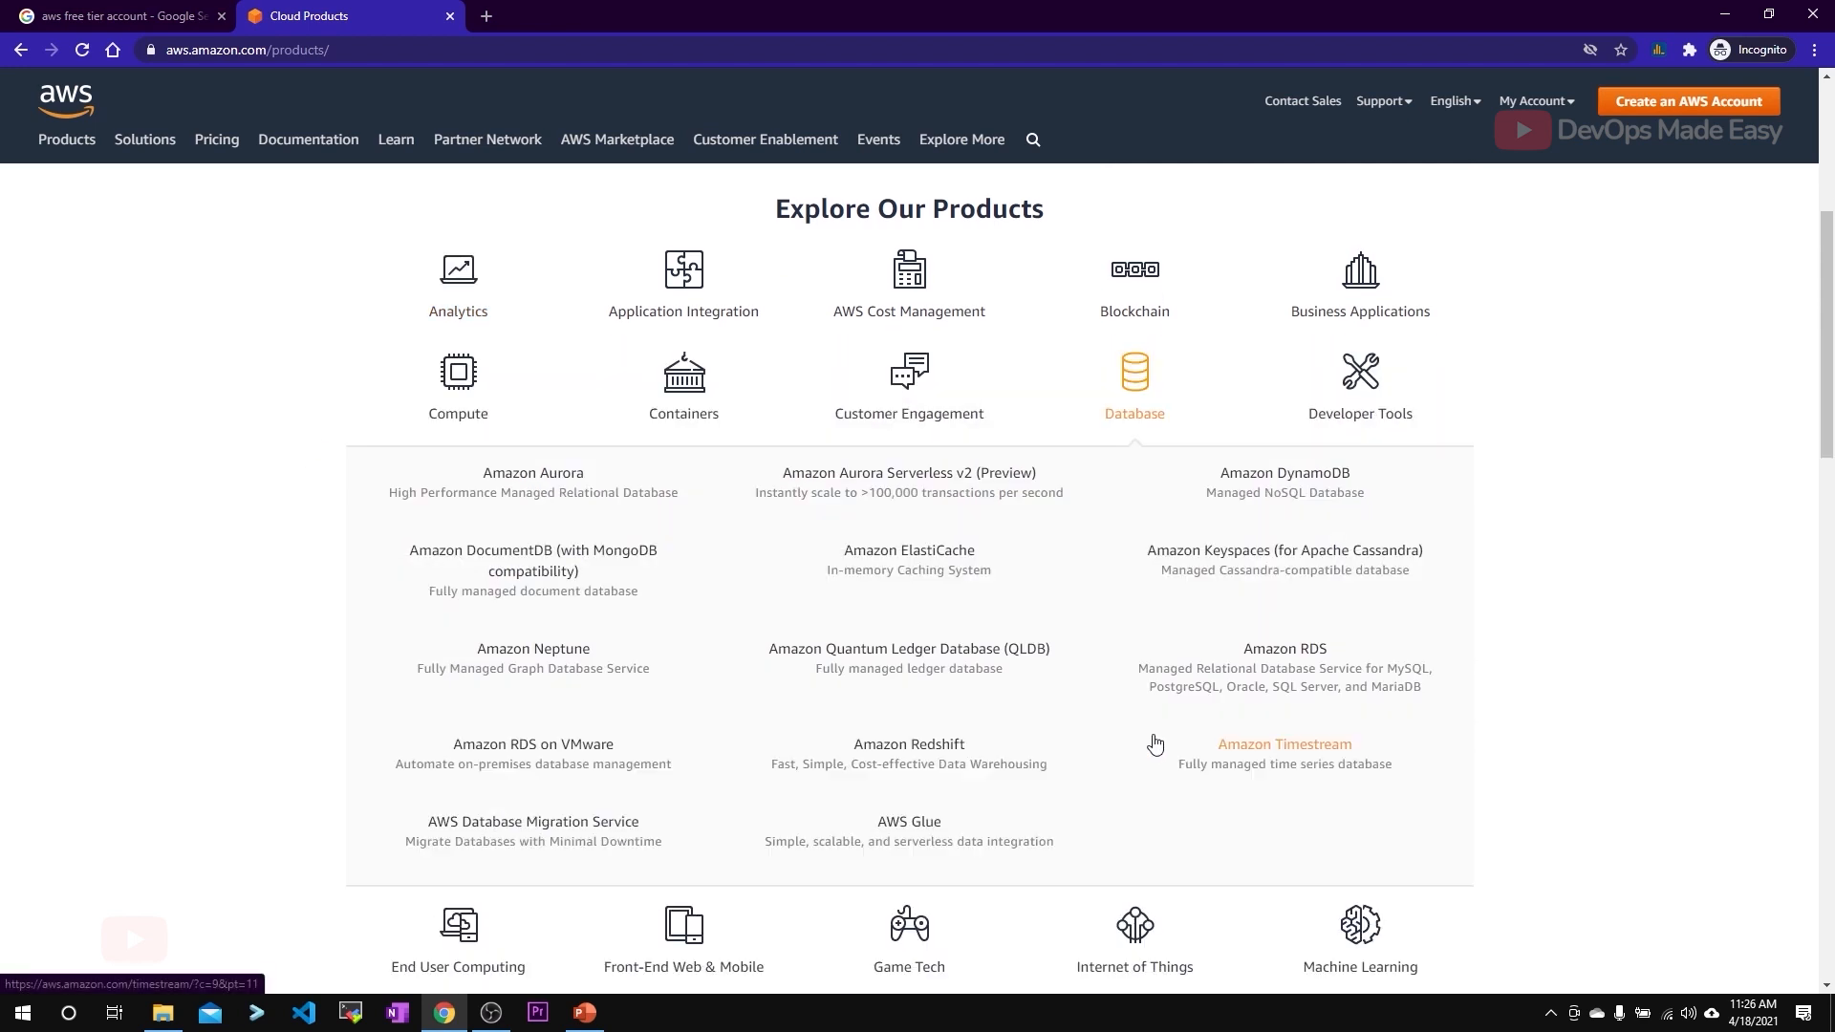
{"action": "mouse_move", "coordinate": [1285, 648]}
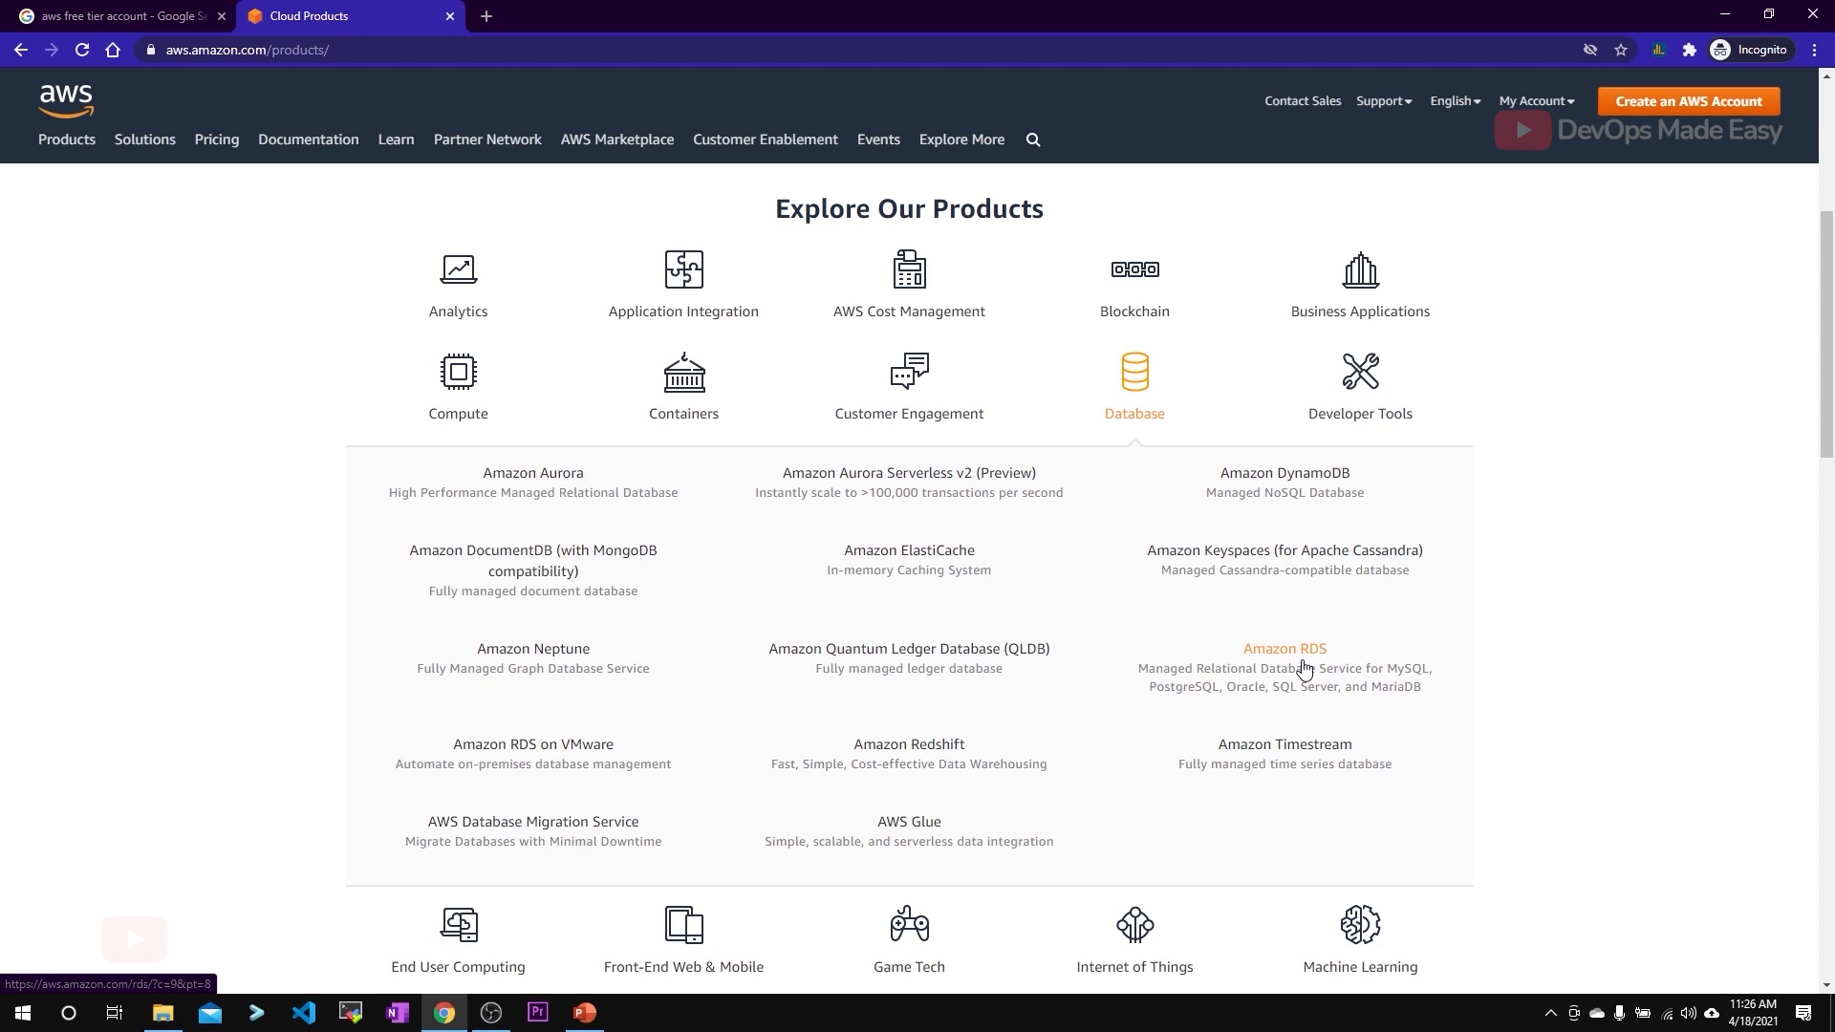
{"action": "mouse_move", "coordinate": [534, 472]}
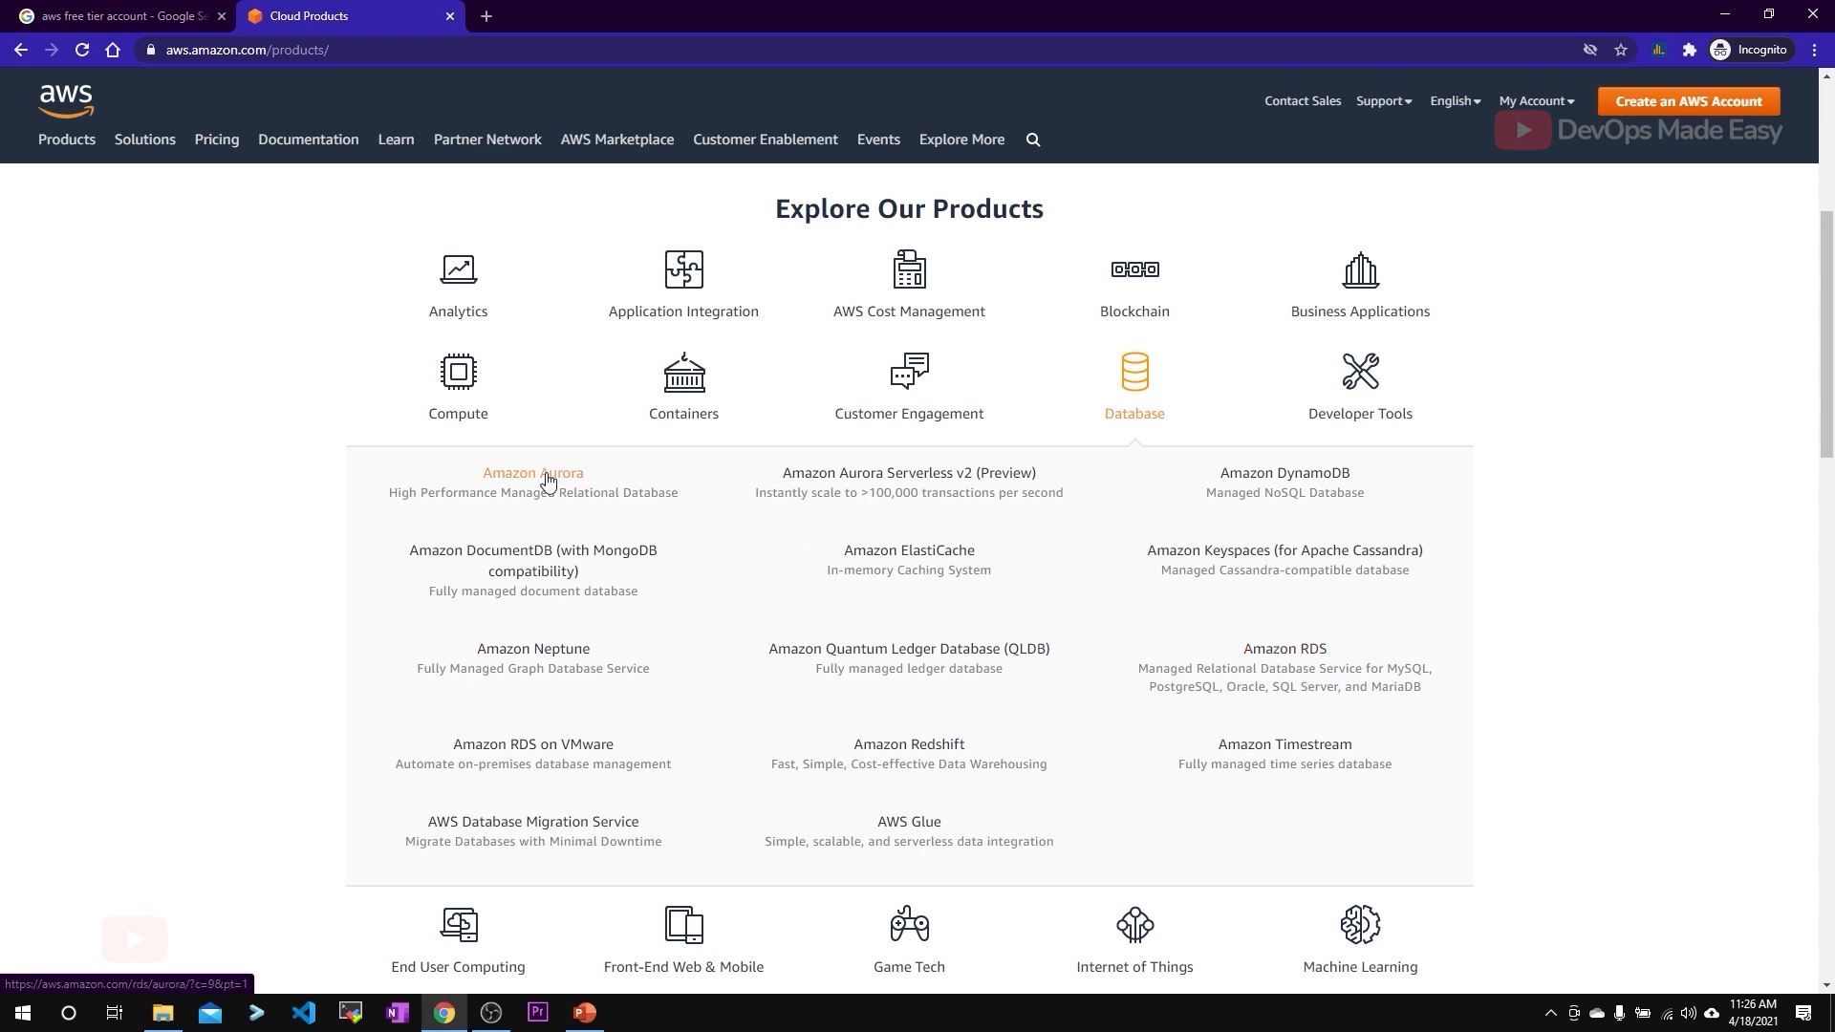
{"action": "scroll", "scroll_direction": "down", "scroll_amount": 3}
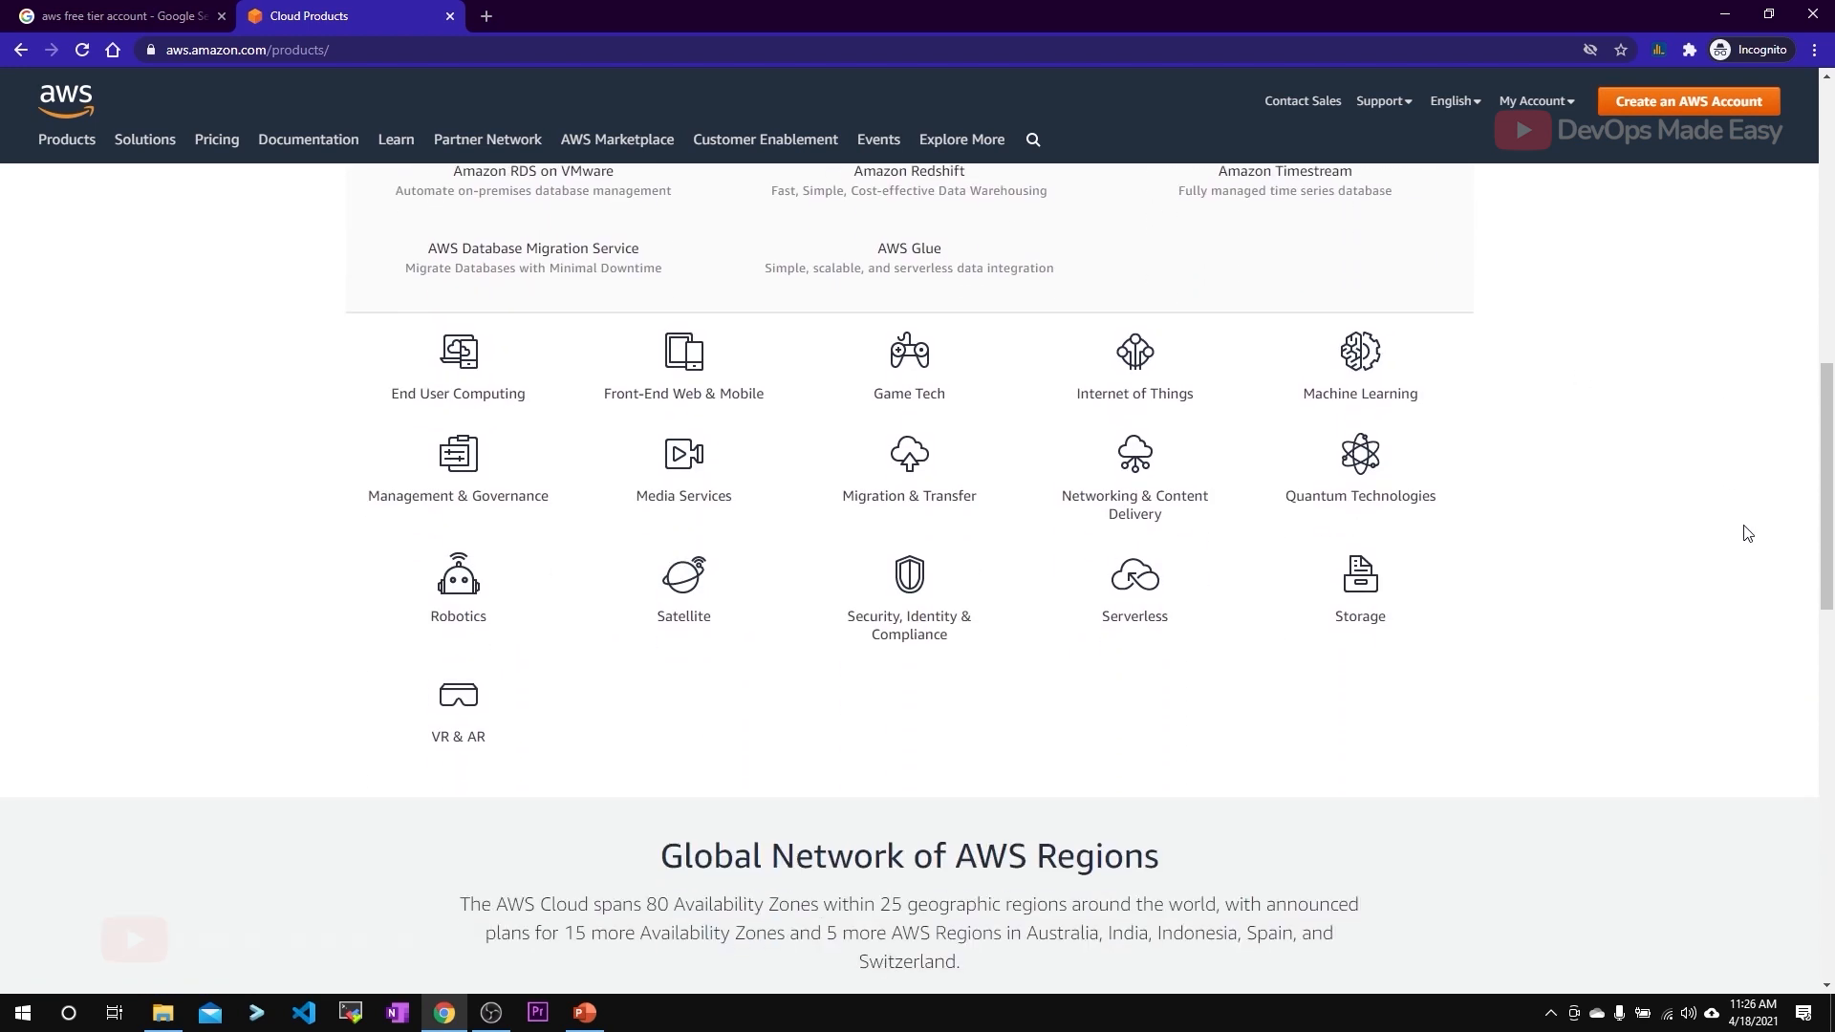
- Return to the free tier account search results and go to the AWS Free Tier page
{"action": "left_click", "coordinate": [117, 16]}
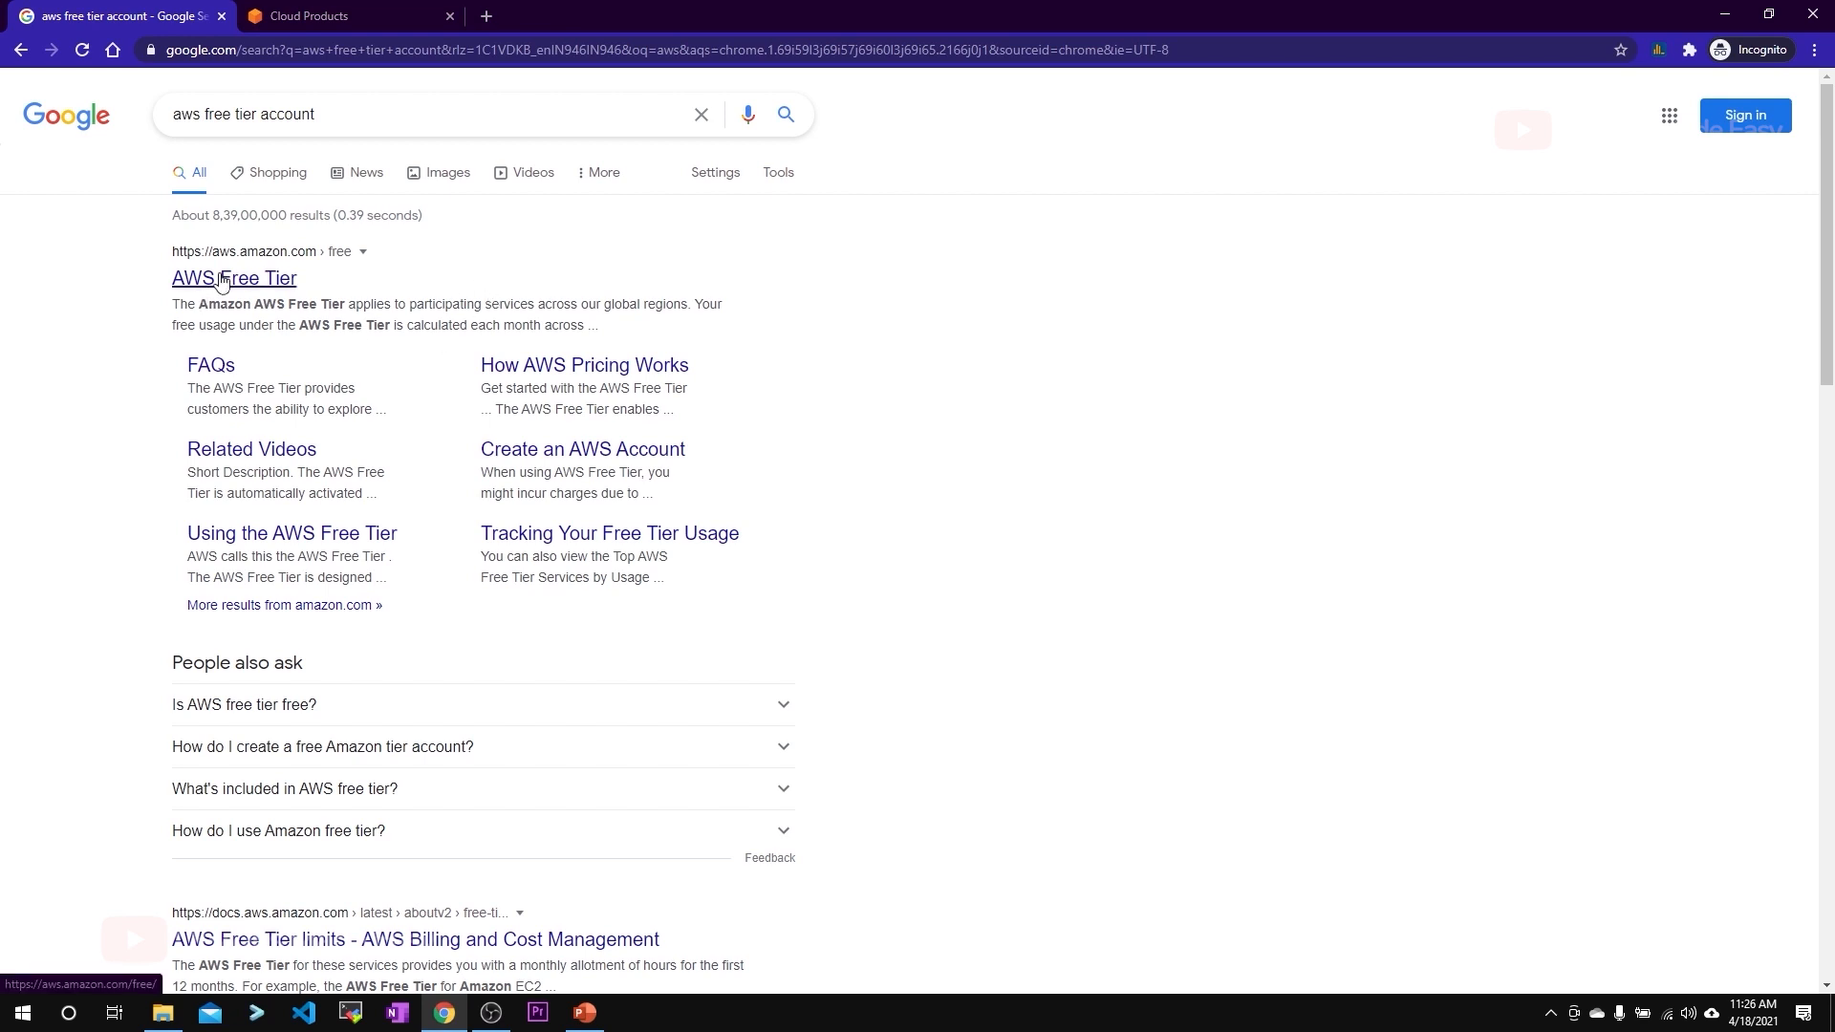
{"action": "left_click", "coordinate": [233, 277]}
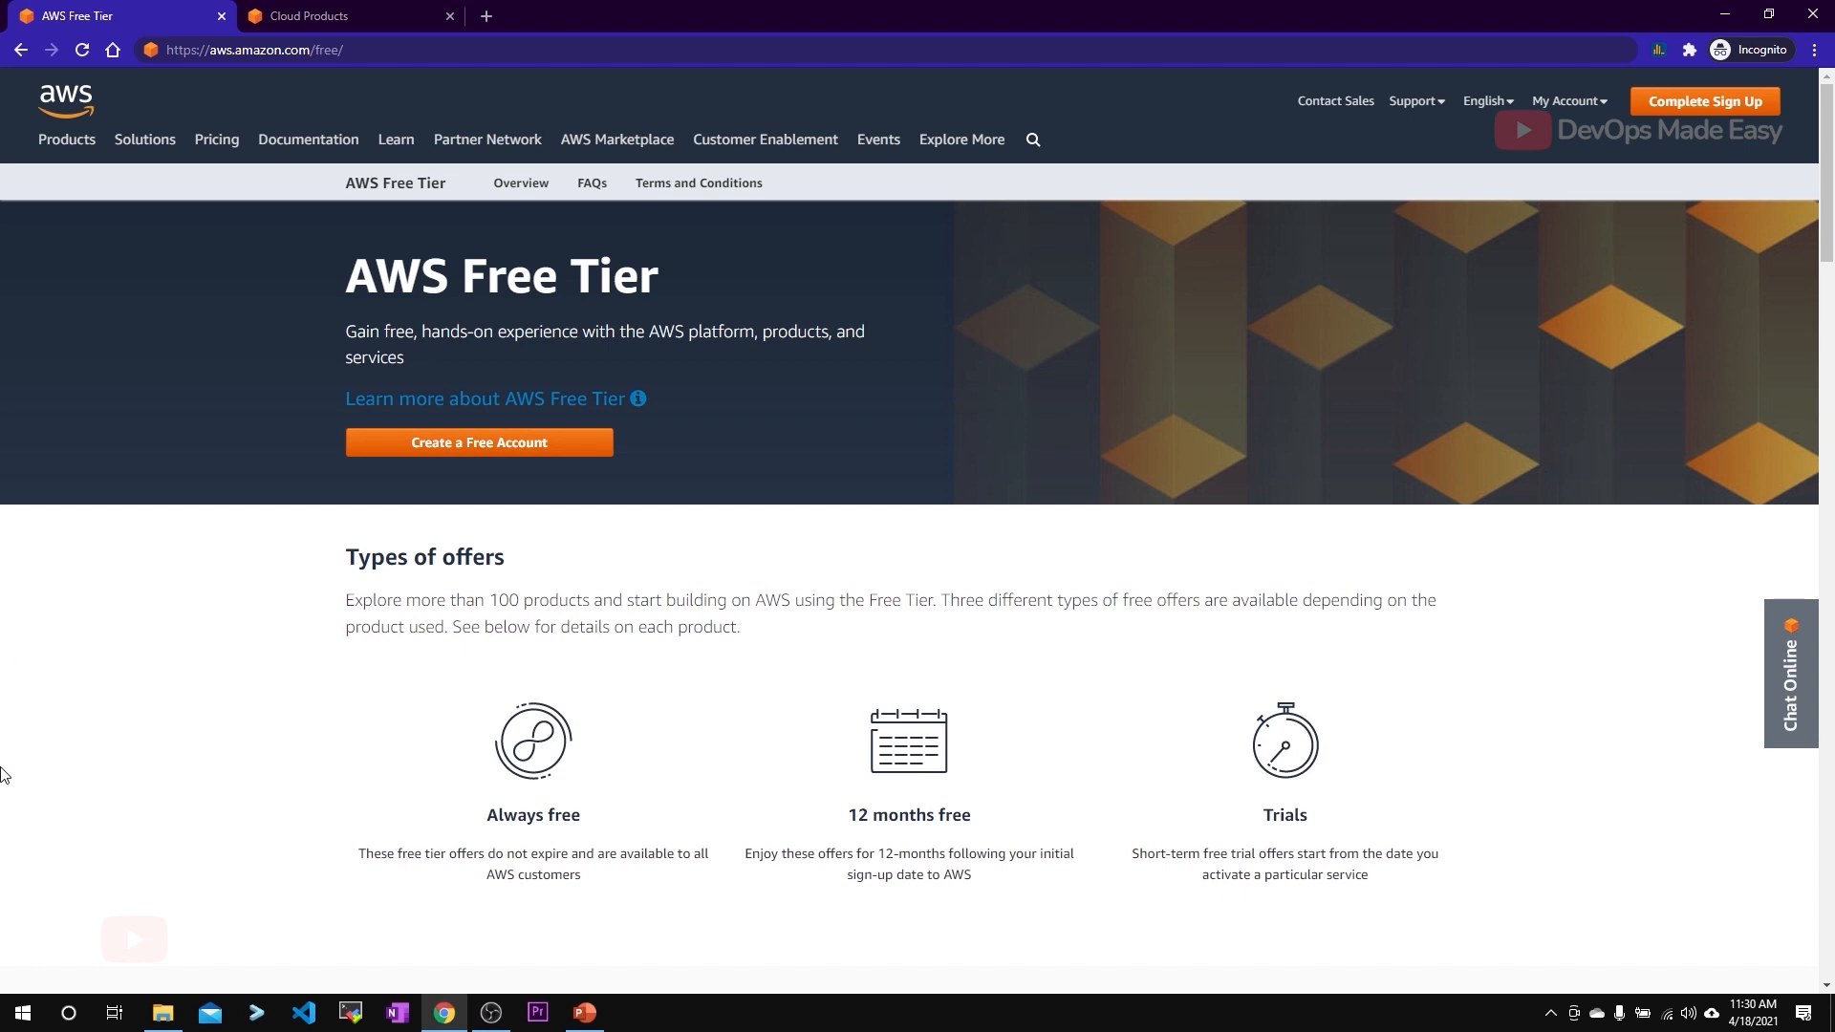
{"action": "mouse_move", "coordinate": [401, 171]}
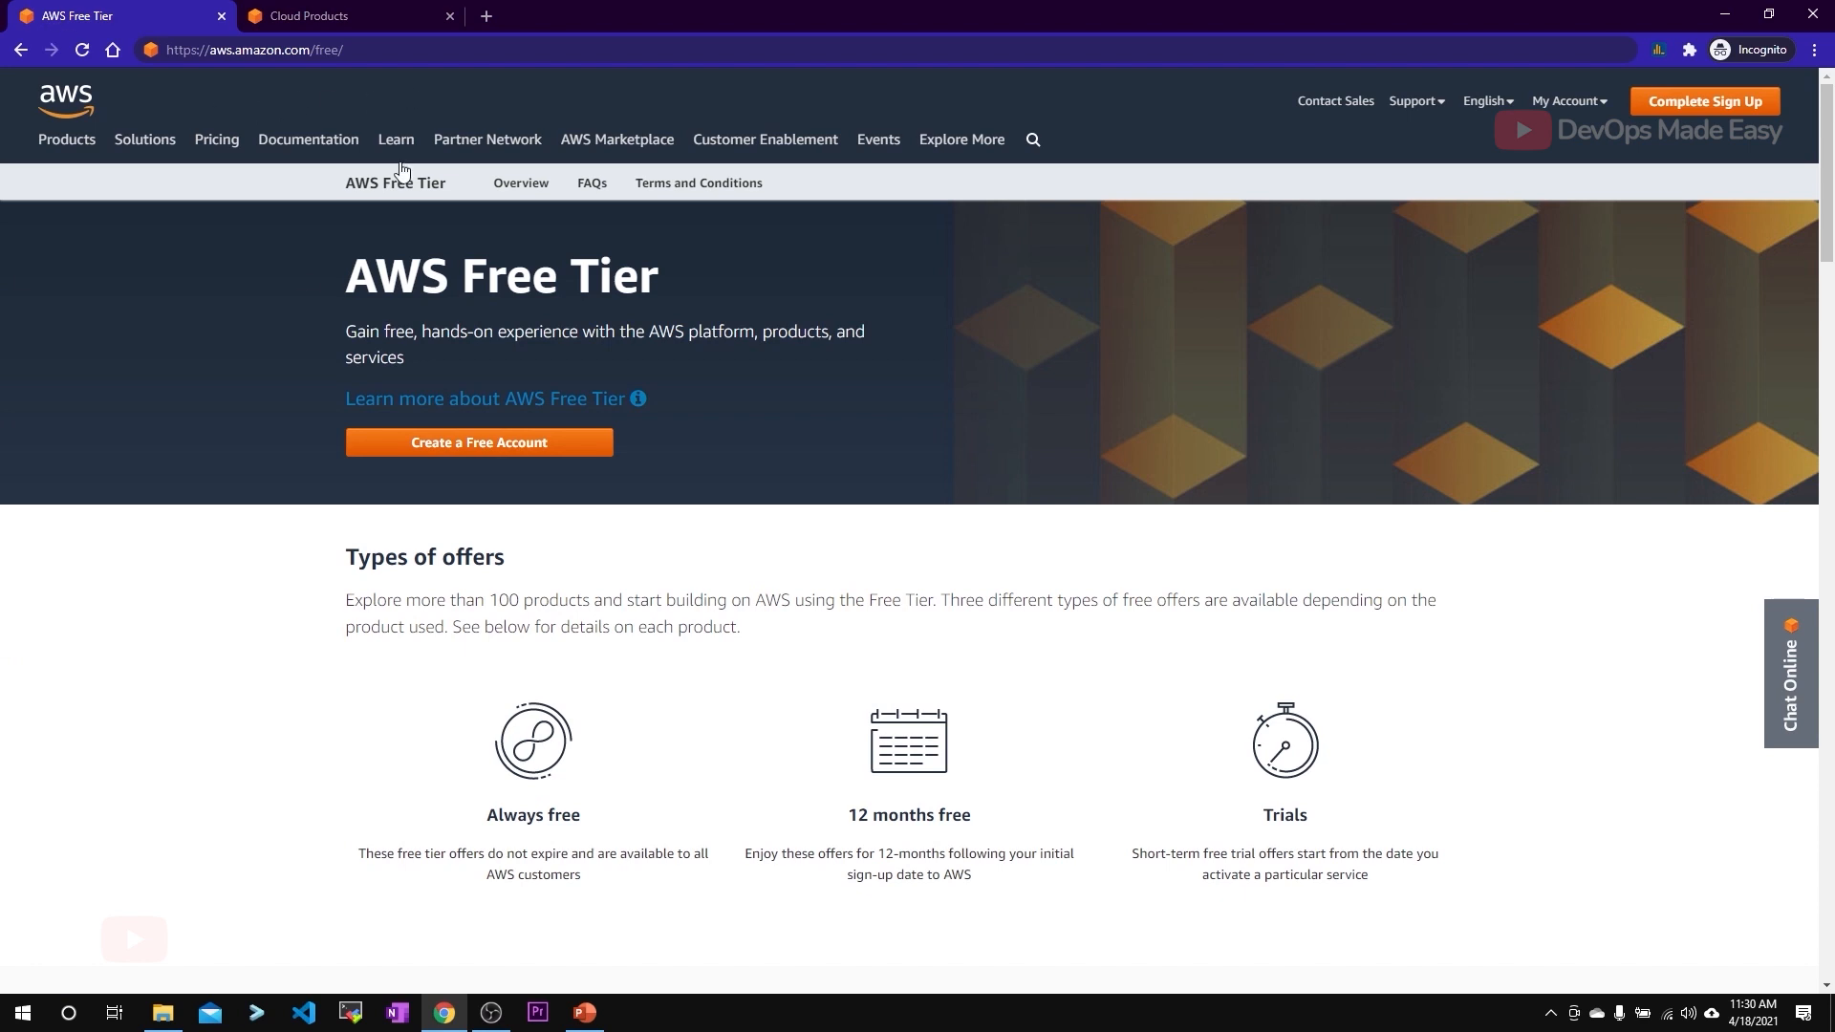
- Filter the Free Tier details to offers that are 12 Months Free
{"action": "scroll", "scroll_direction": "down", "scroll_amount": 3}
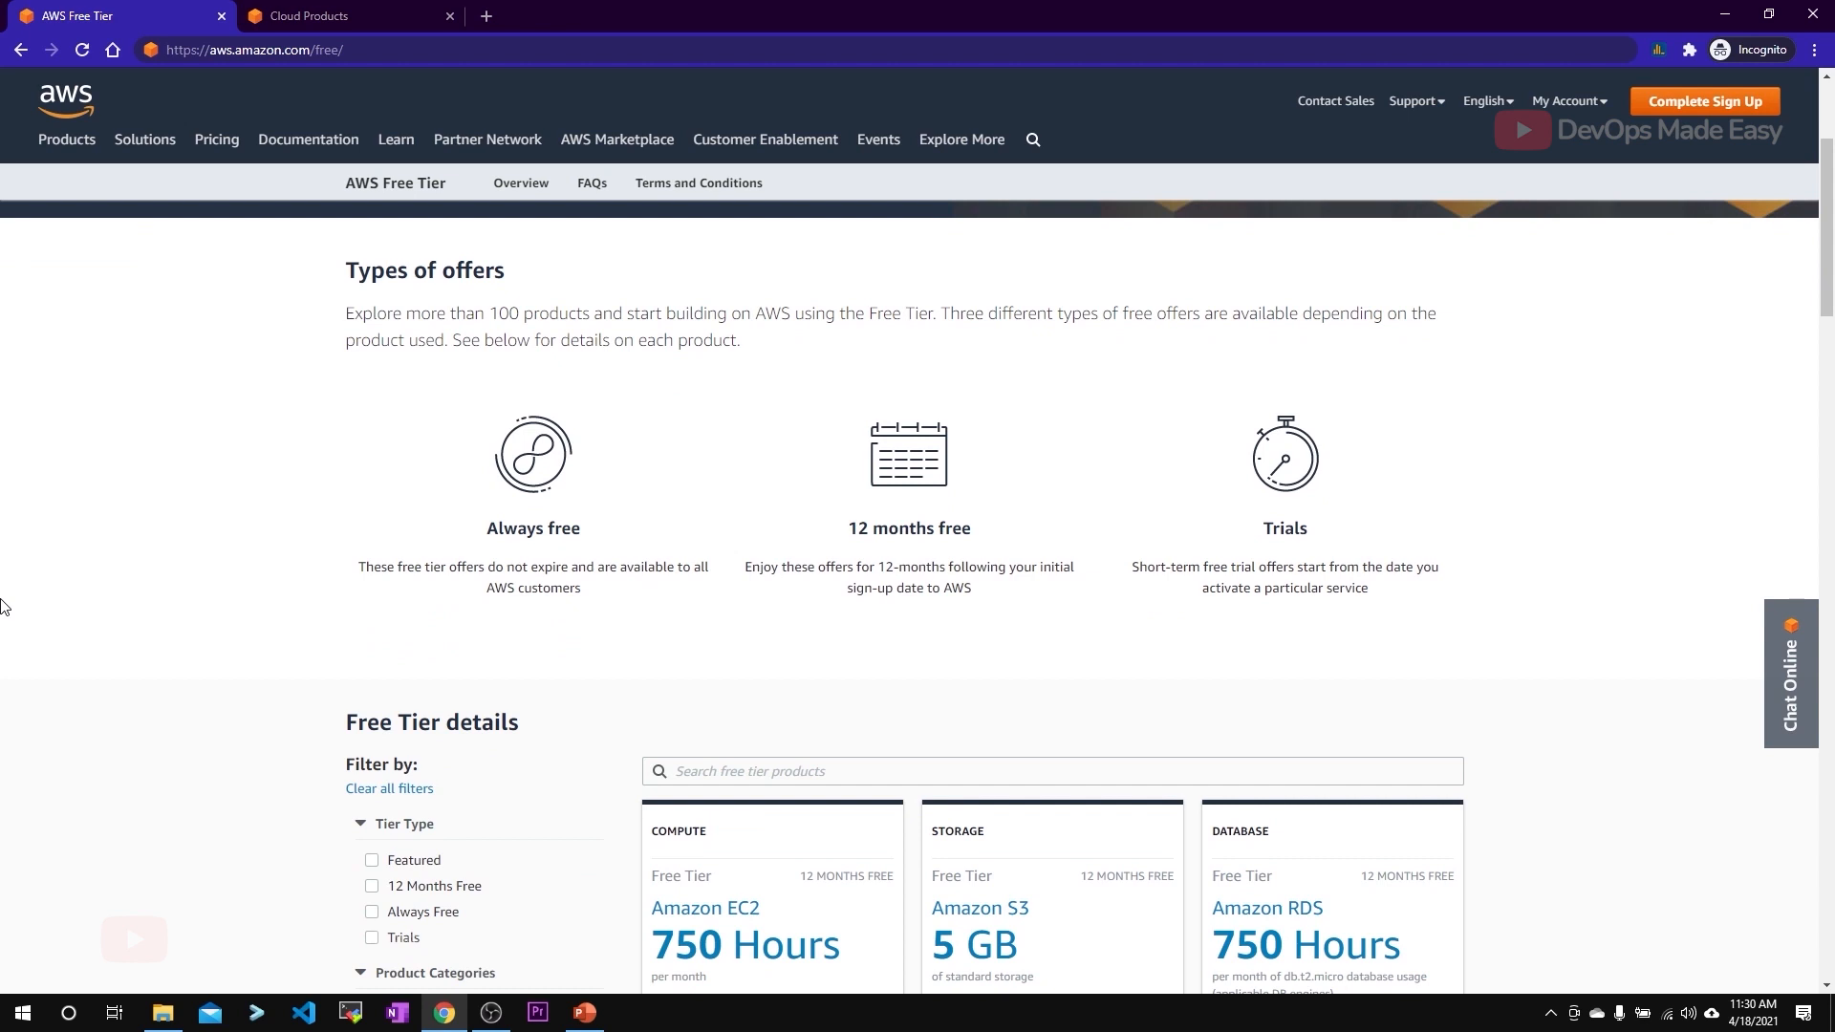
{"action": "scroll", "scroll_direction": "down", "scroll_amount": 3}
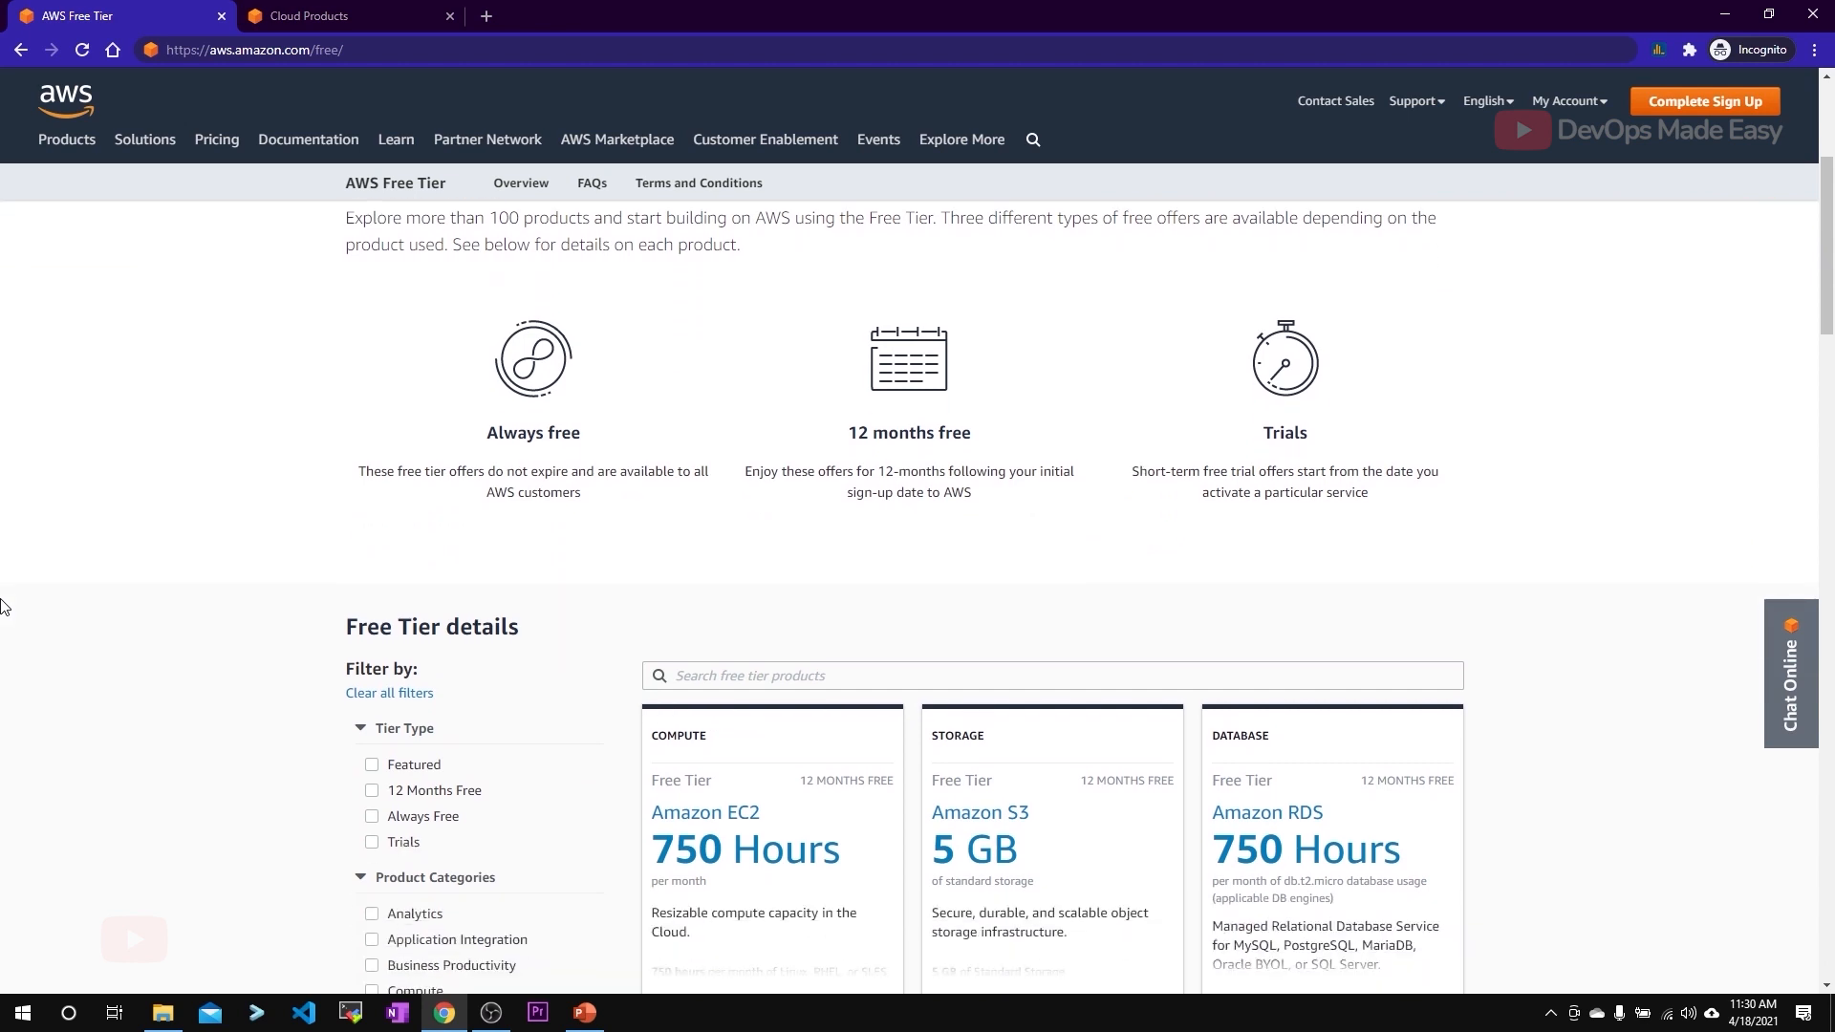
{"action": "scroll", "scroll_direction": "down", "scroll_amount": 3}
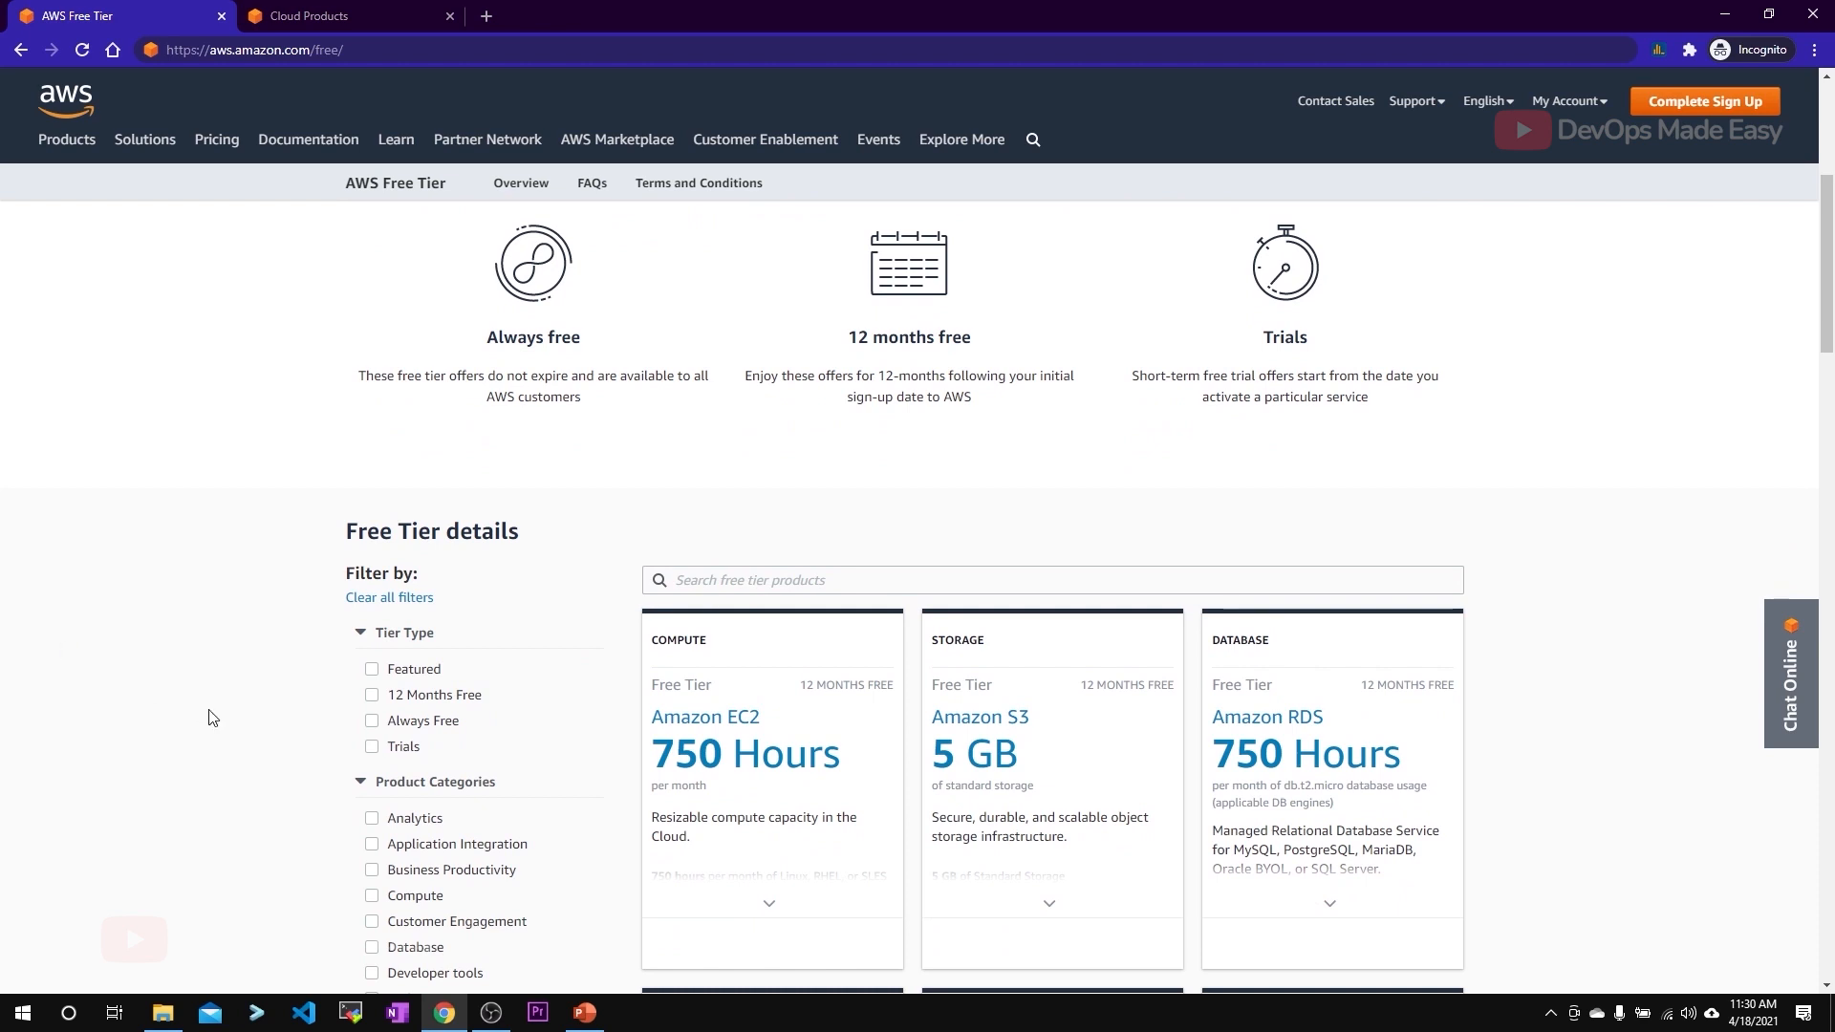
{"action": "mouse_move", "coordinate": [575, 596]}
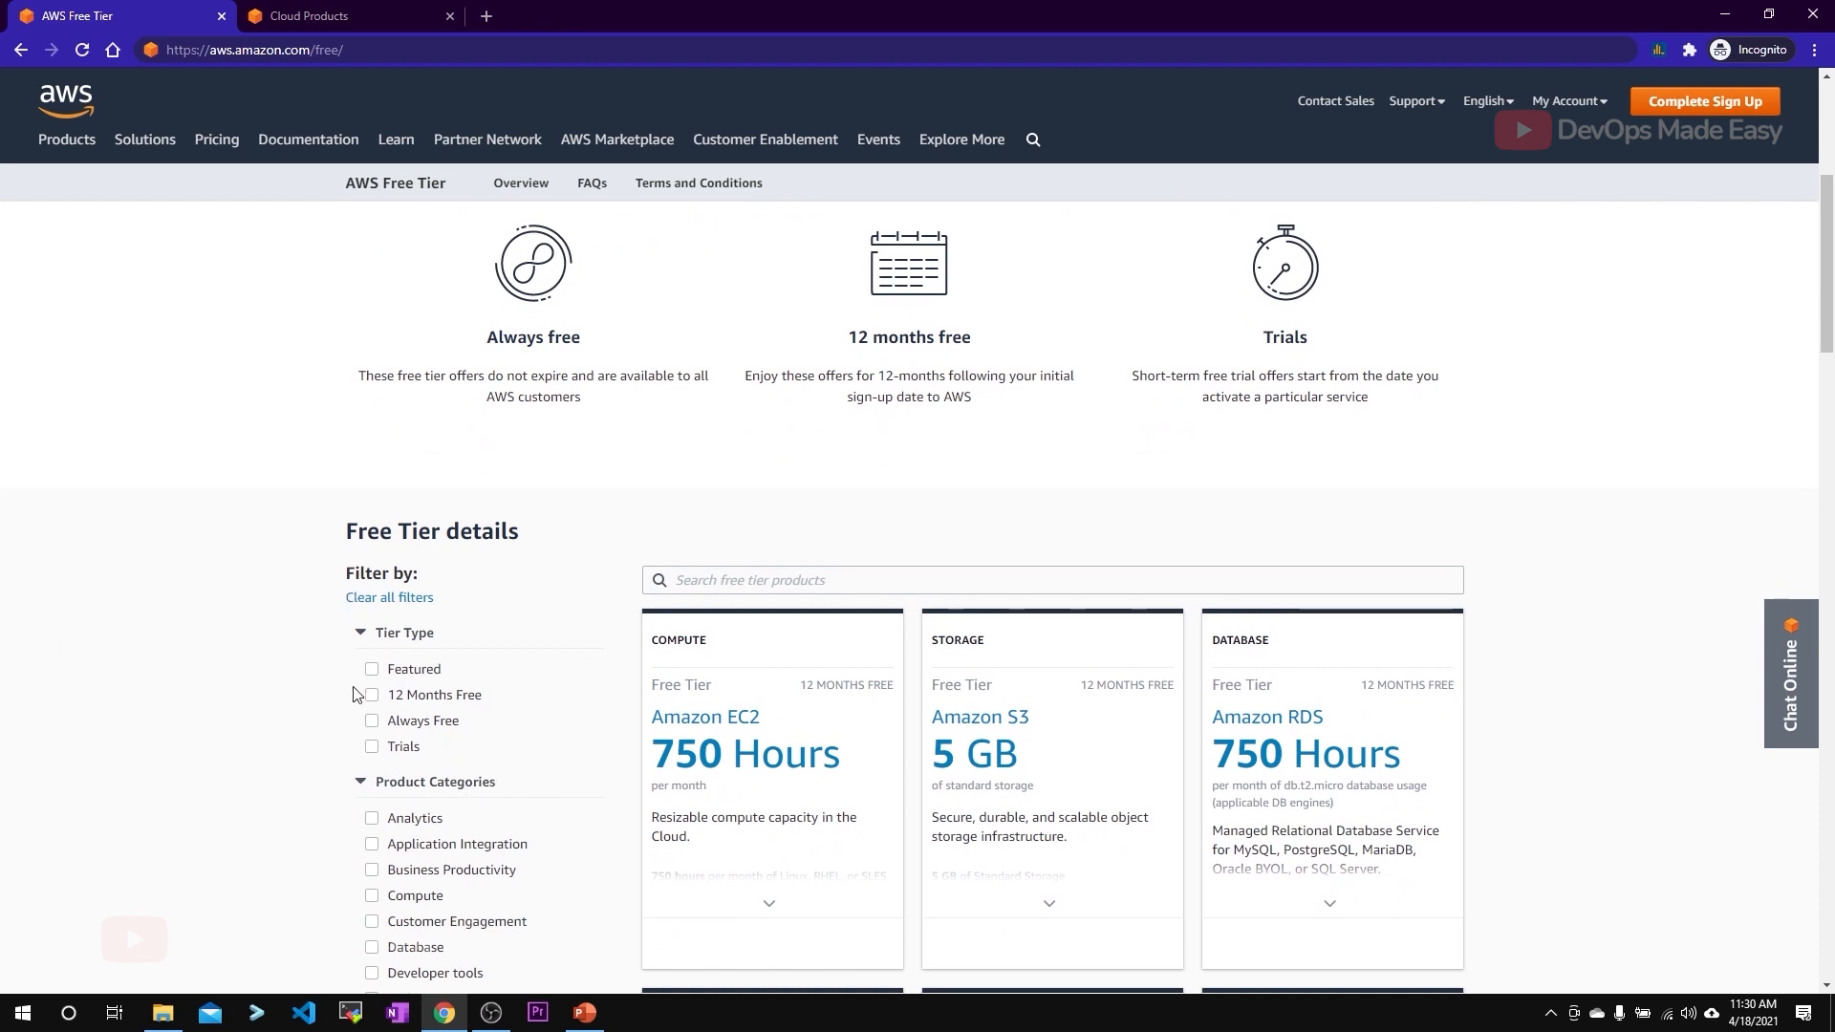
{"action": "left_click", "coordinate": [371, 694]}
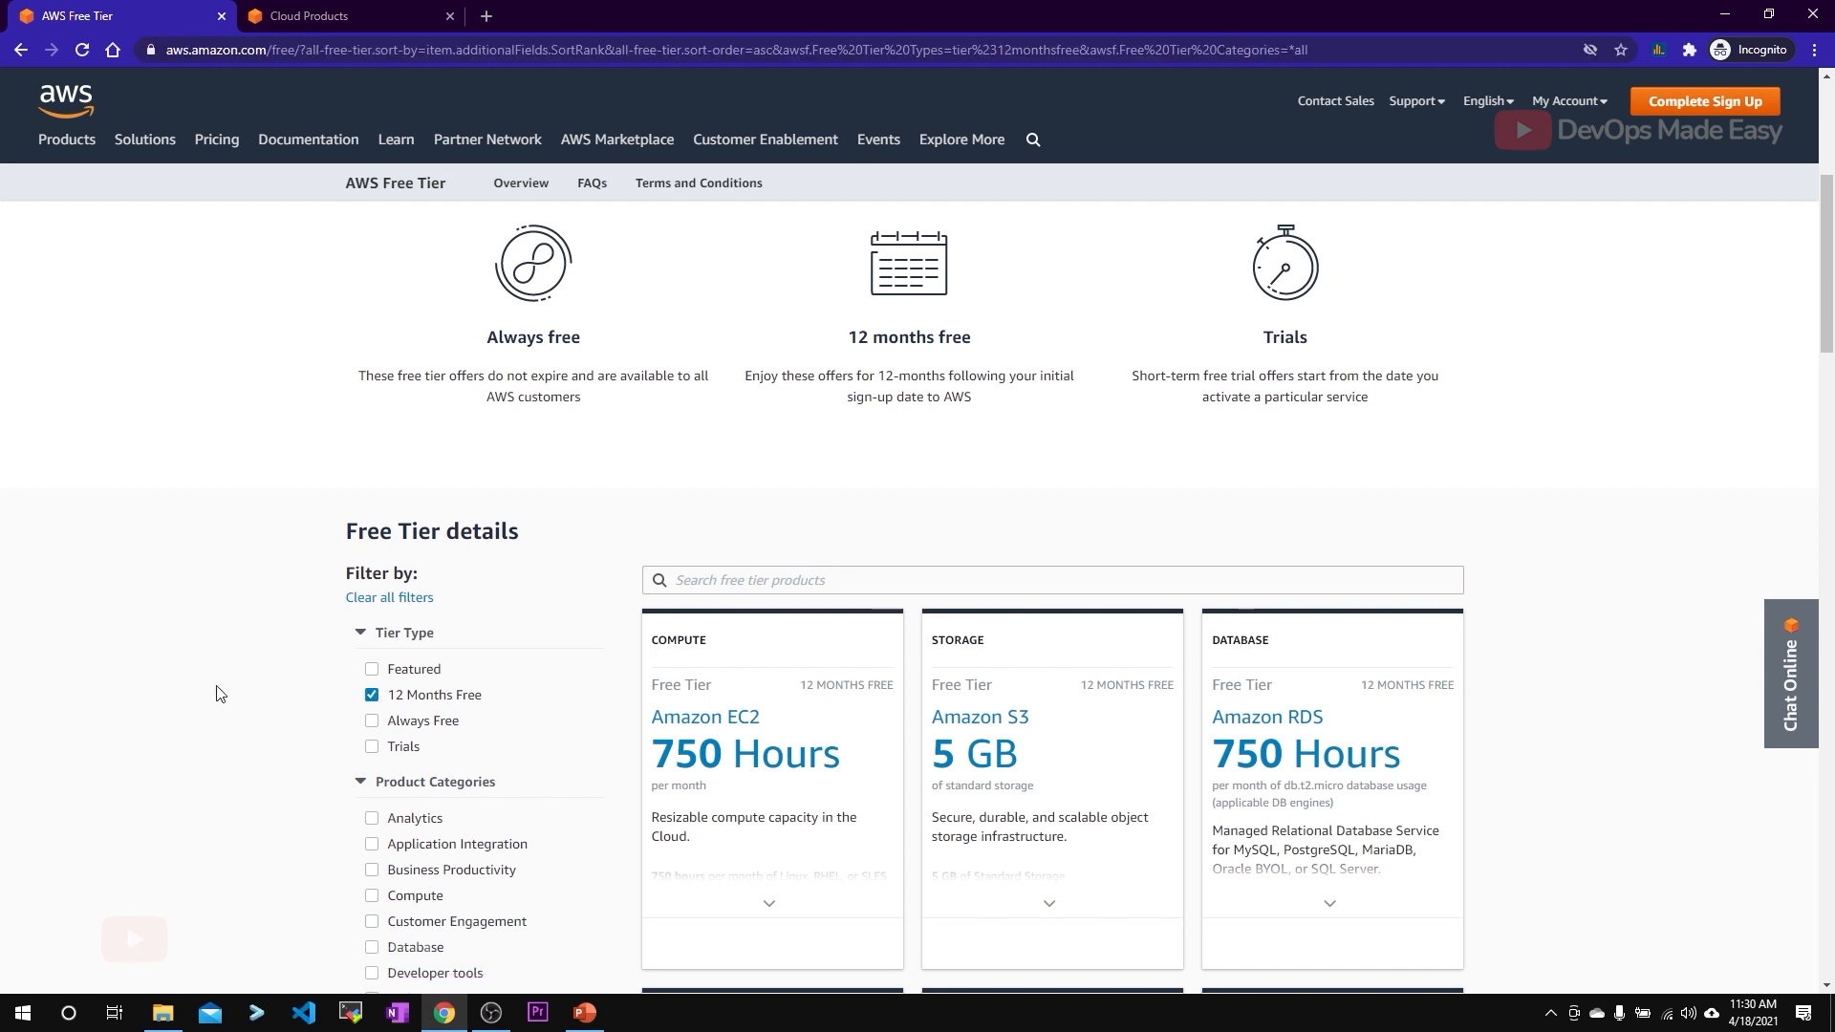
- Start signing up for a free account from the Free Tier page
{"action": "scroll", "scroll_direction": "down", "scroll_amount": 3}
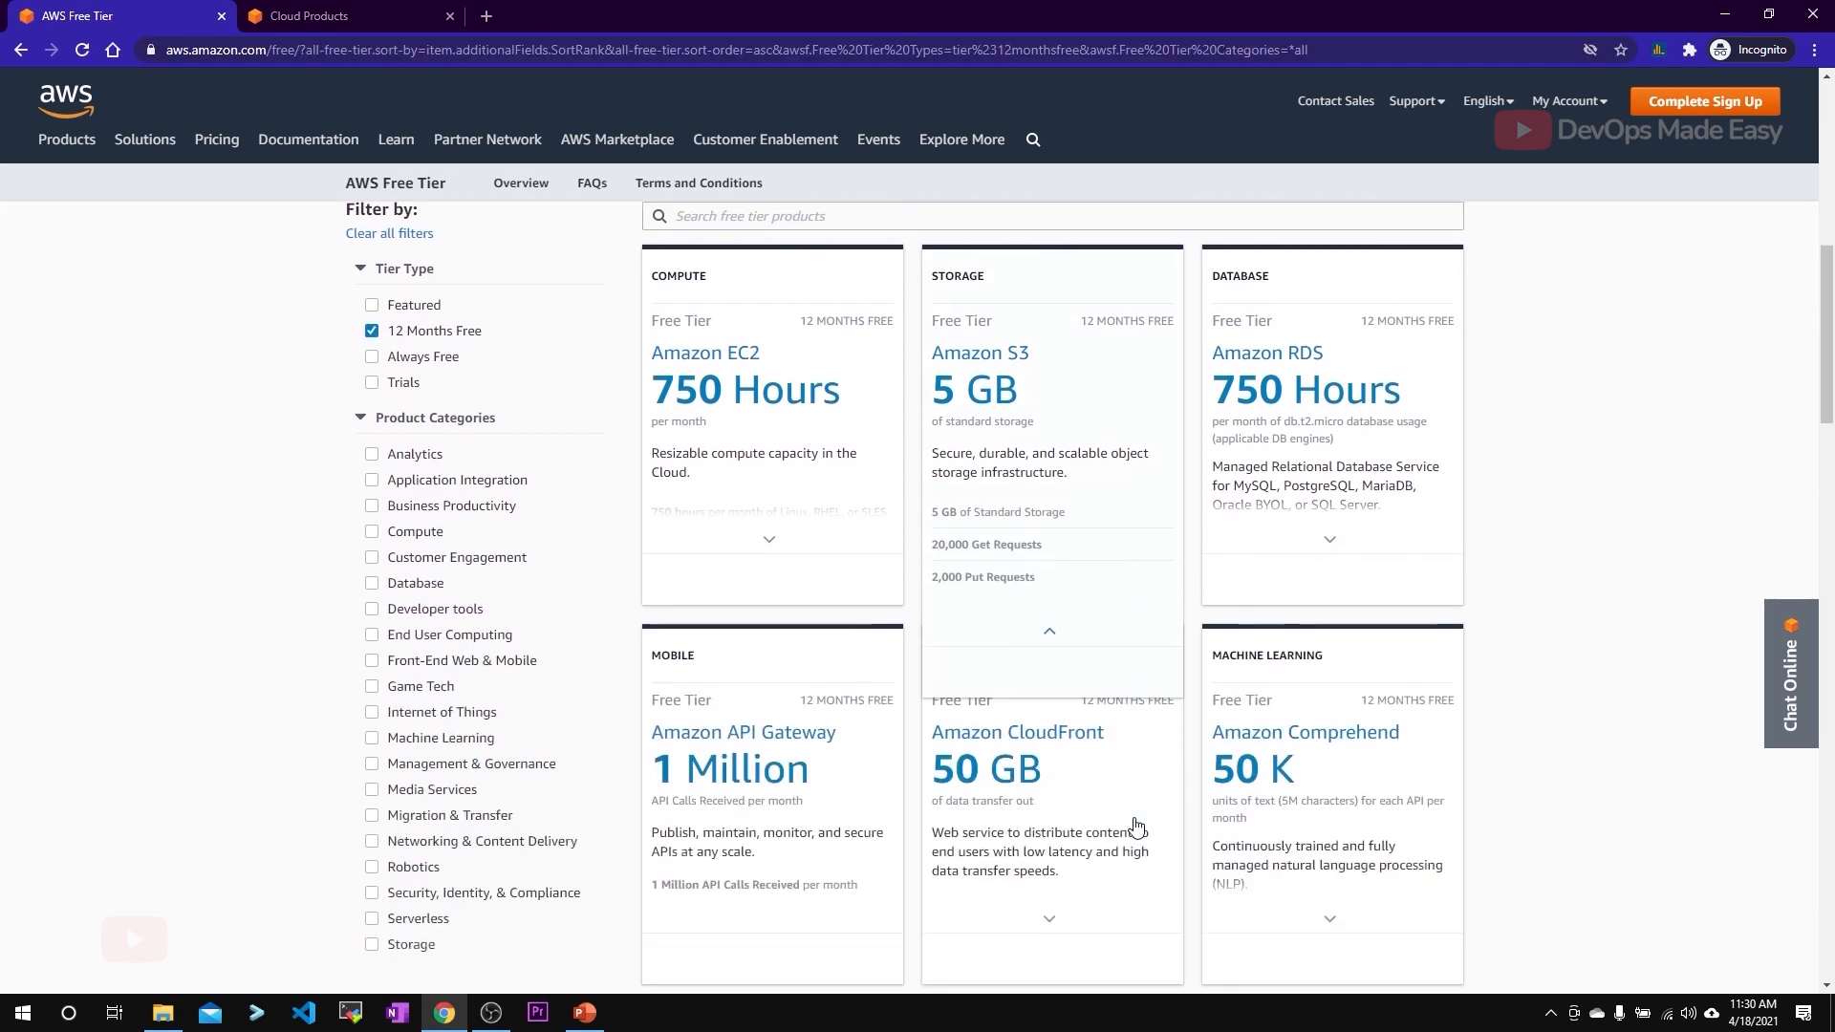
{"action": "scroll", "scroll_direction": "down", "scroll_amount": 3}
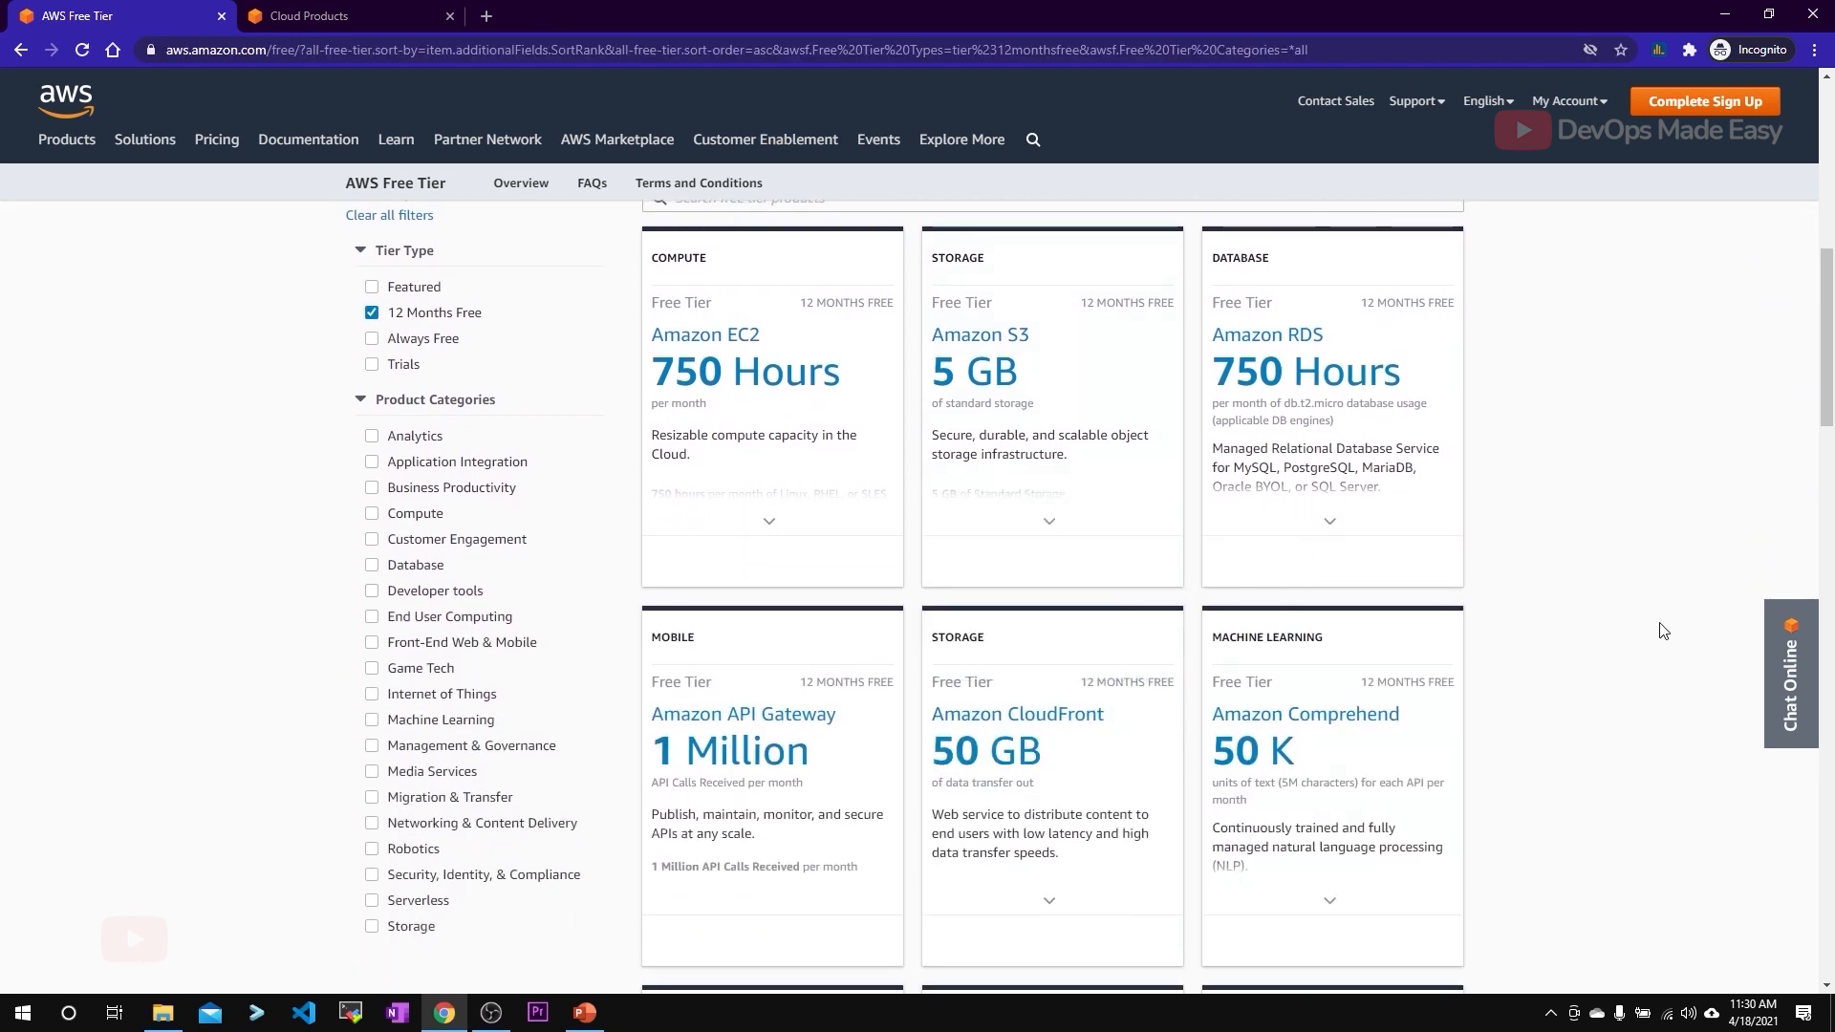
{"action": "scroll", "scroll_direction": "down", "scroll_amount": 3}
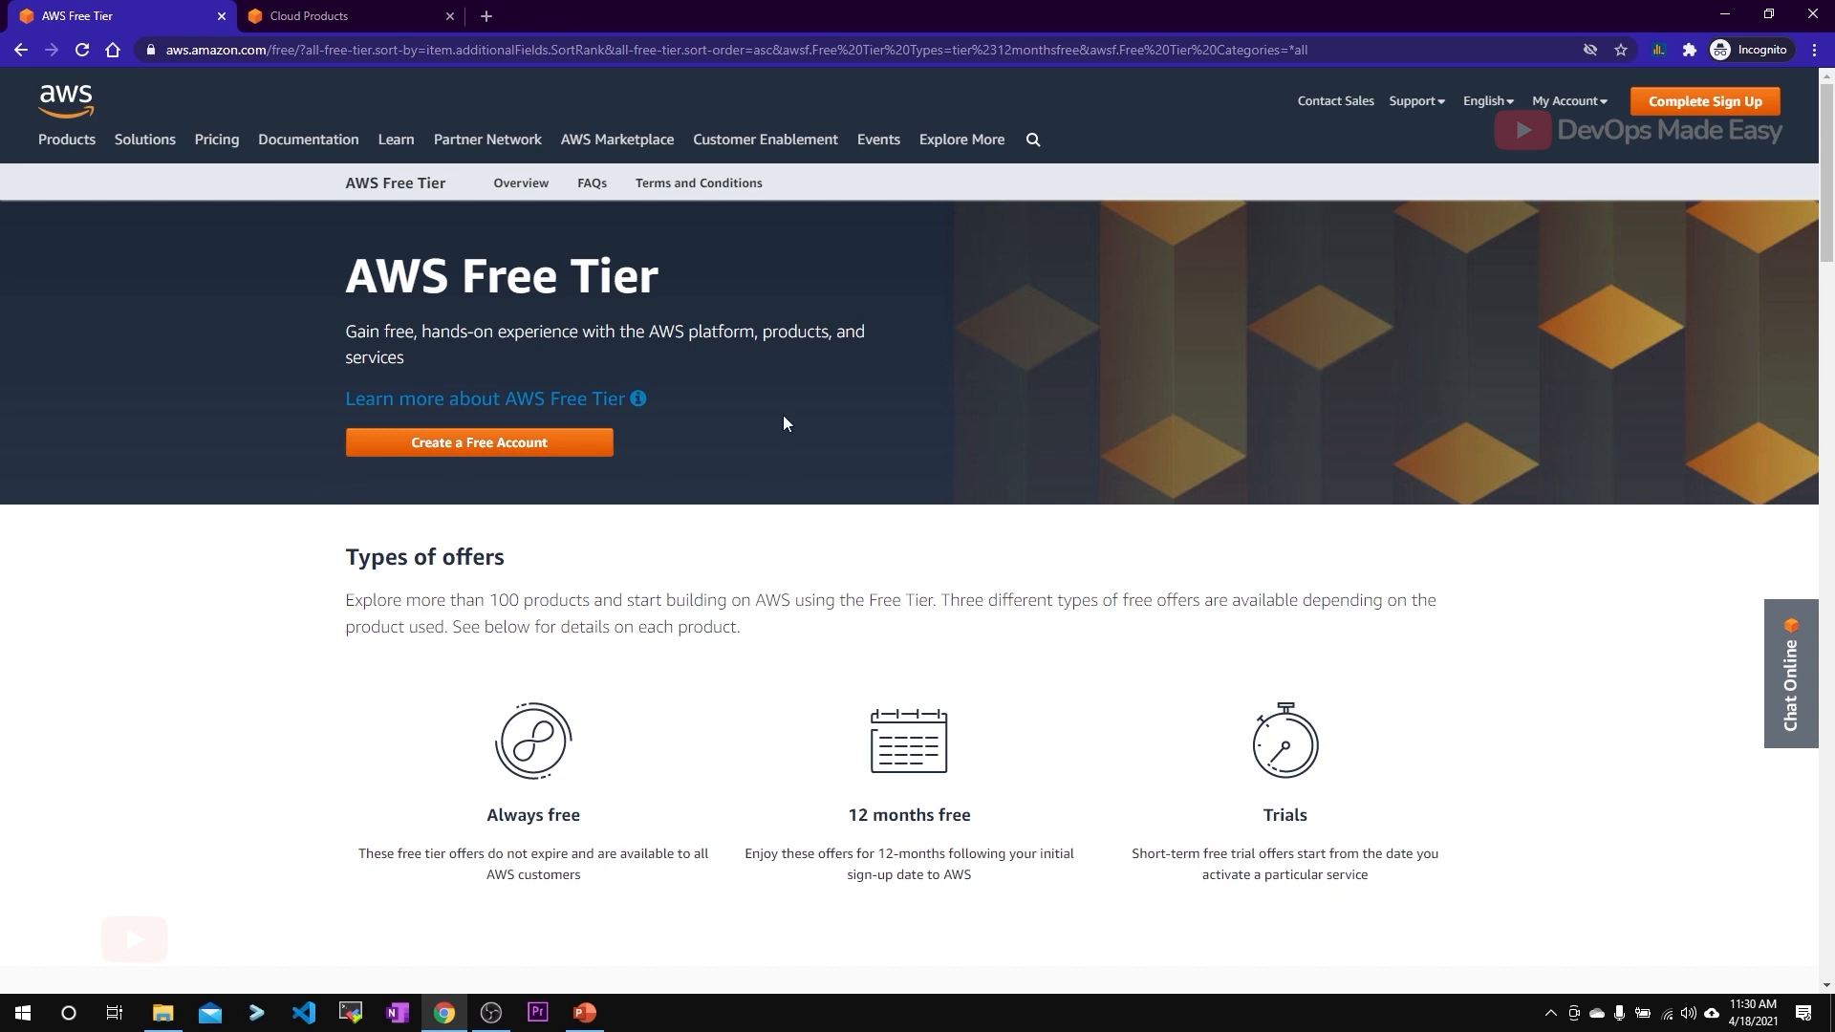
{"action": "left_click", "coordinate": [478, 442]}
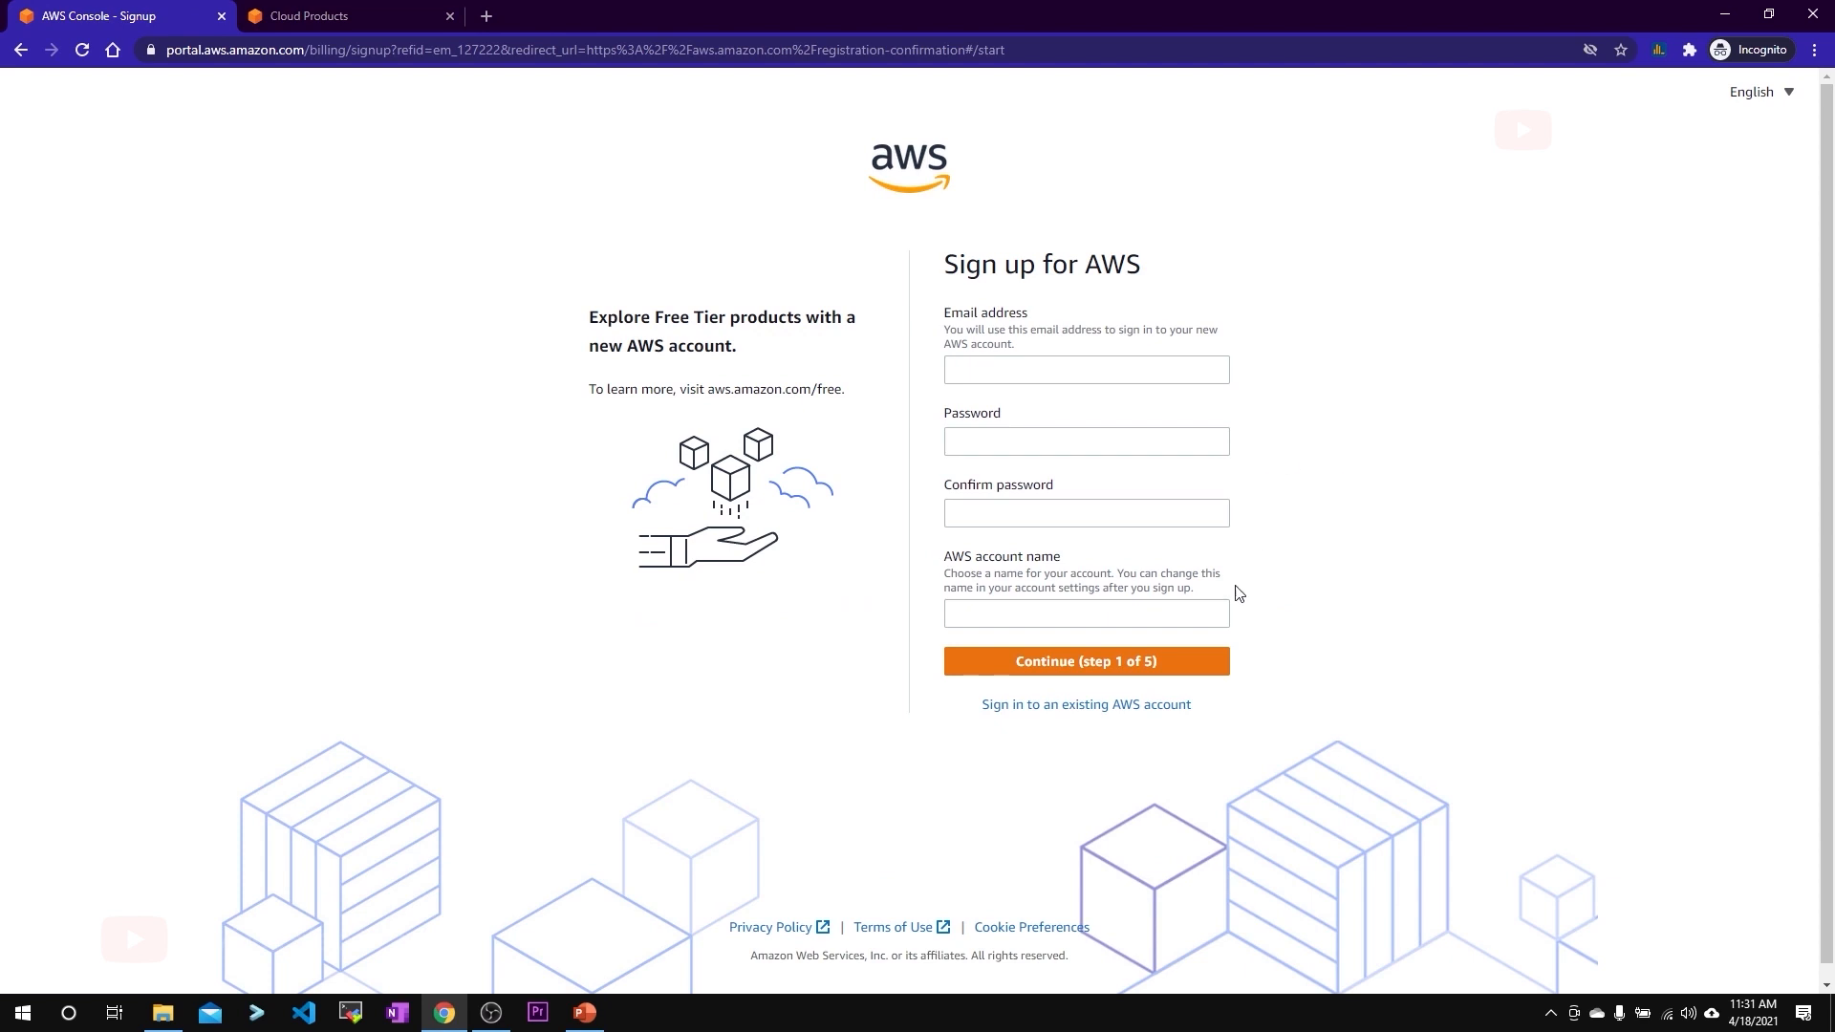
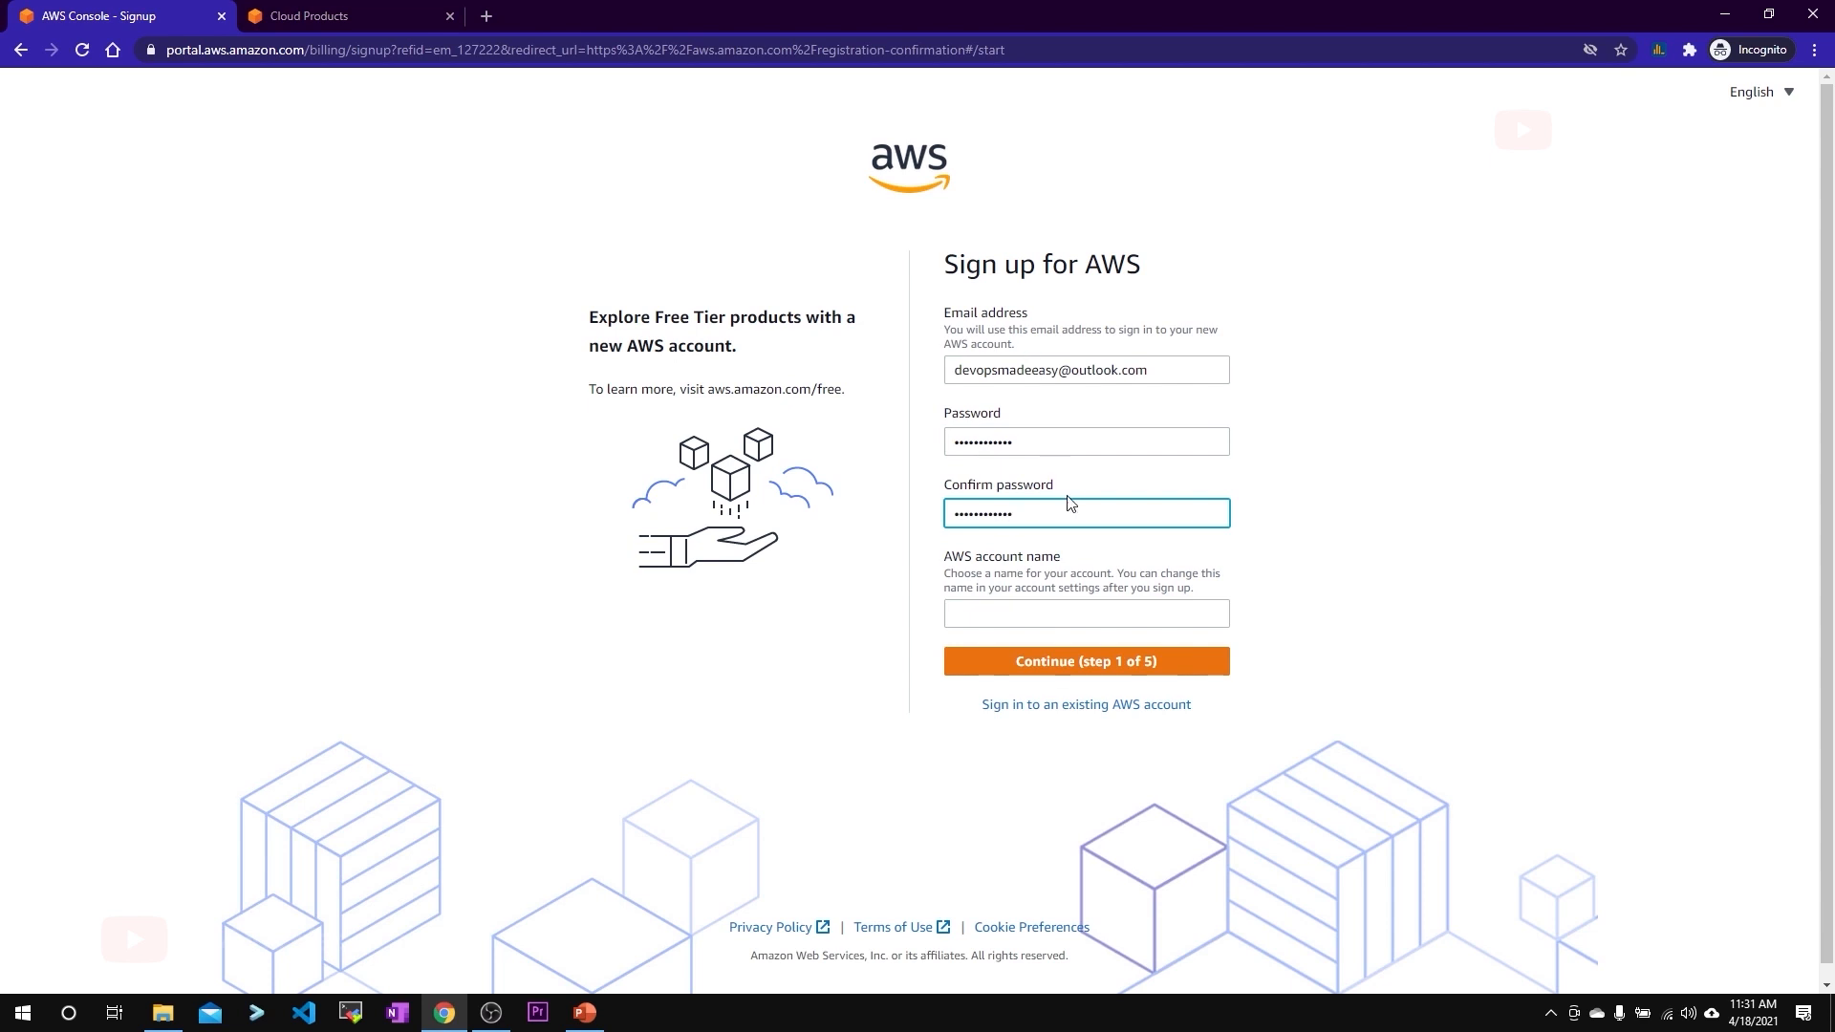
- Enter the email, password, account name and captcha, then continue past step 1 of 5
{"action": "type", "text": "devopsmadeeasy"}
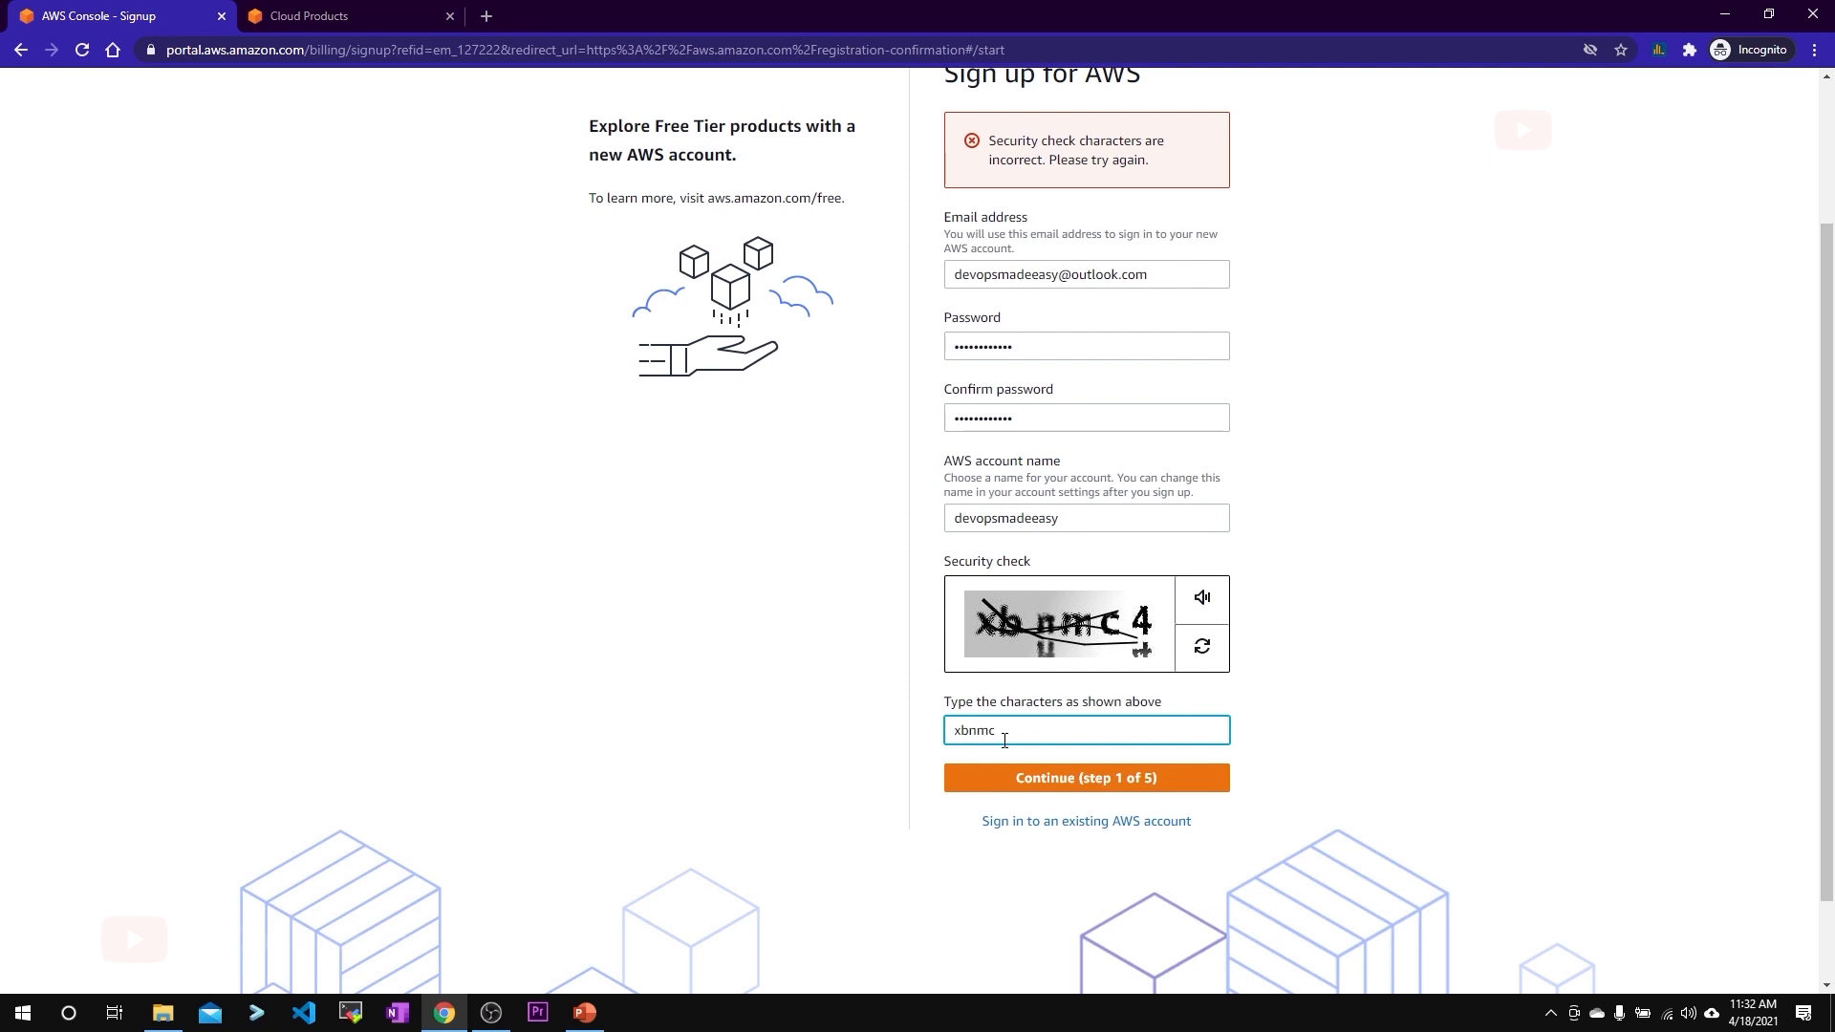
{"action": "left_click", "coordinate": [1086, 778]}
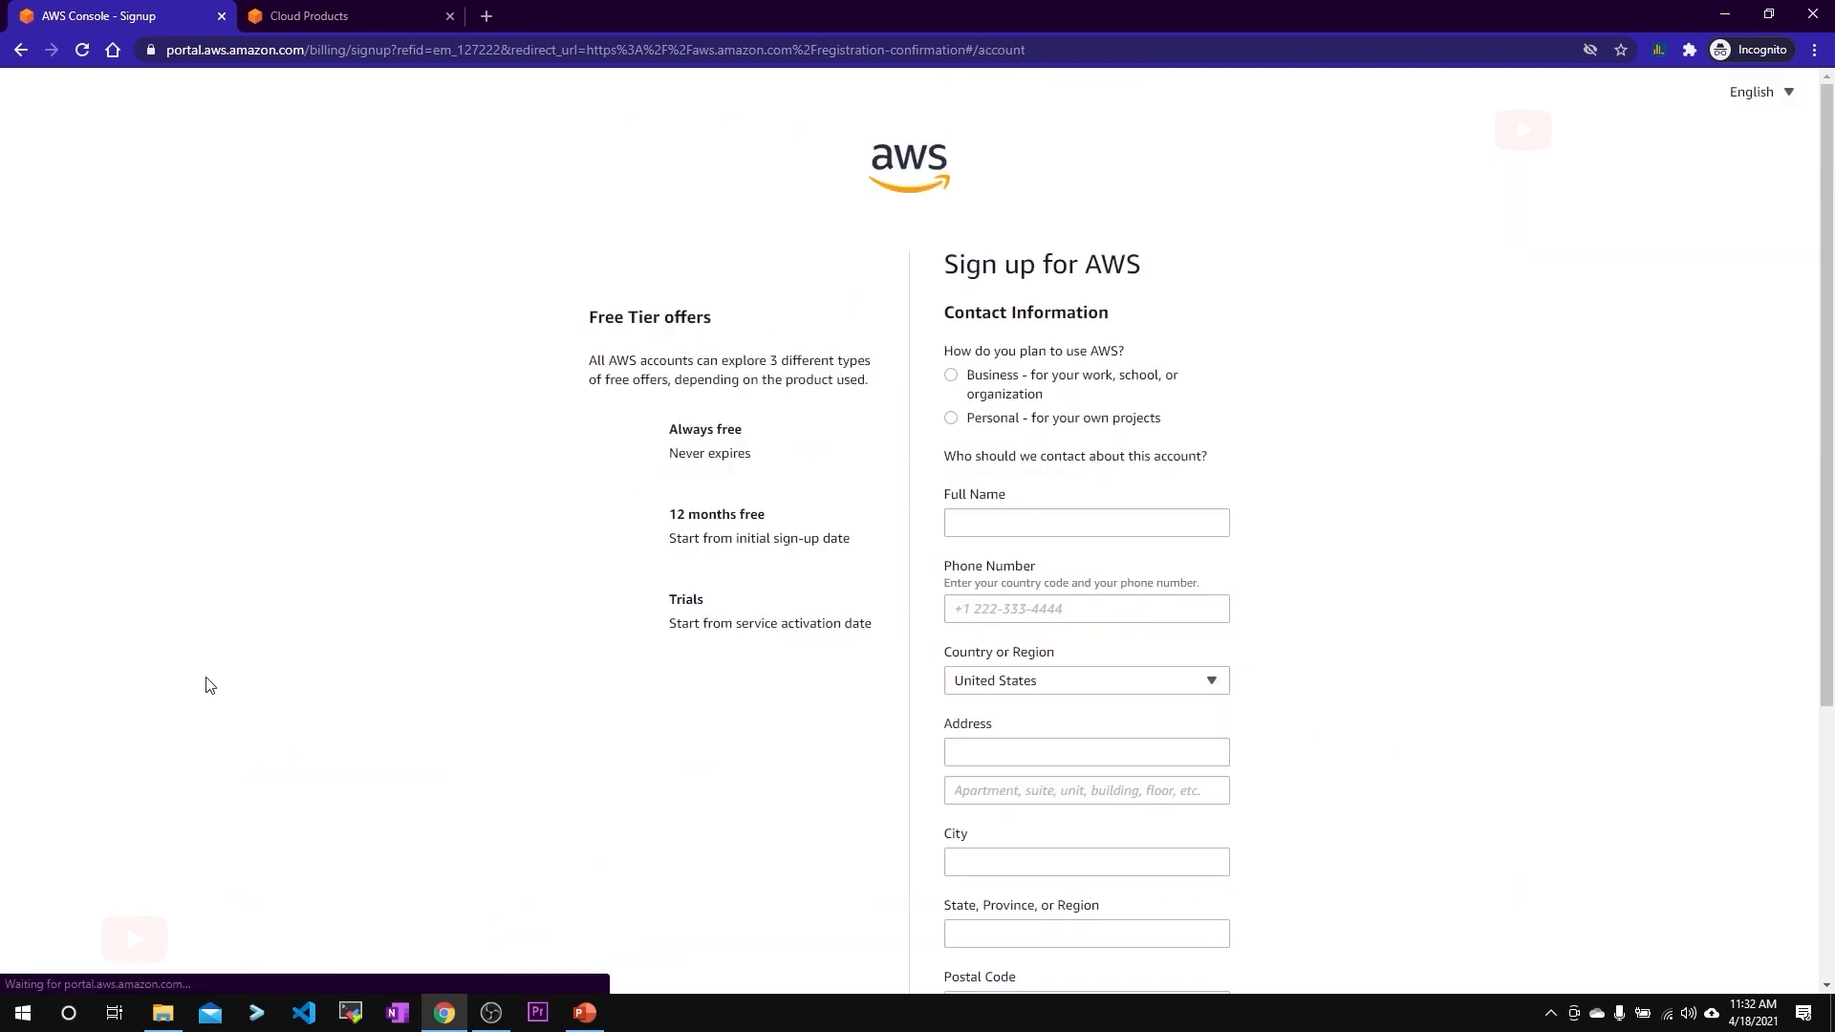
- Choose a personal account, enter the full name and a +9… phone number
{"action": "left_click", "coordinate": [1086, 522]}
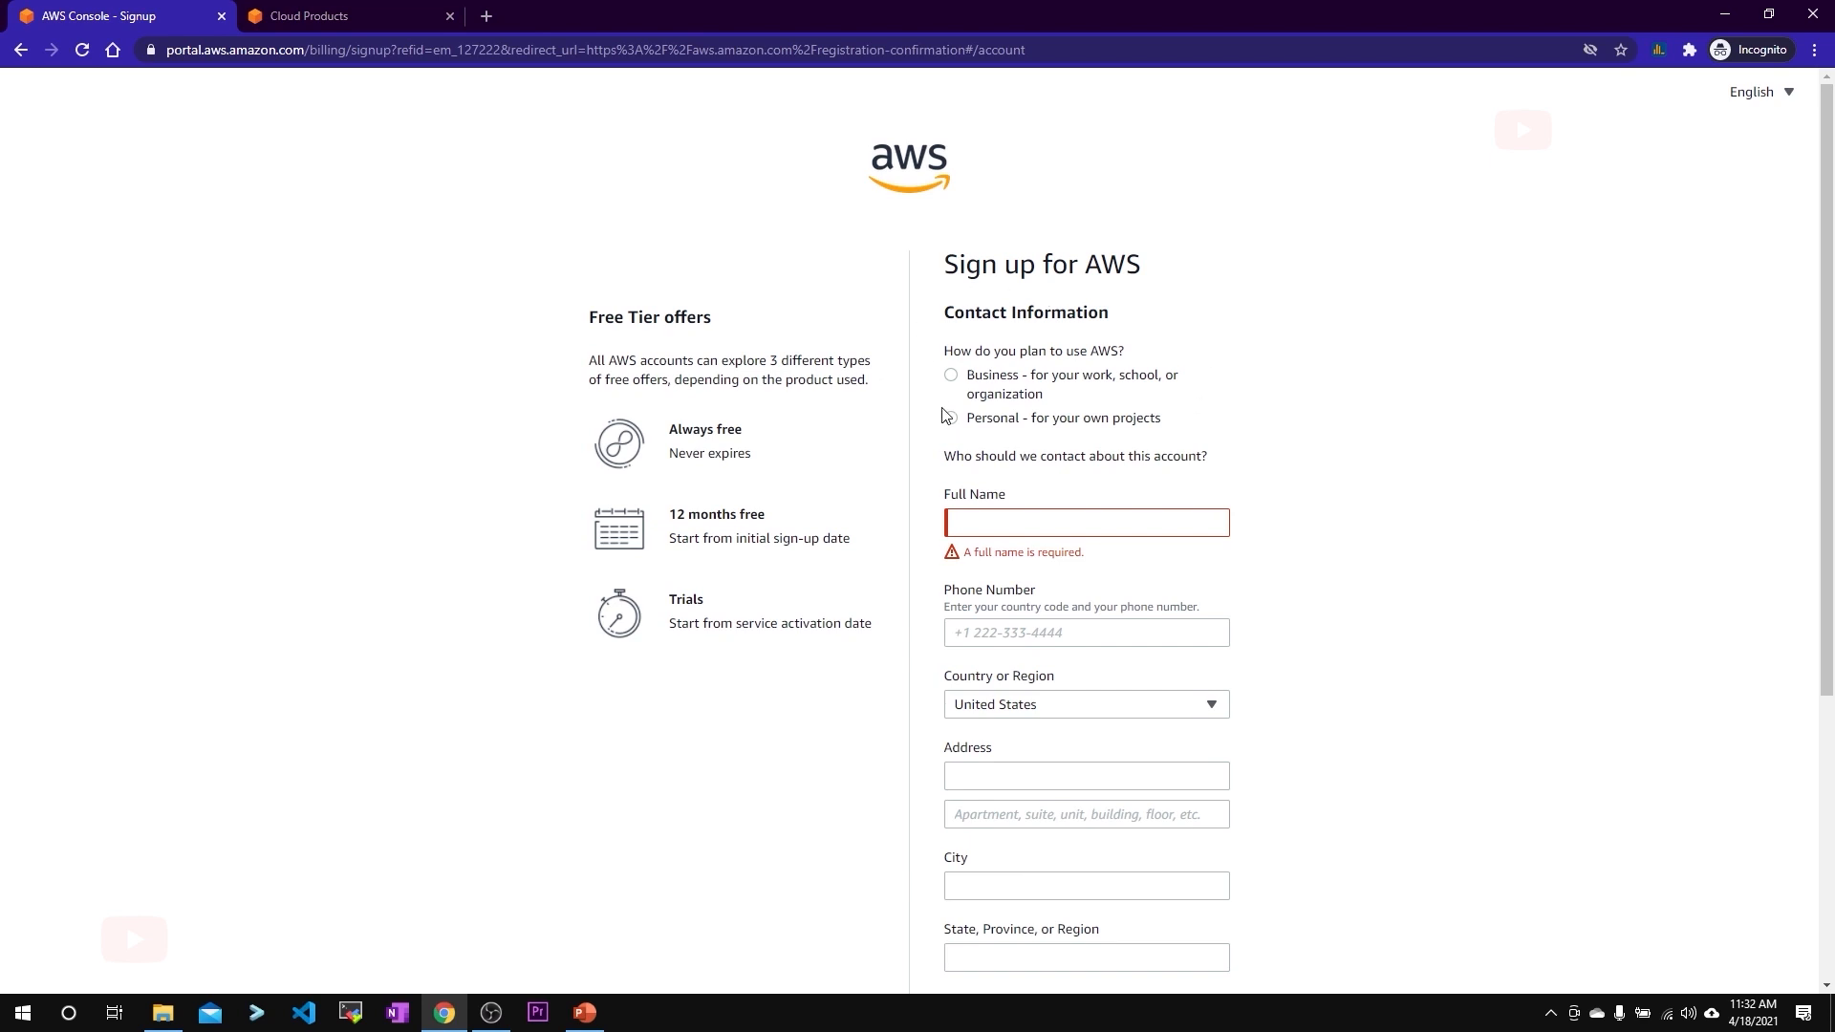
{"action": "left_click", "coordinate": [950, 418]}
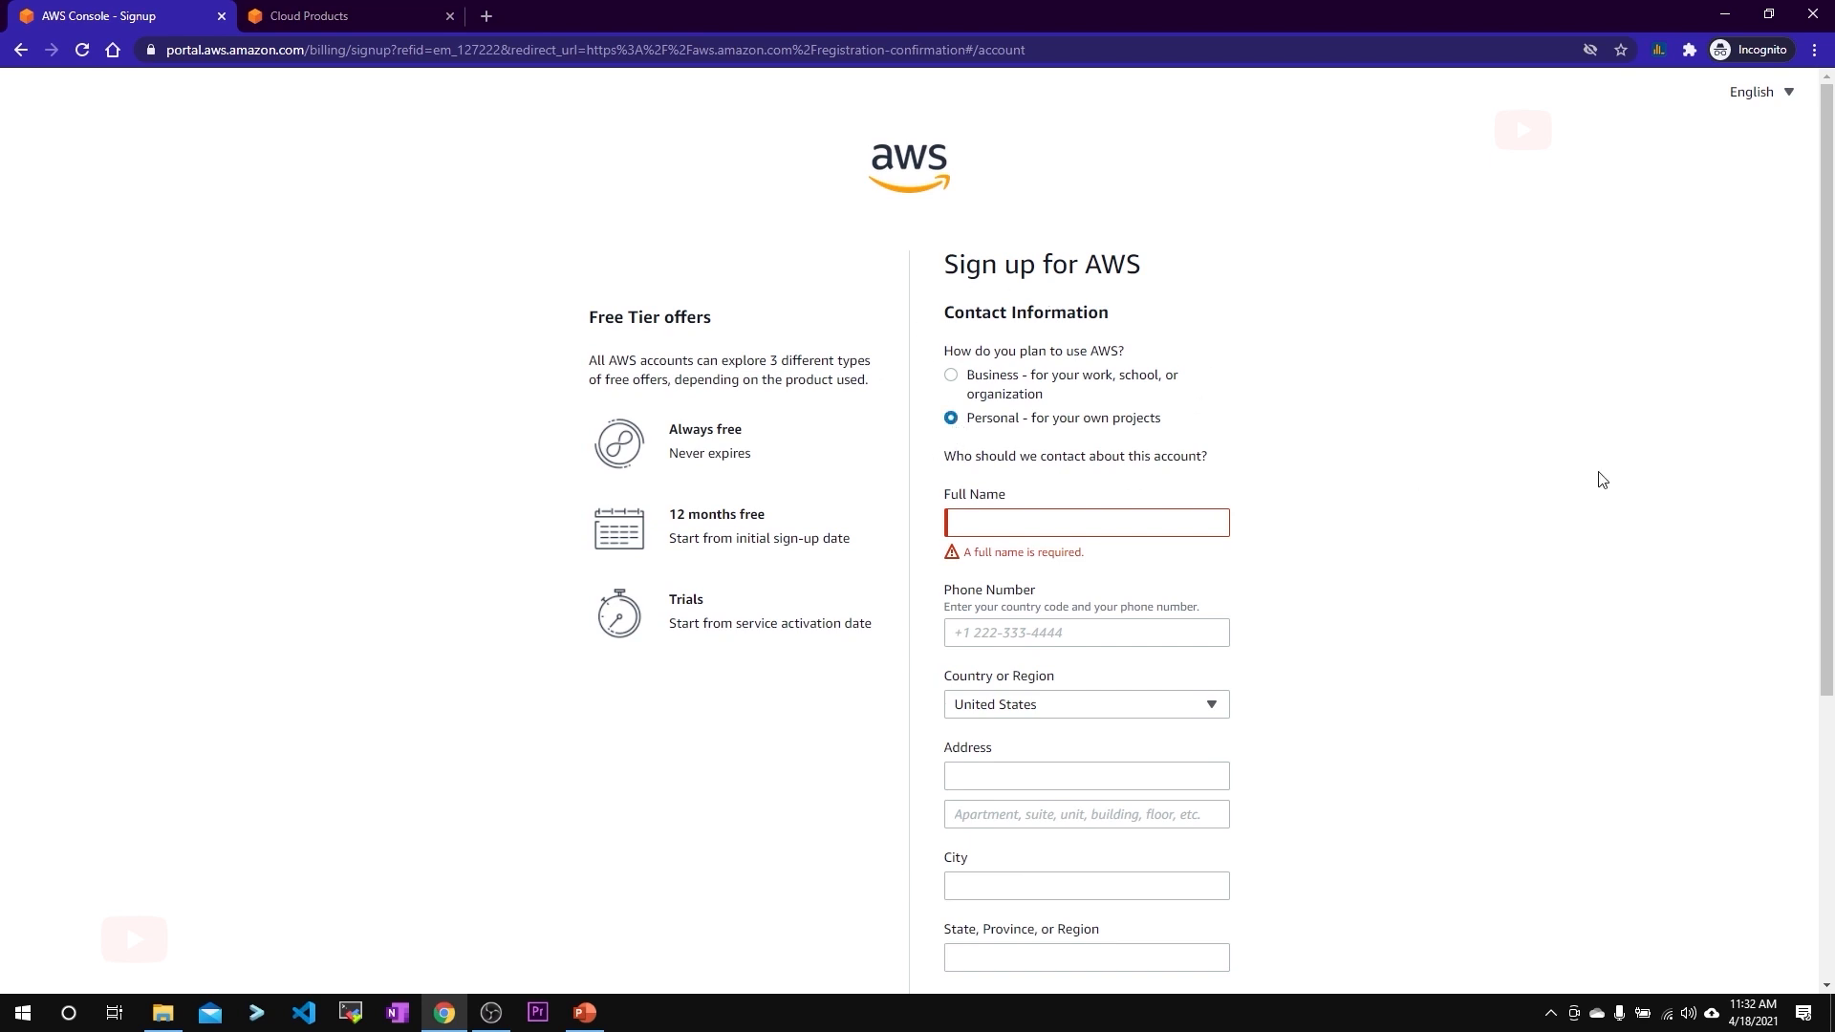
{"action": "type", "text": "d"}
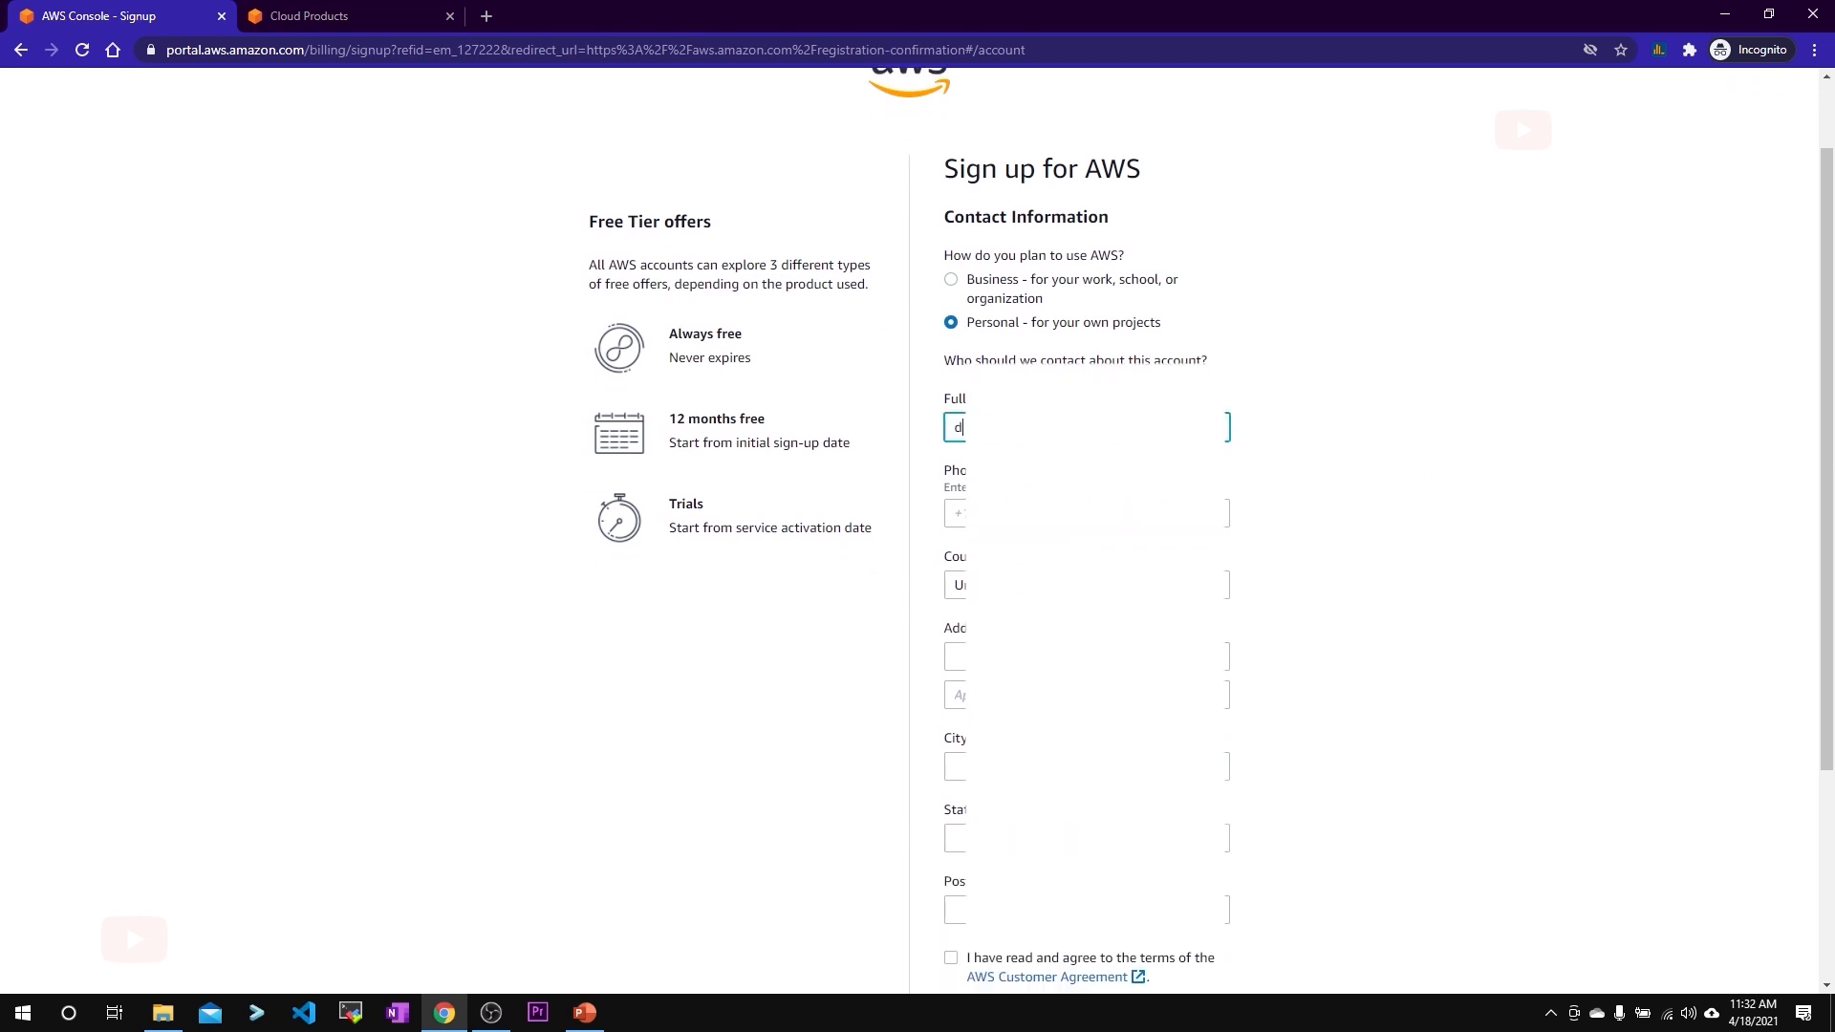
{"action": "type", "text": "e"}
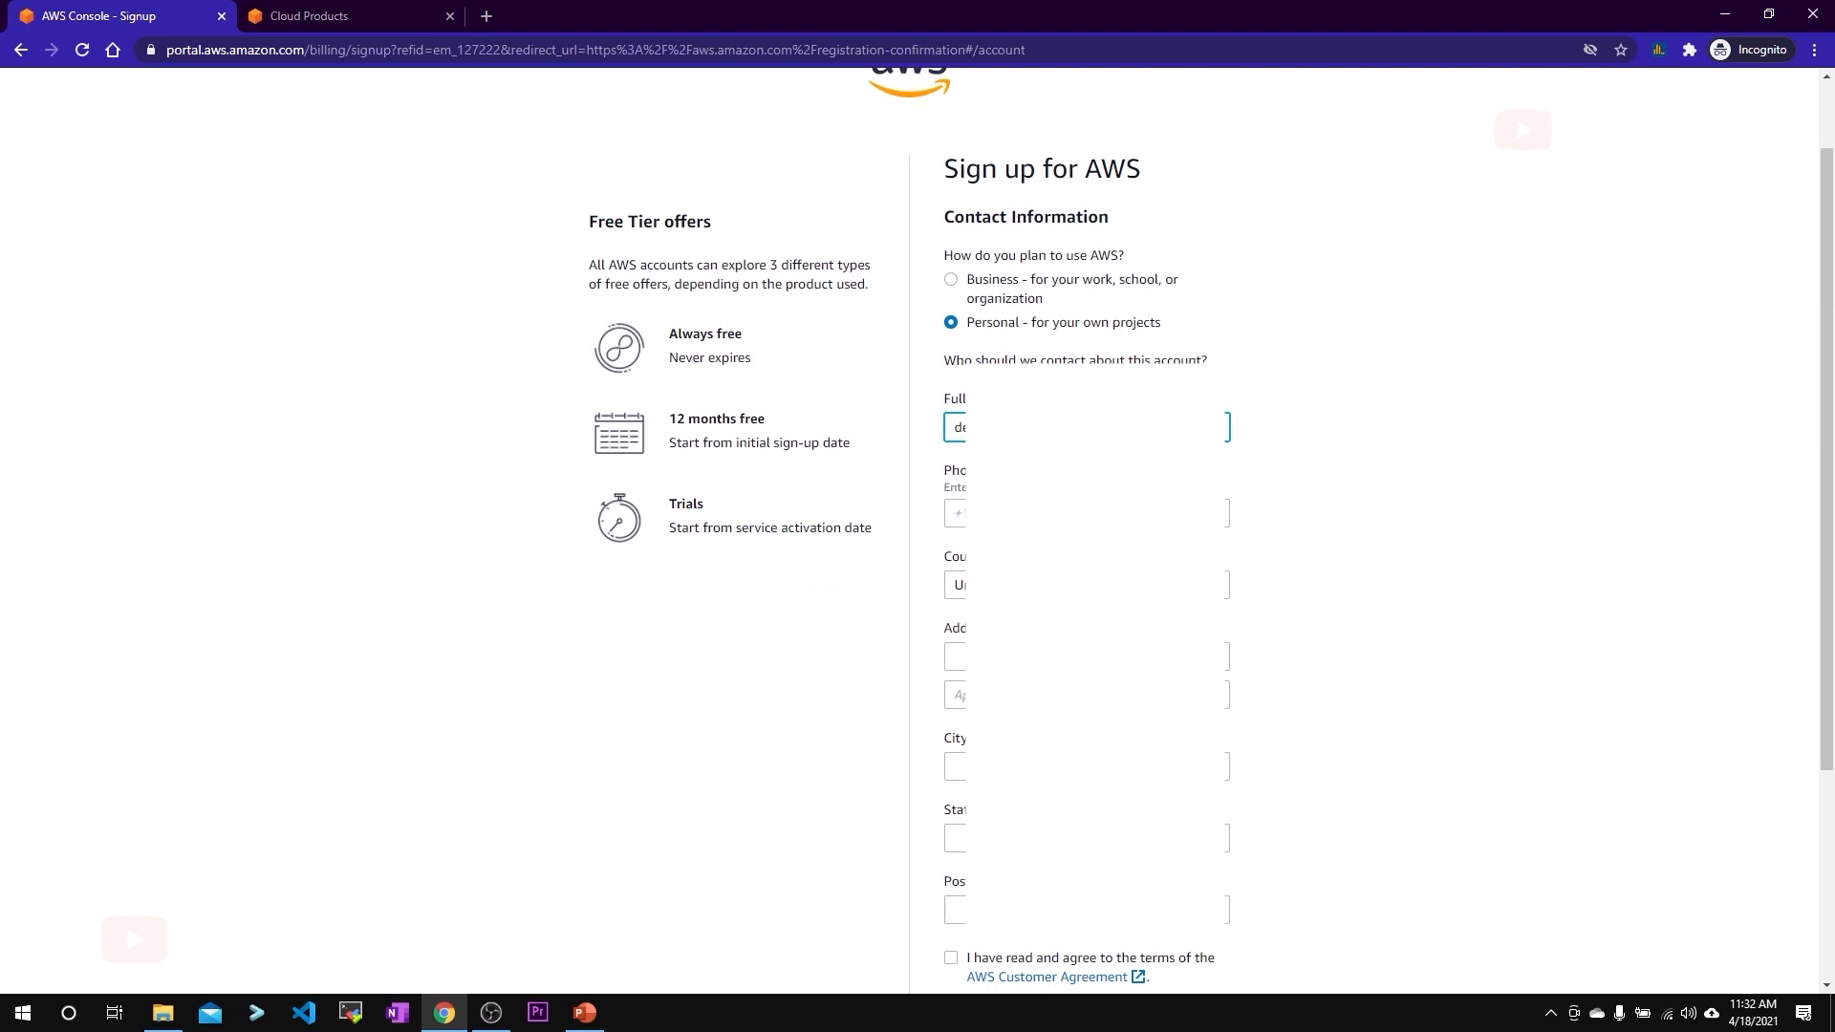
{"action": "left_click", "coordinate": [1087, 513]}
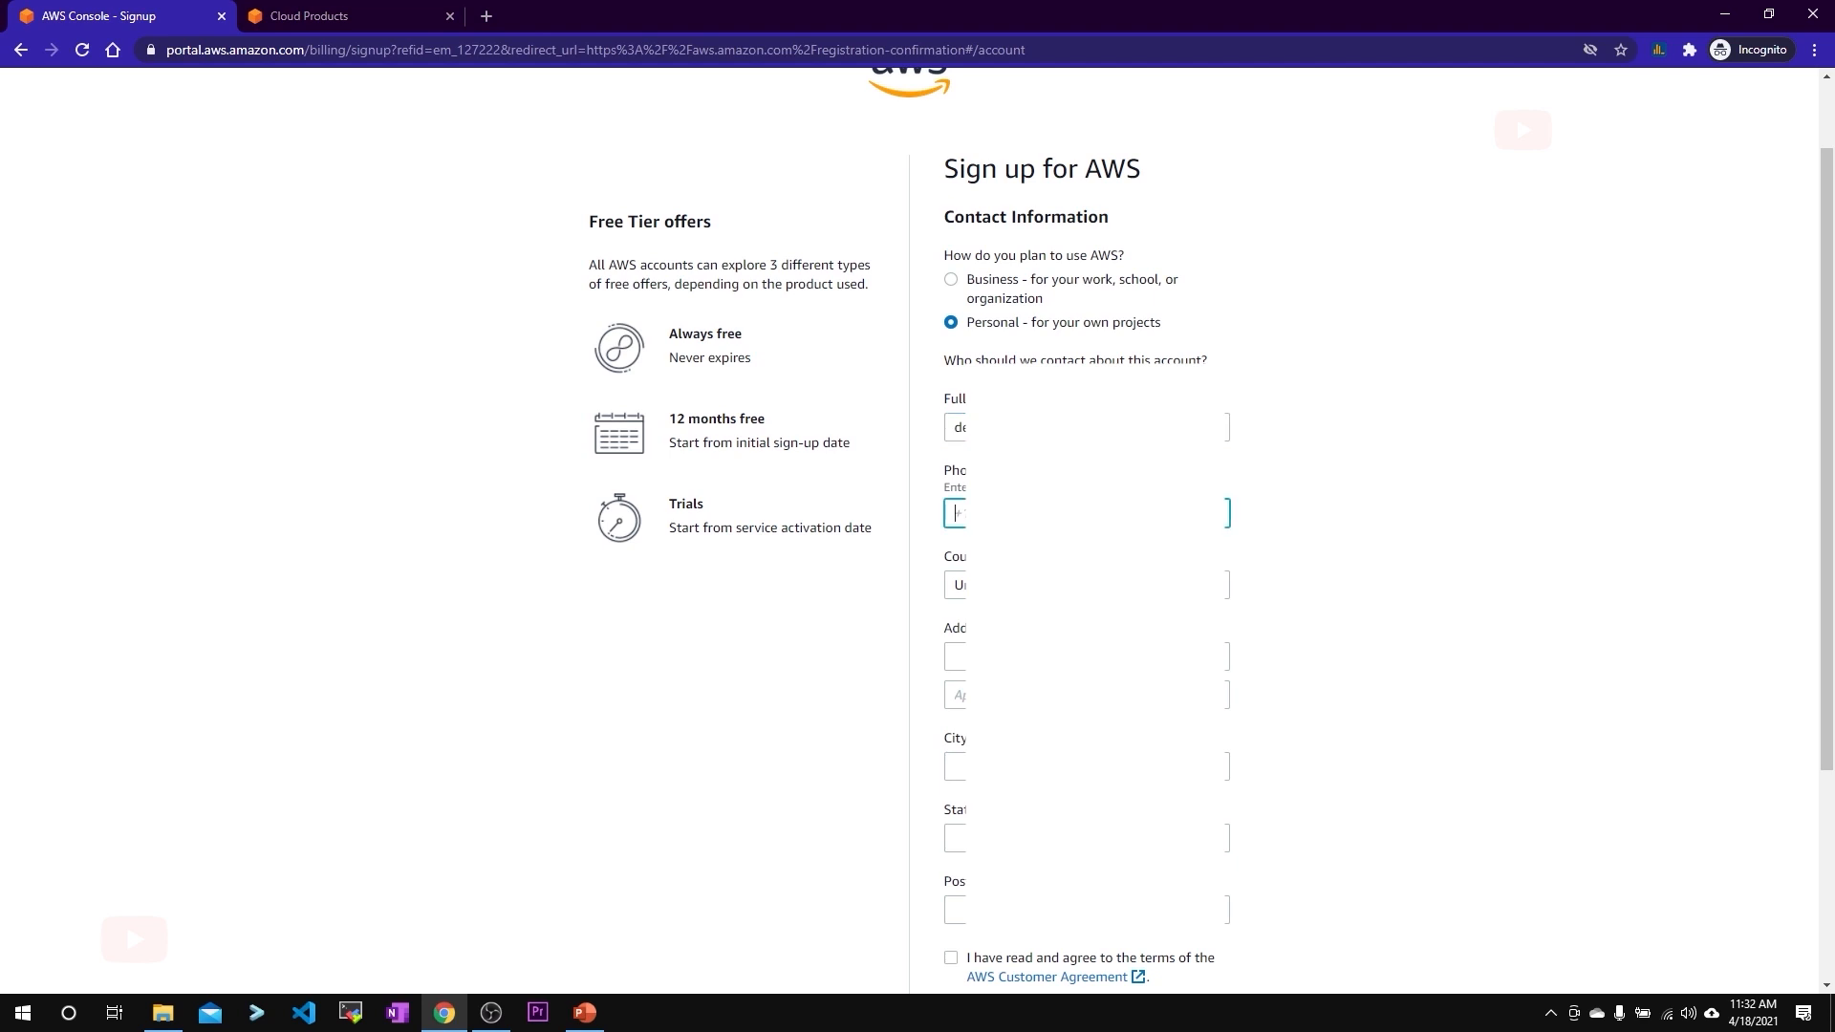
{"action": "type", "text": "+9"}
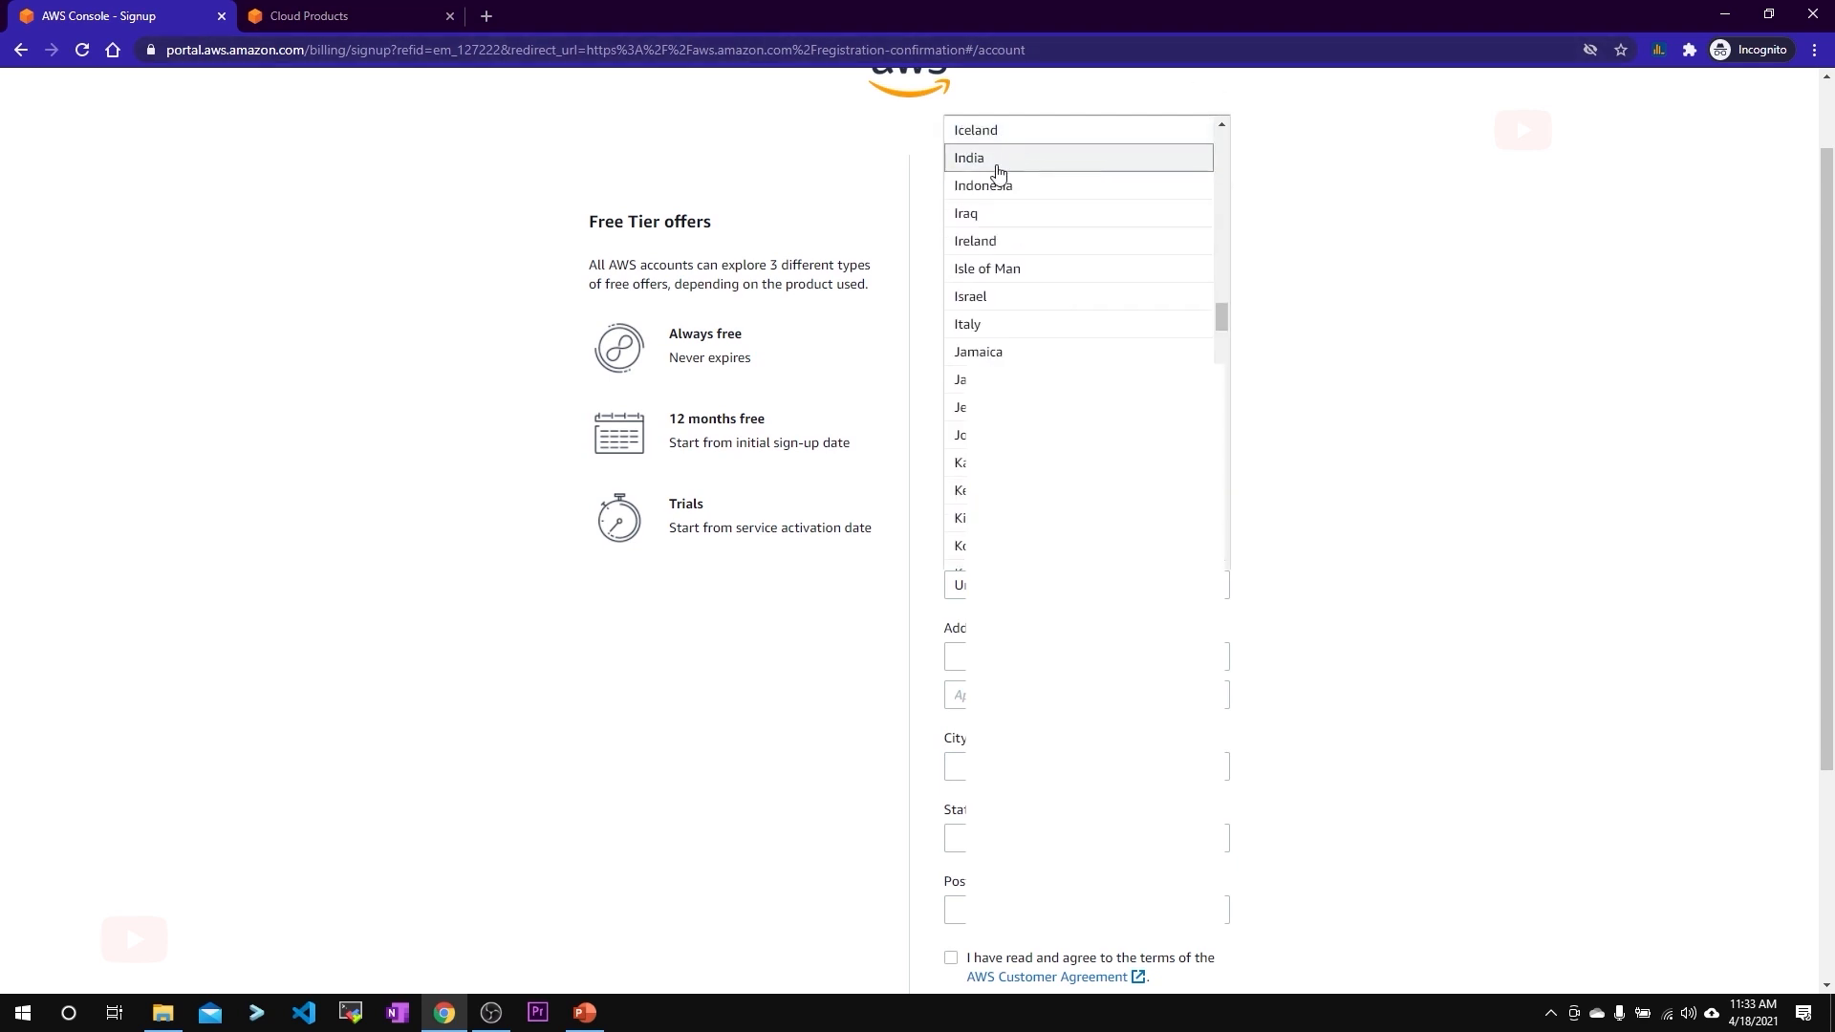
- Select India as the country and begin filling in the street address
{"action": "left_click", "coordinate": [970, 158]}
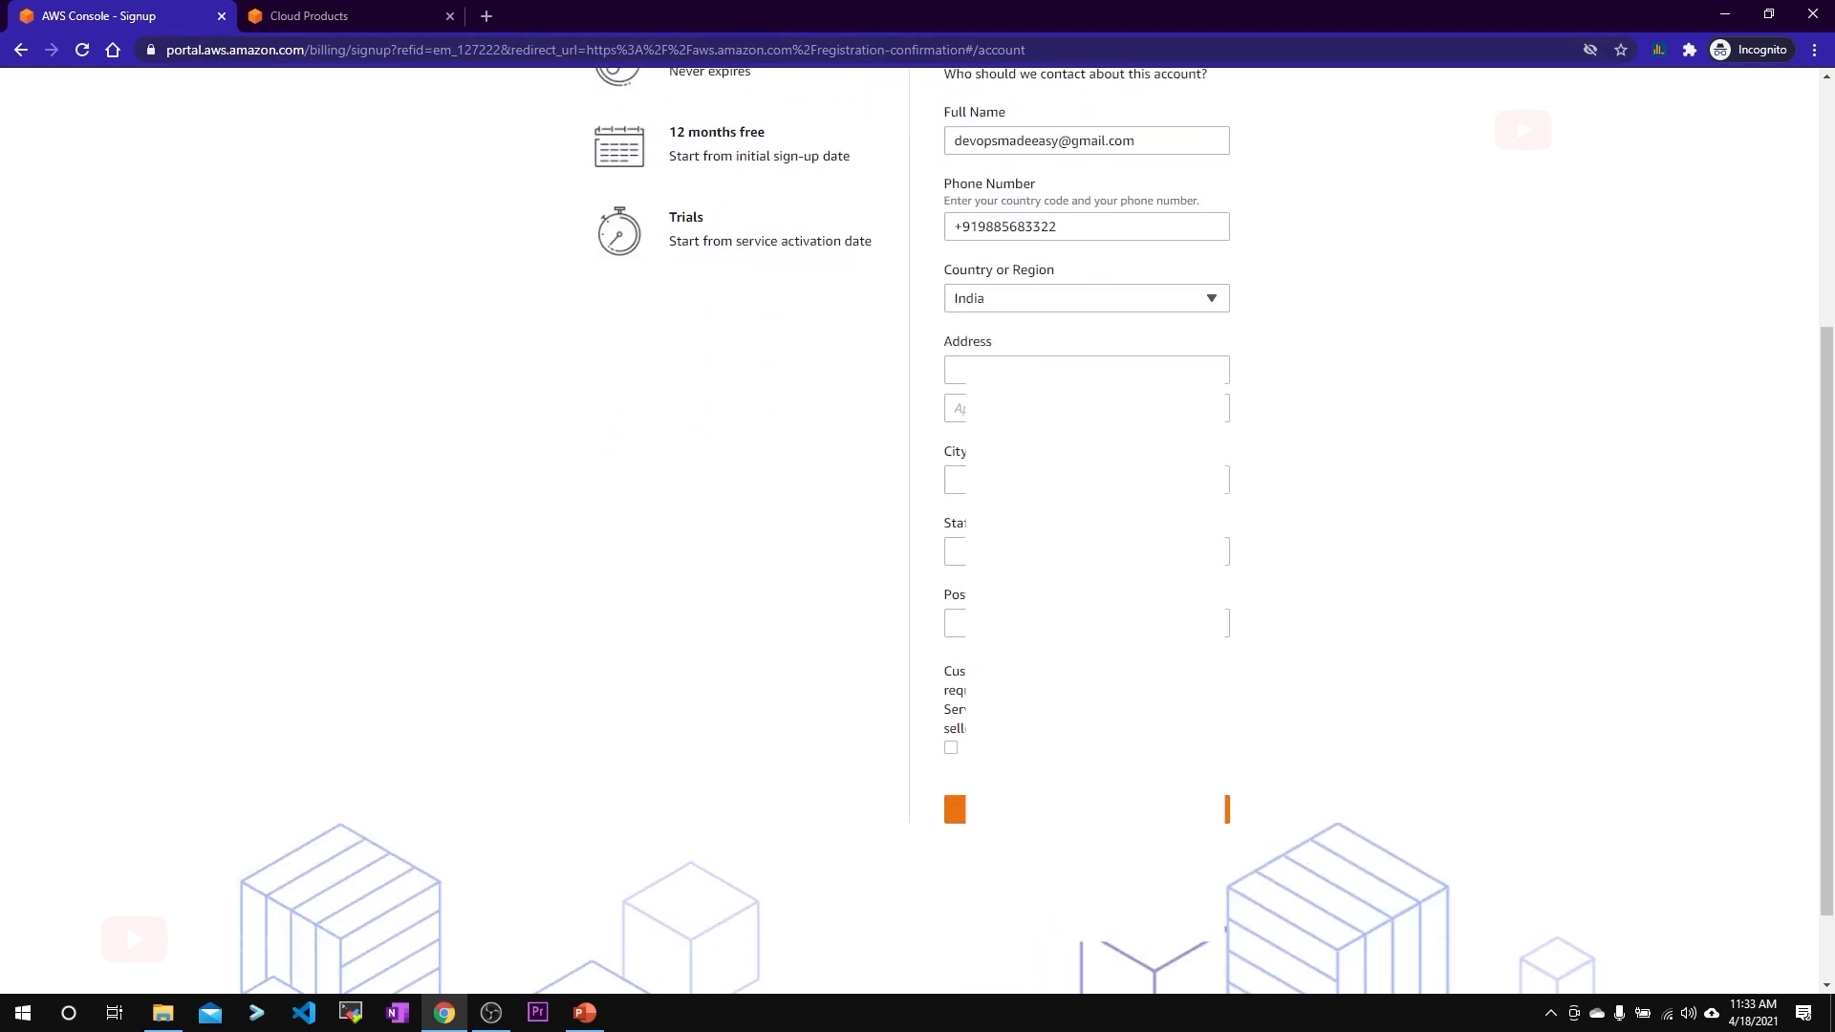
{"action": "left_click", "coordinate": [956, 809]}
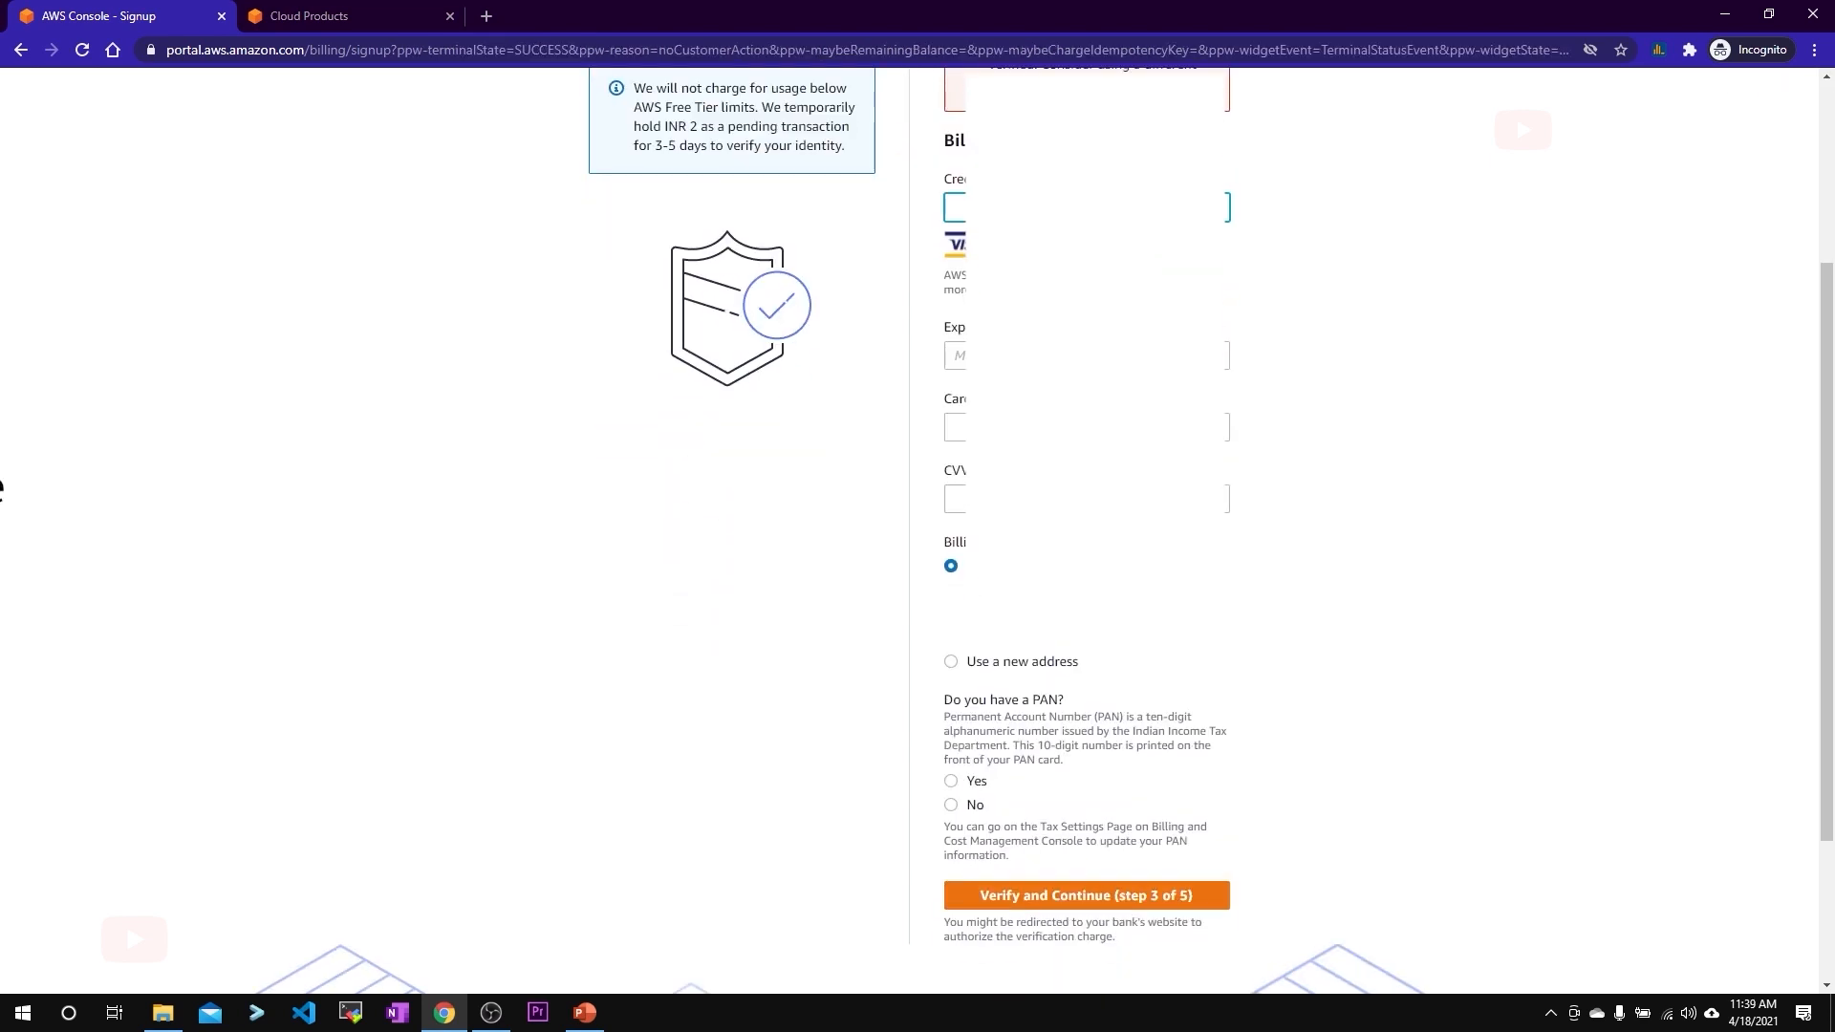
- Enter the card number, expiration date, cardholder name and CVV
{"action": "scroll", "scroll_direction": "down", "scroll_amount": 3}
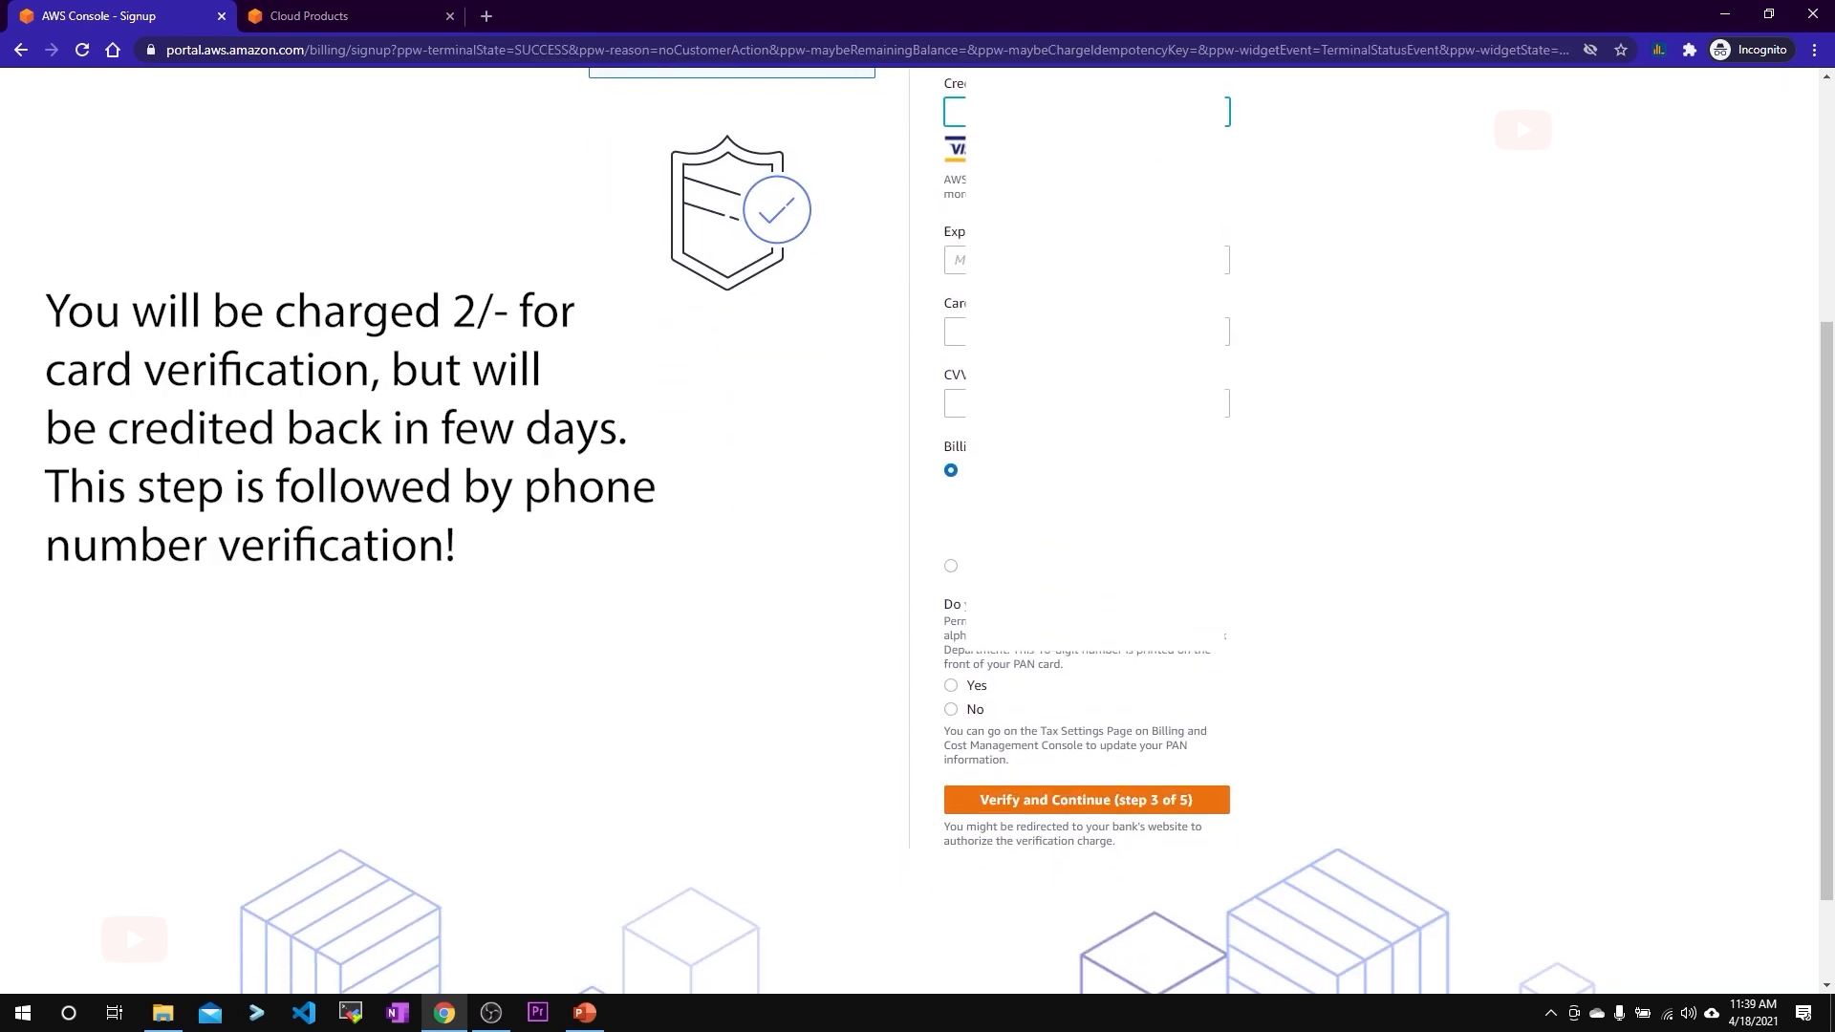
{"action": "type", "text": "46"}
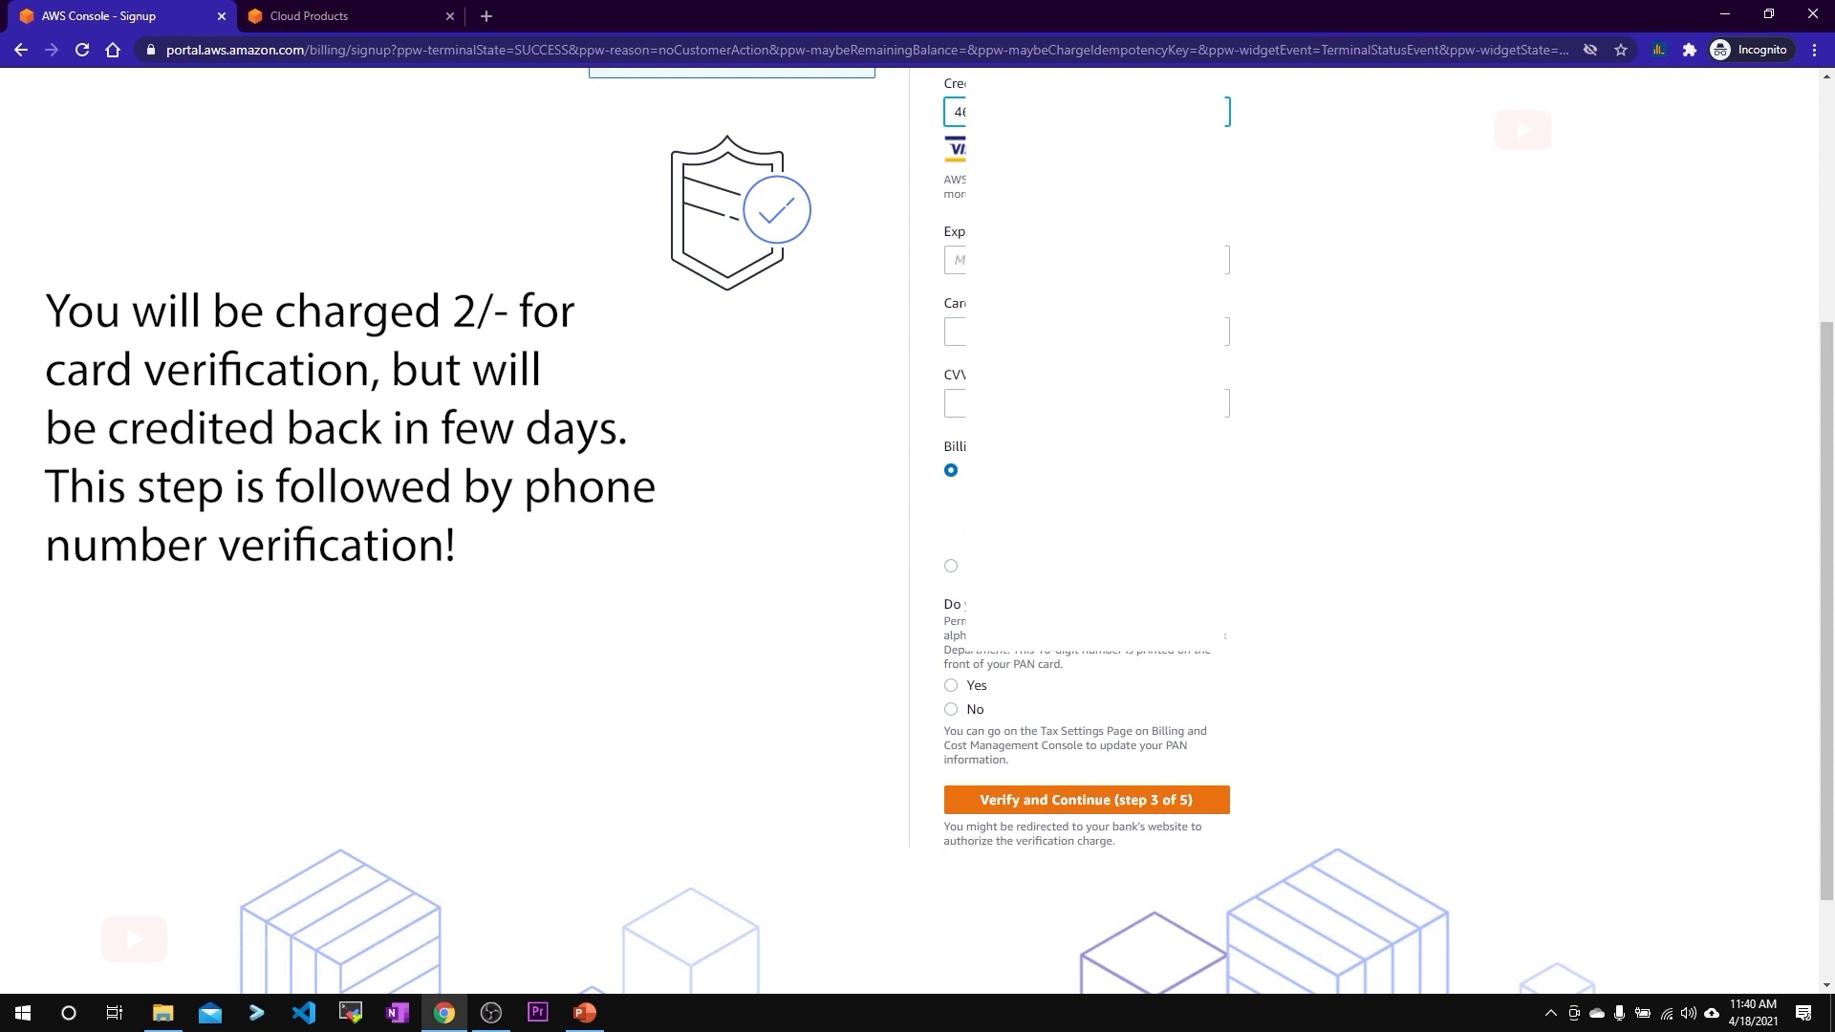
{"action": "left_click", "coordinate": [962, 260]}
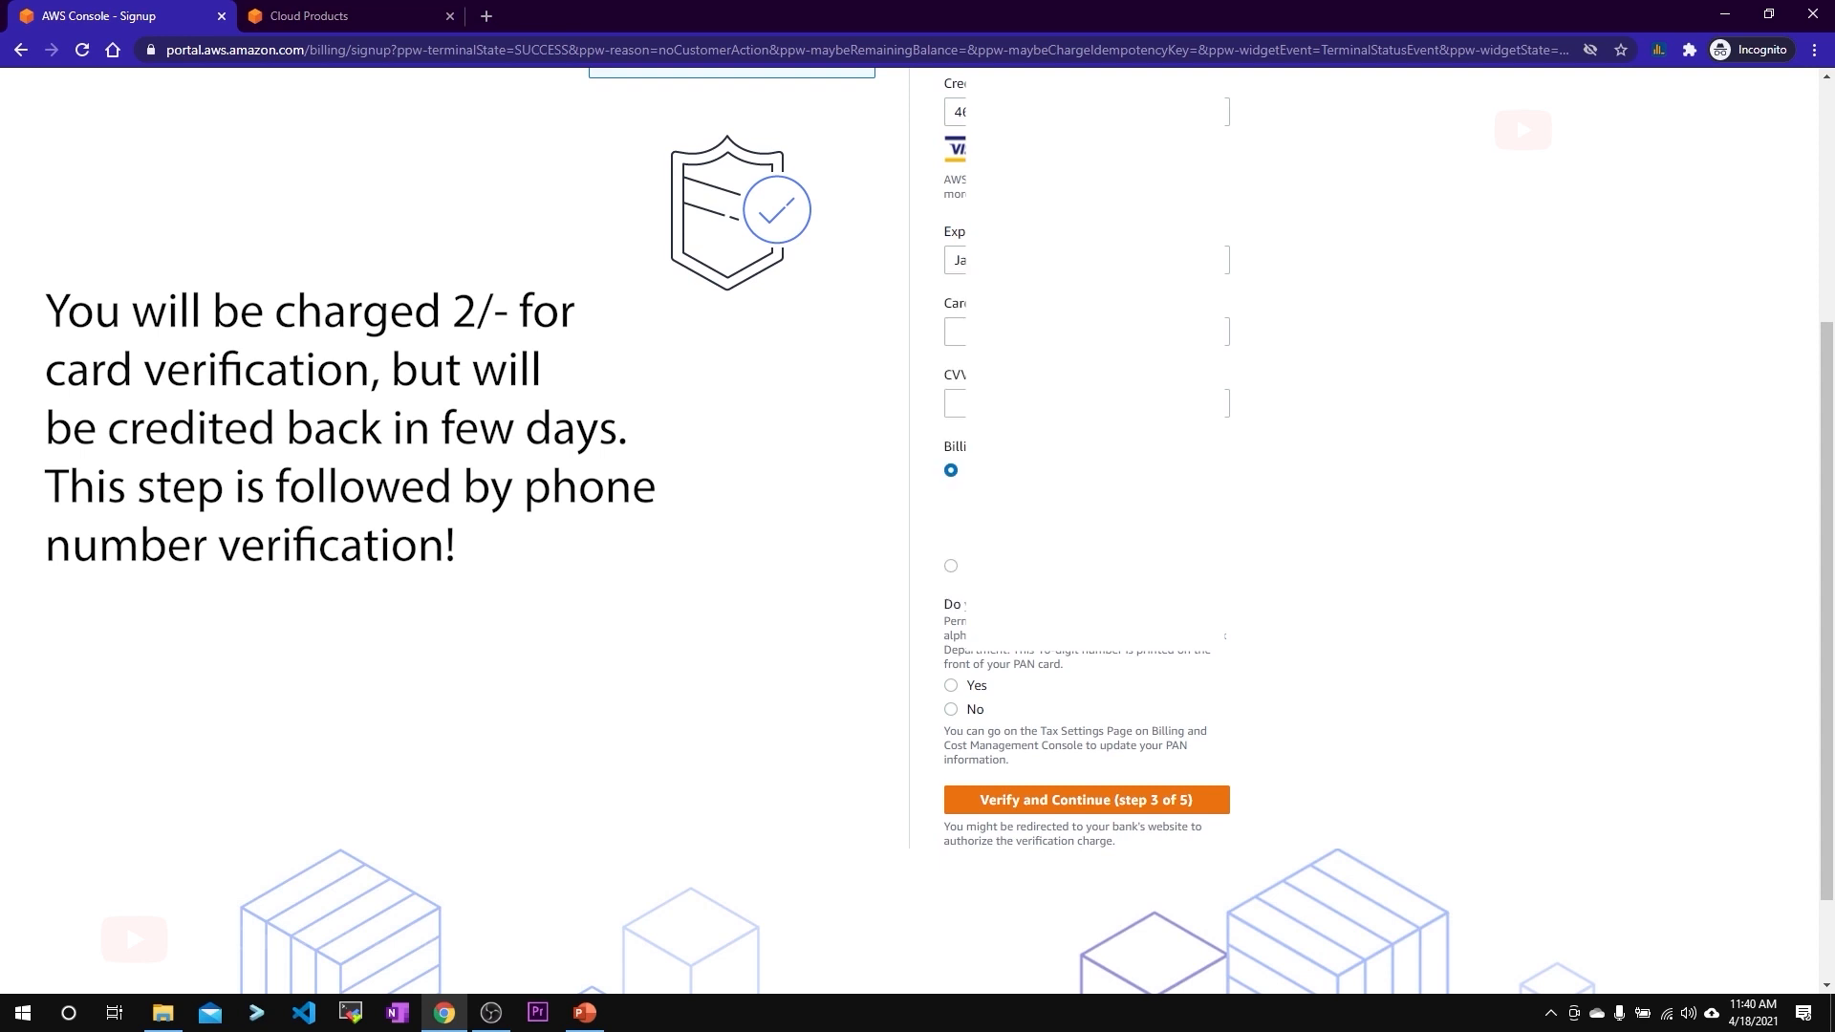
{"action": "left_click", "coordinate": [1088, 330]}
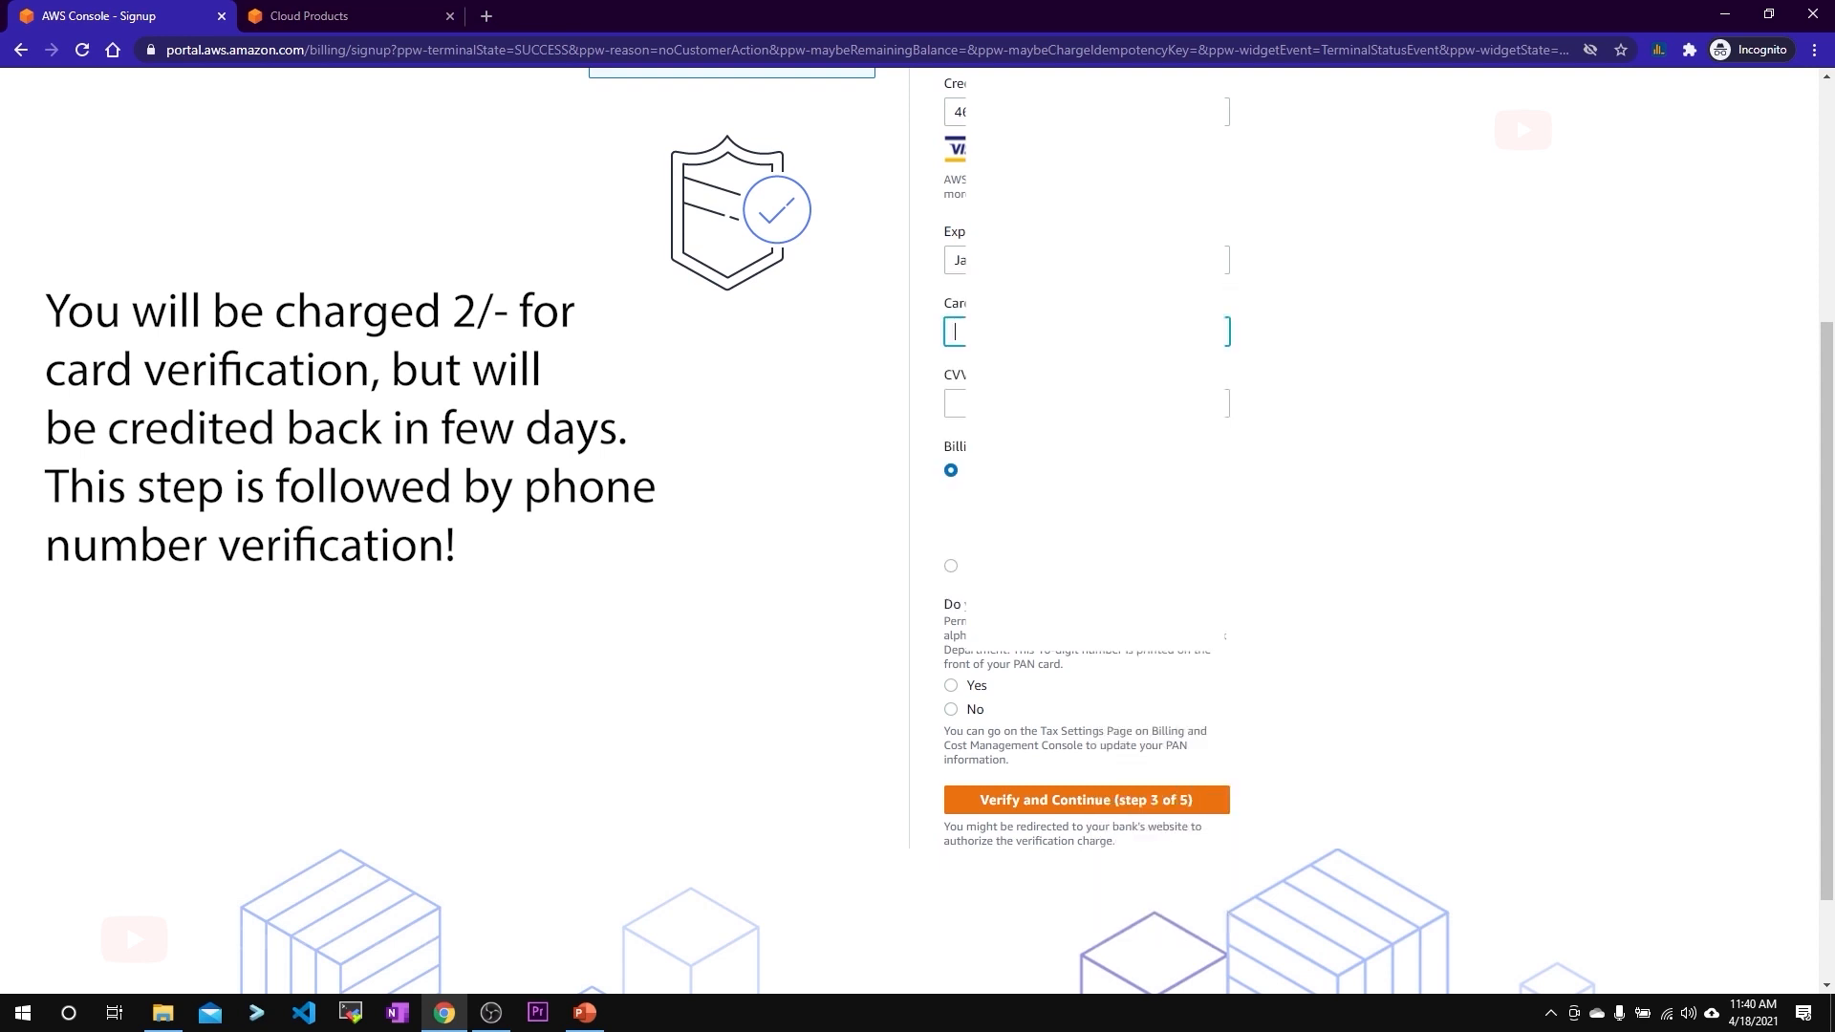
{"action": "type", "text": "vi"}
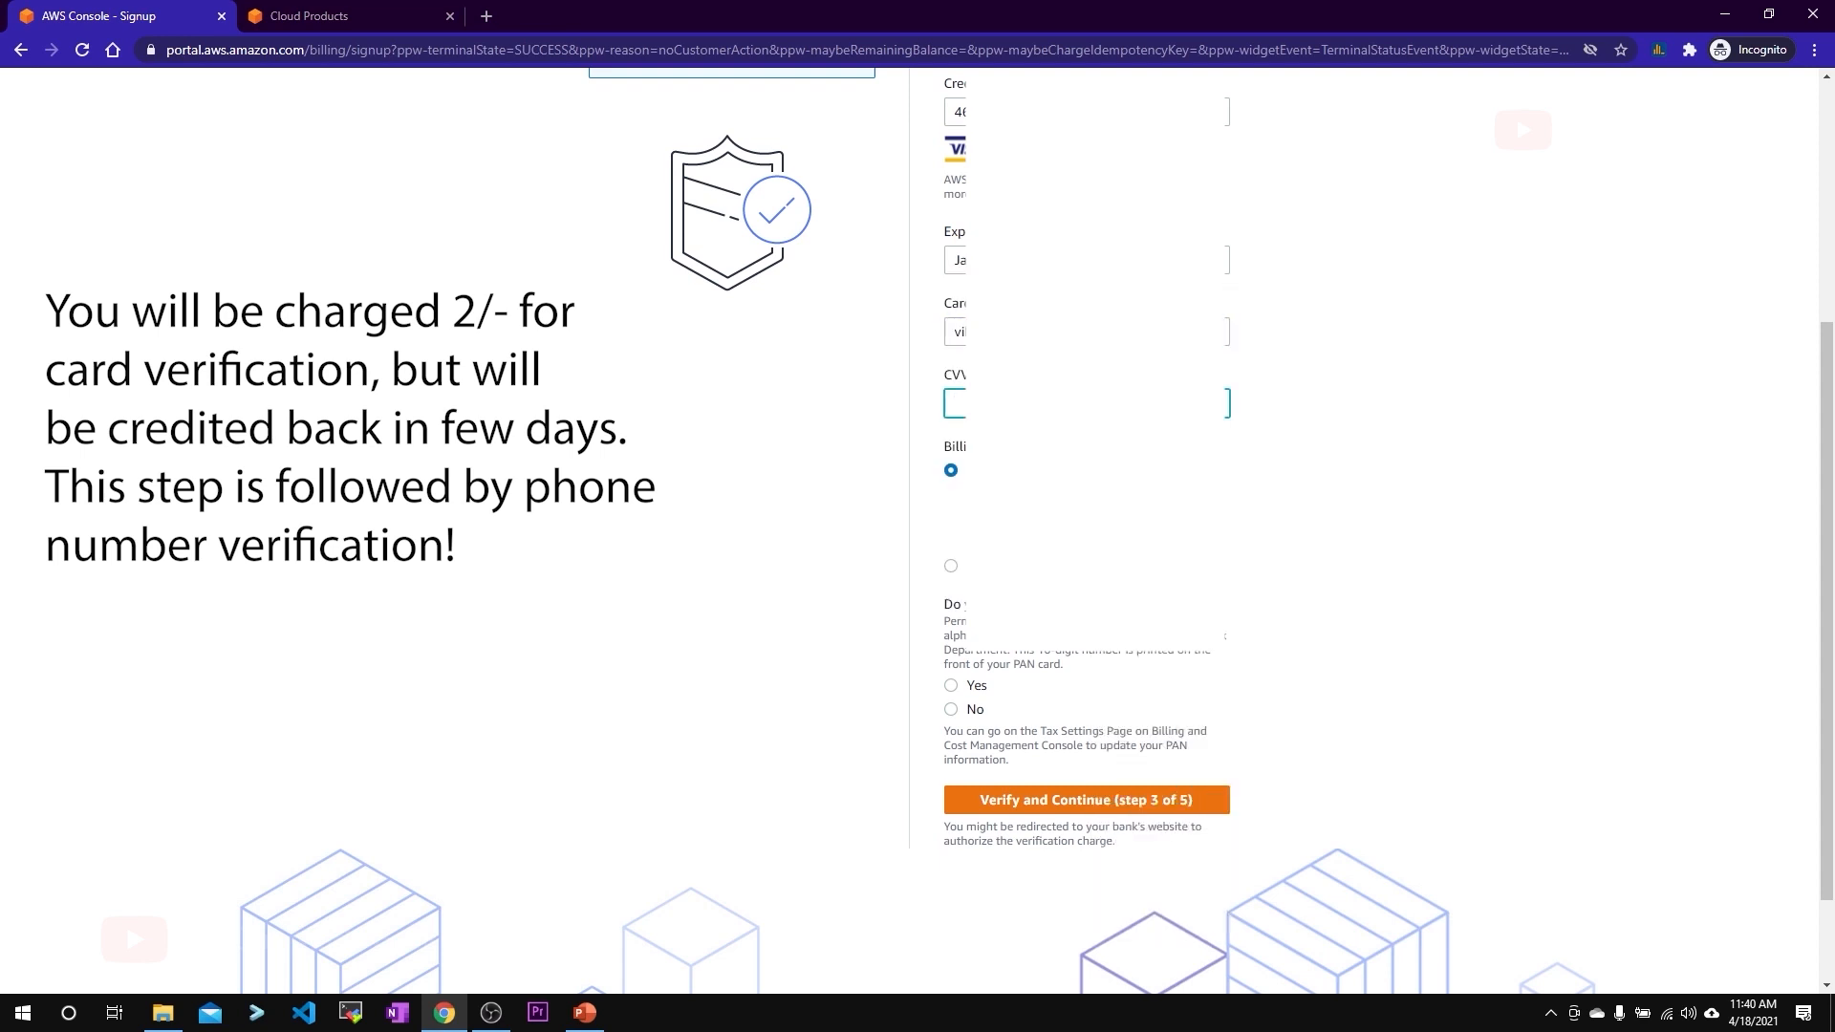
{"action": "type", "text": "•••"}
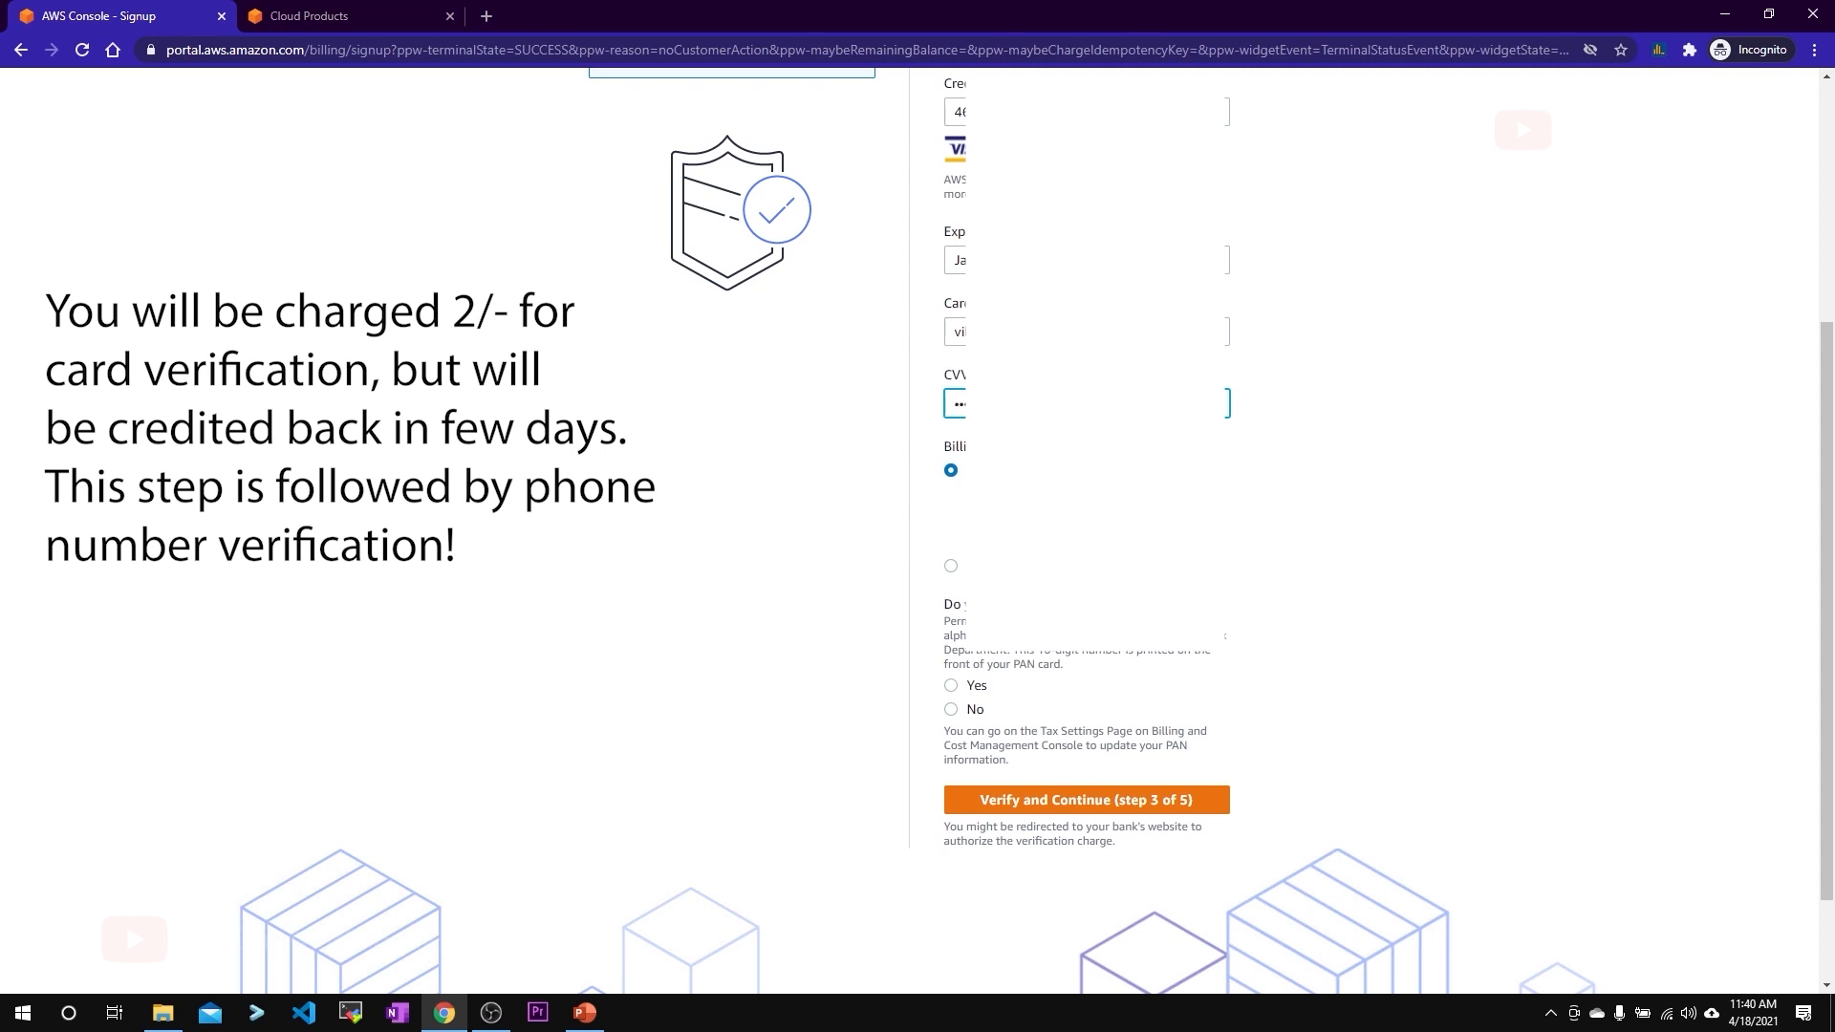
- Answer No for PAN and submit the card details with Verify and Continue
{"action": "left_click", "coordinate": [950, 707]}
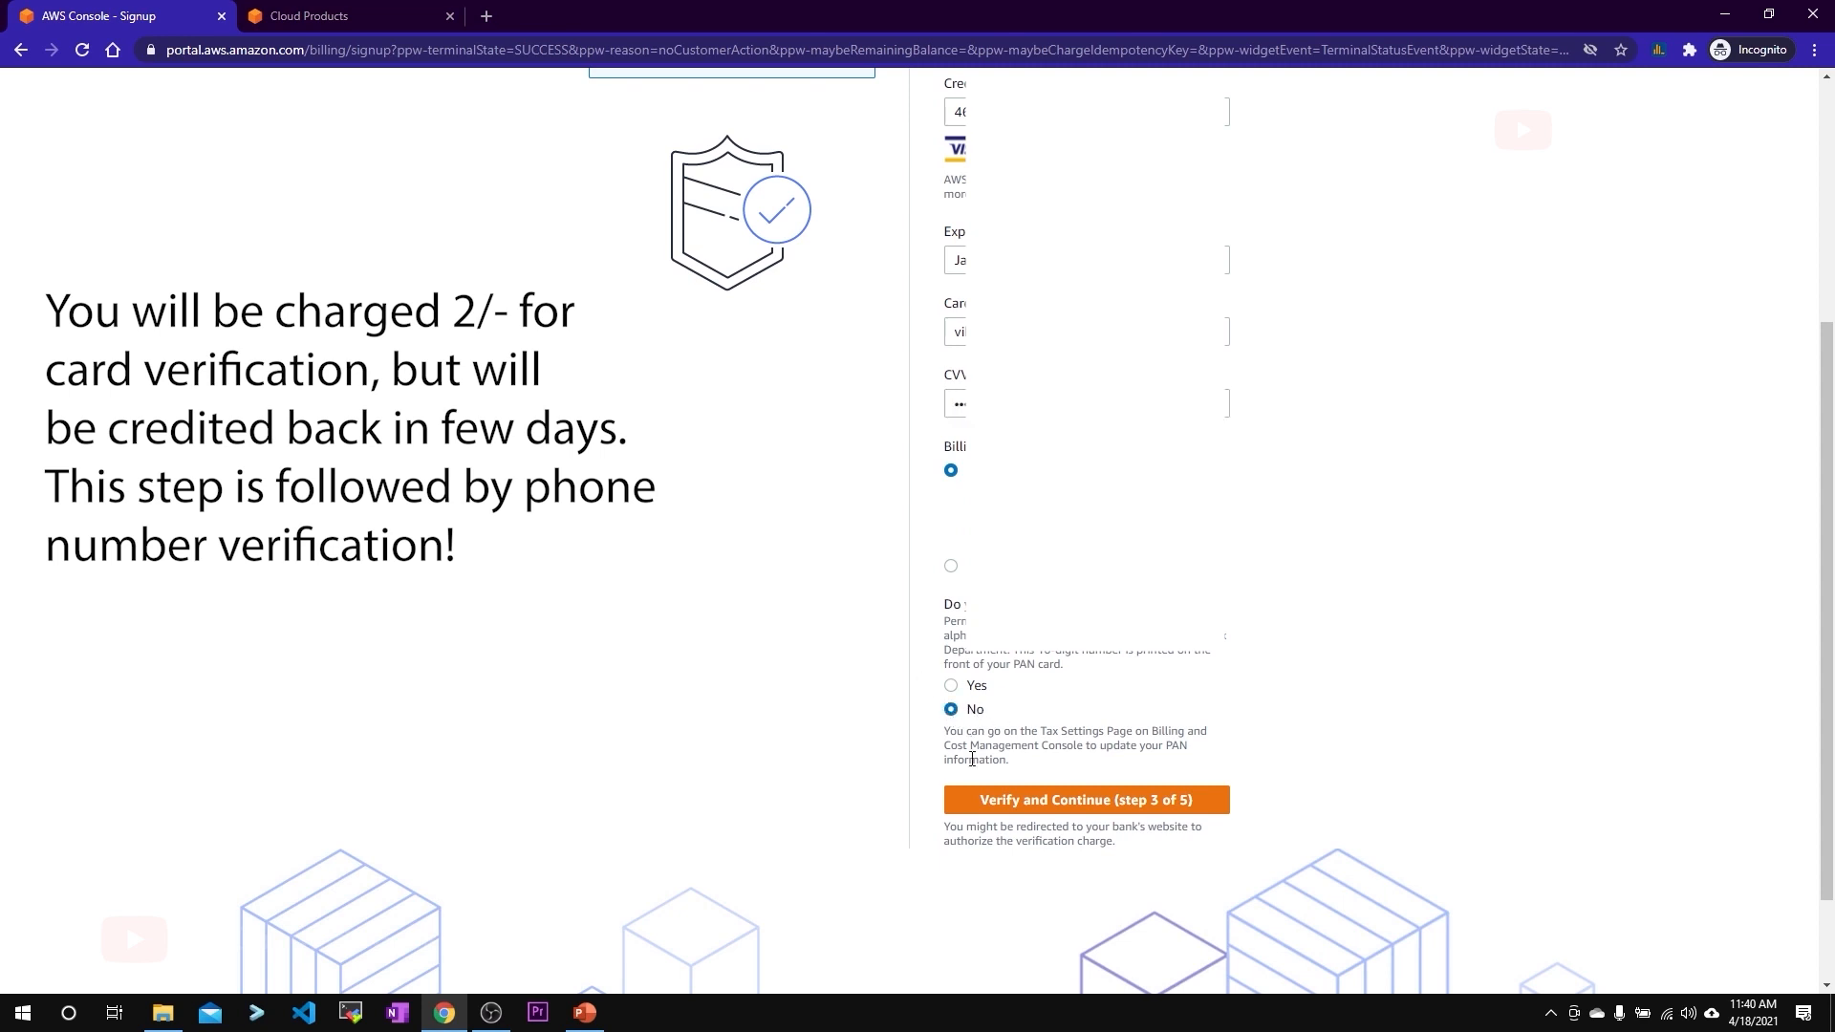
{"action": "scroll", "scroll_direction": "down", "scroll_amount": 3}
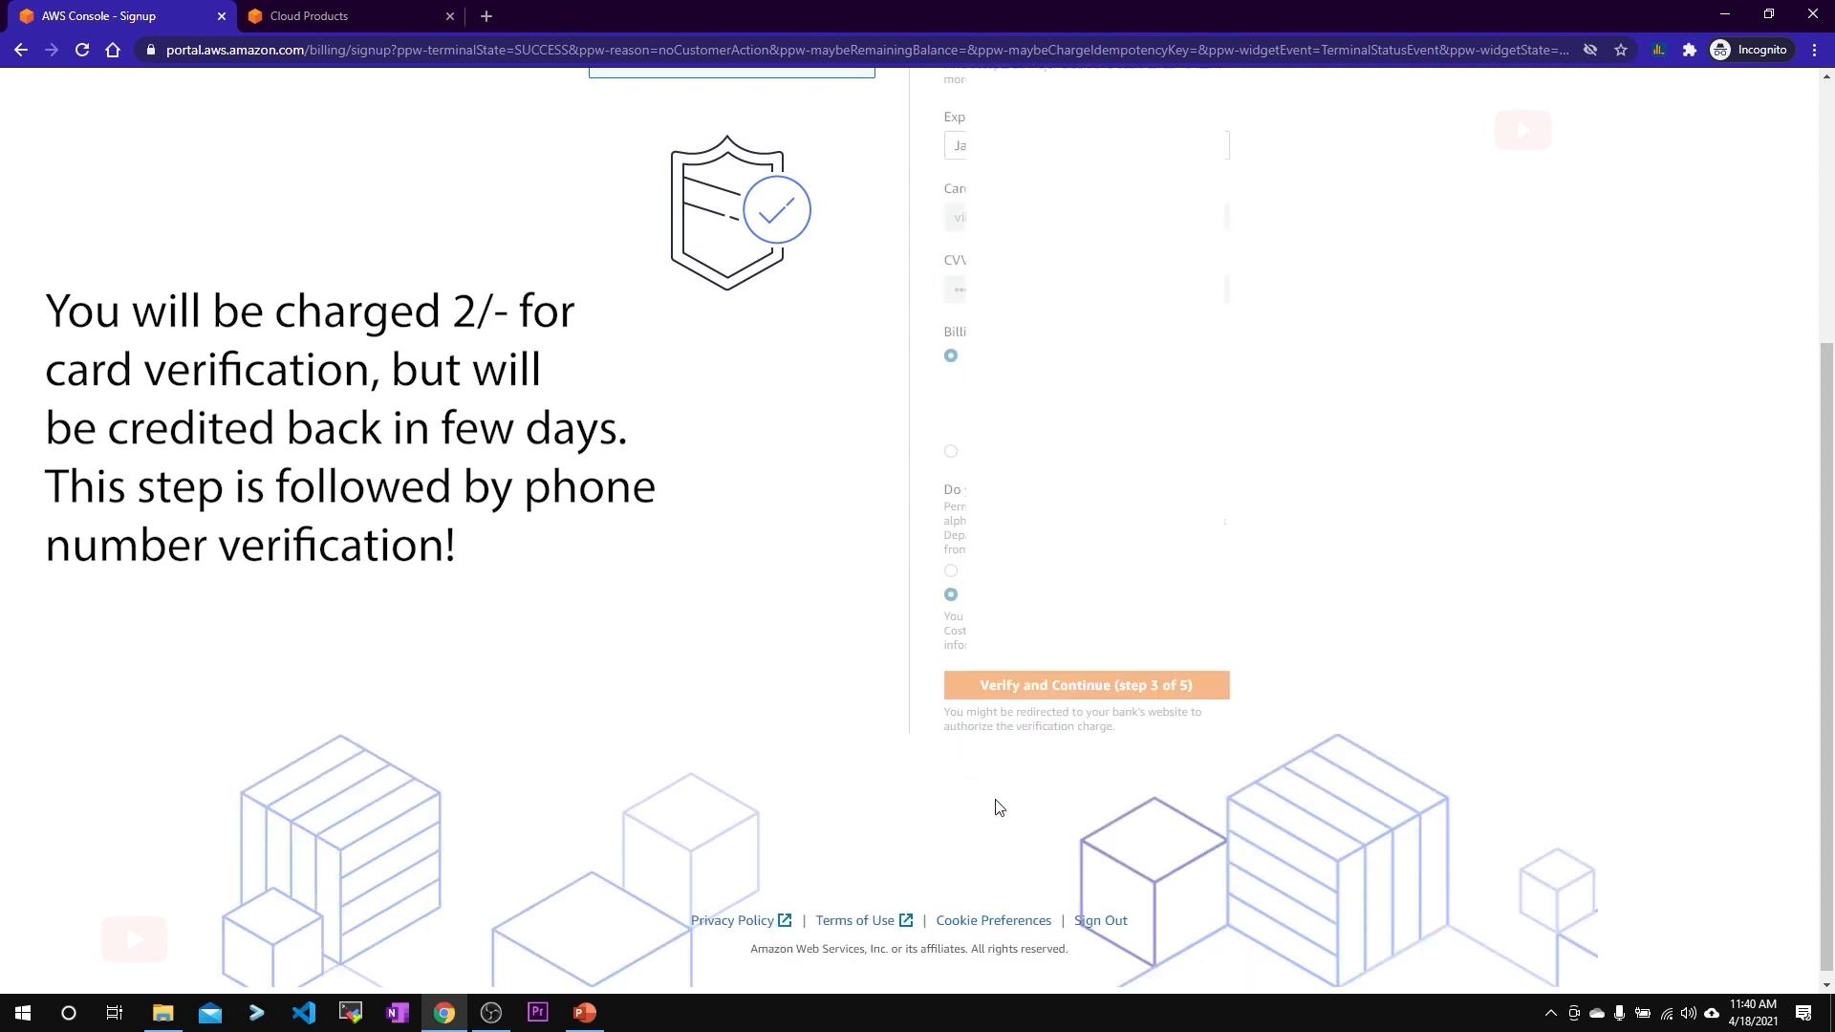
{"action": "left_click", "coordinate": [1084, 685]}
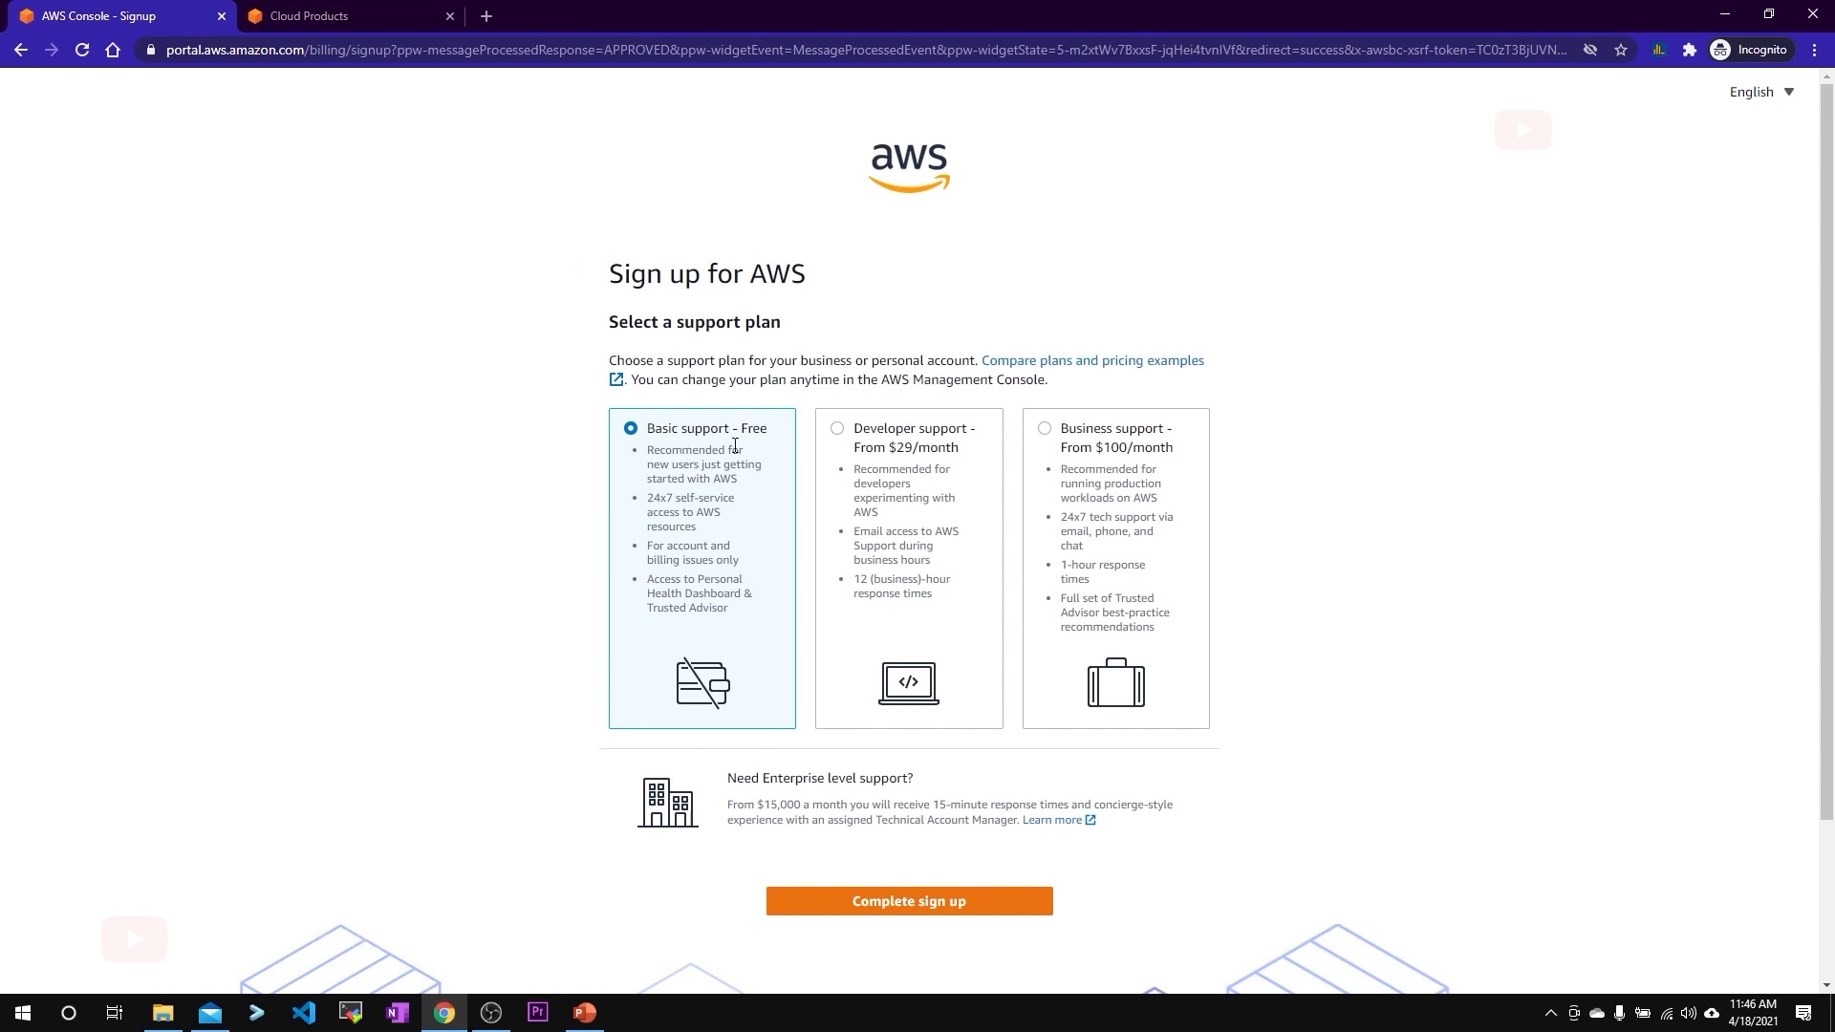
- Complete sign-up with the Basic support - Free plan selected
{"action": "scroll", "scroll_direction": "down", "scroll_amount": 3}
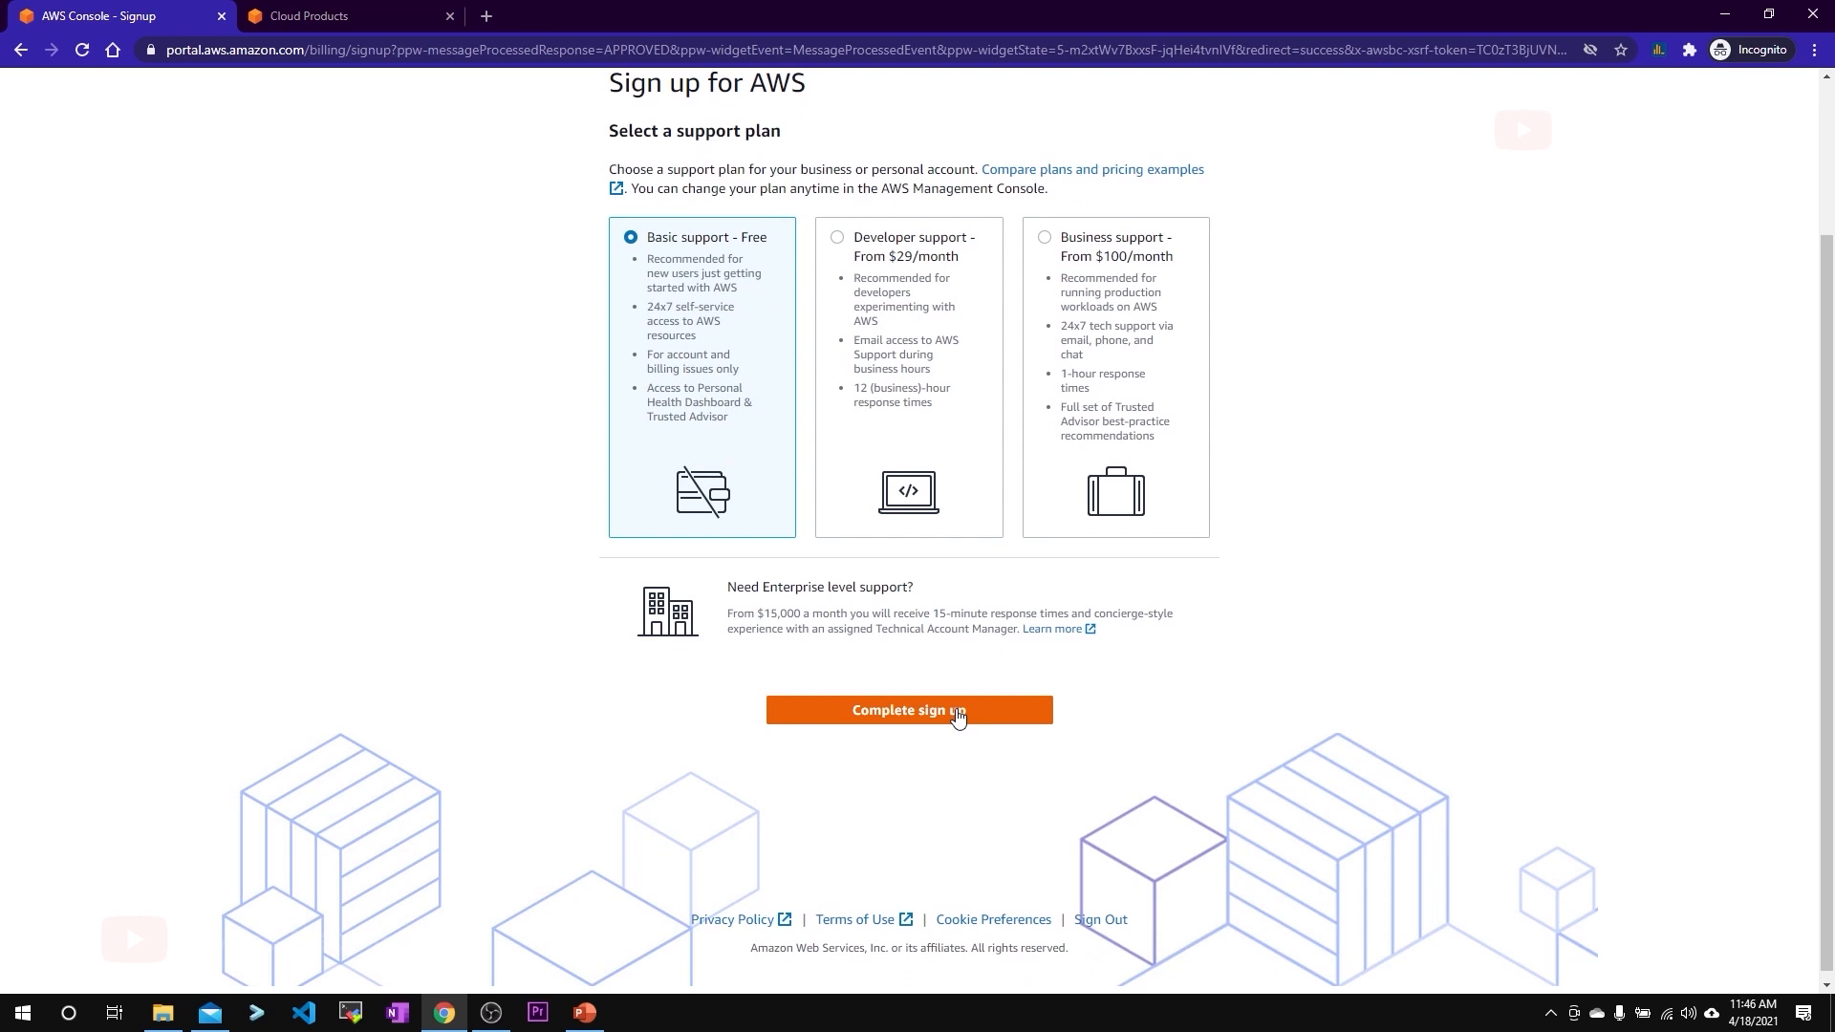
{"action": "left_click", "coordinate": [908, 709]}
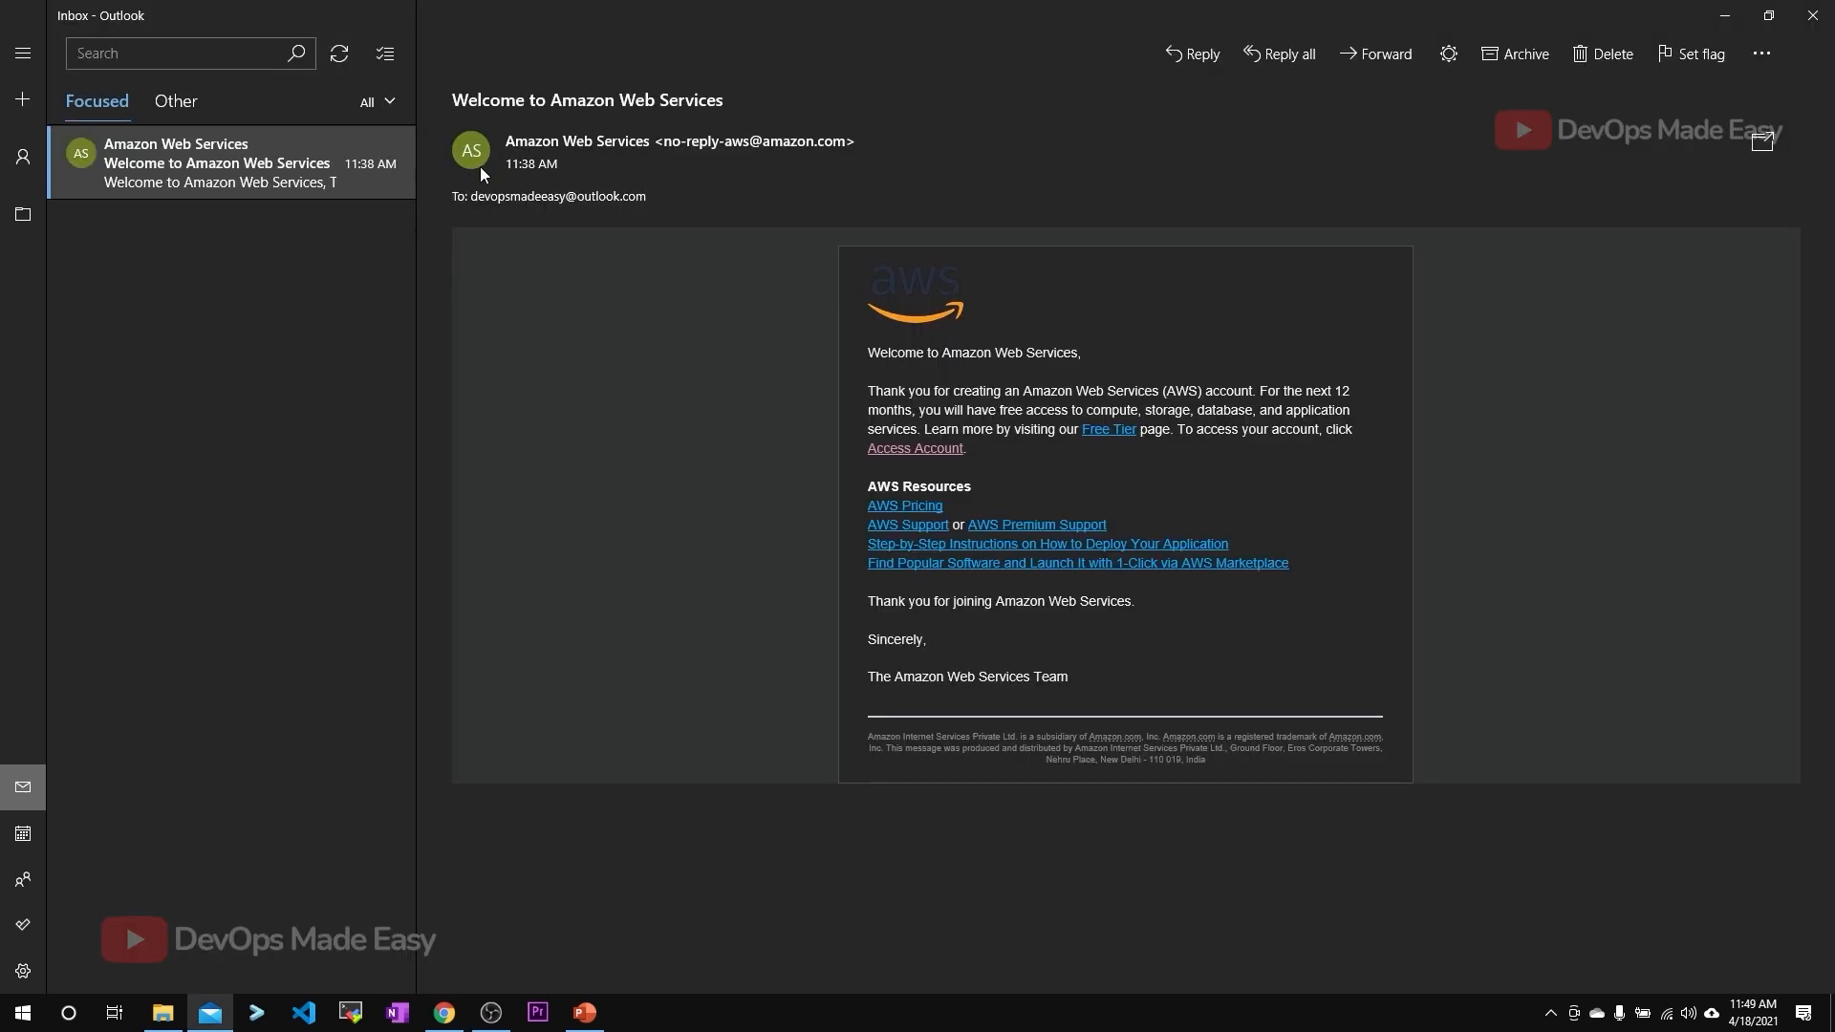
{"action": "mouse_move", "coordinate": [535, 480]}
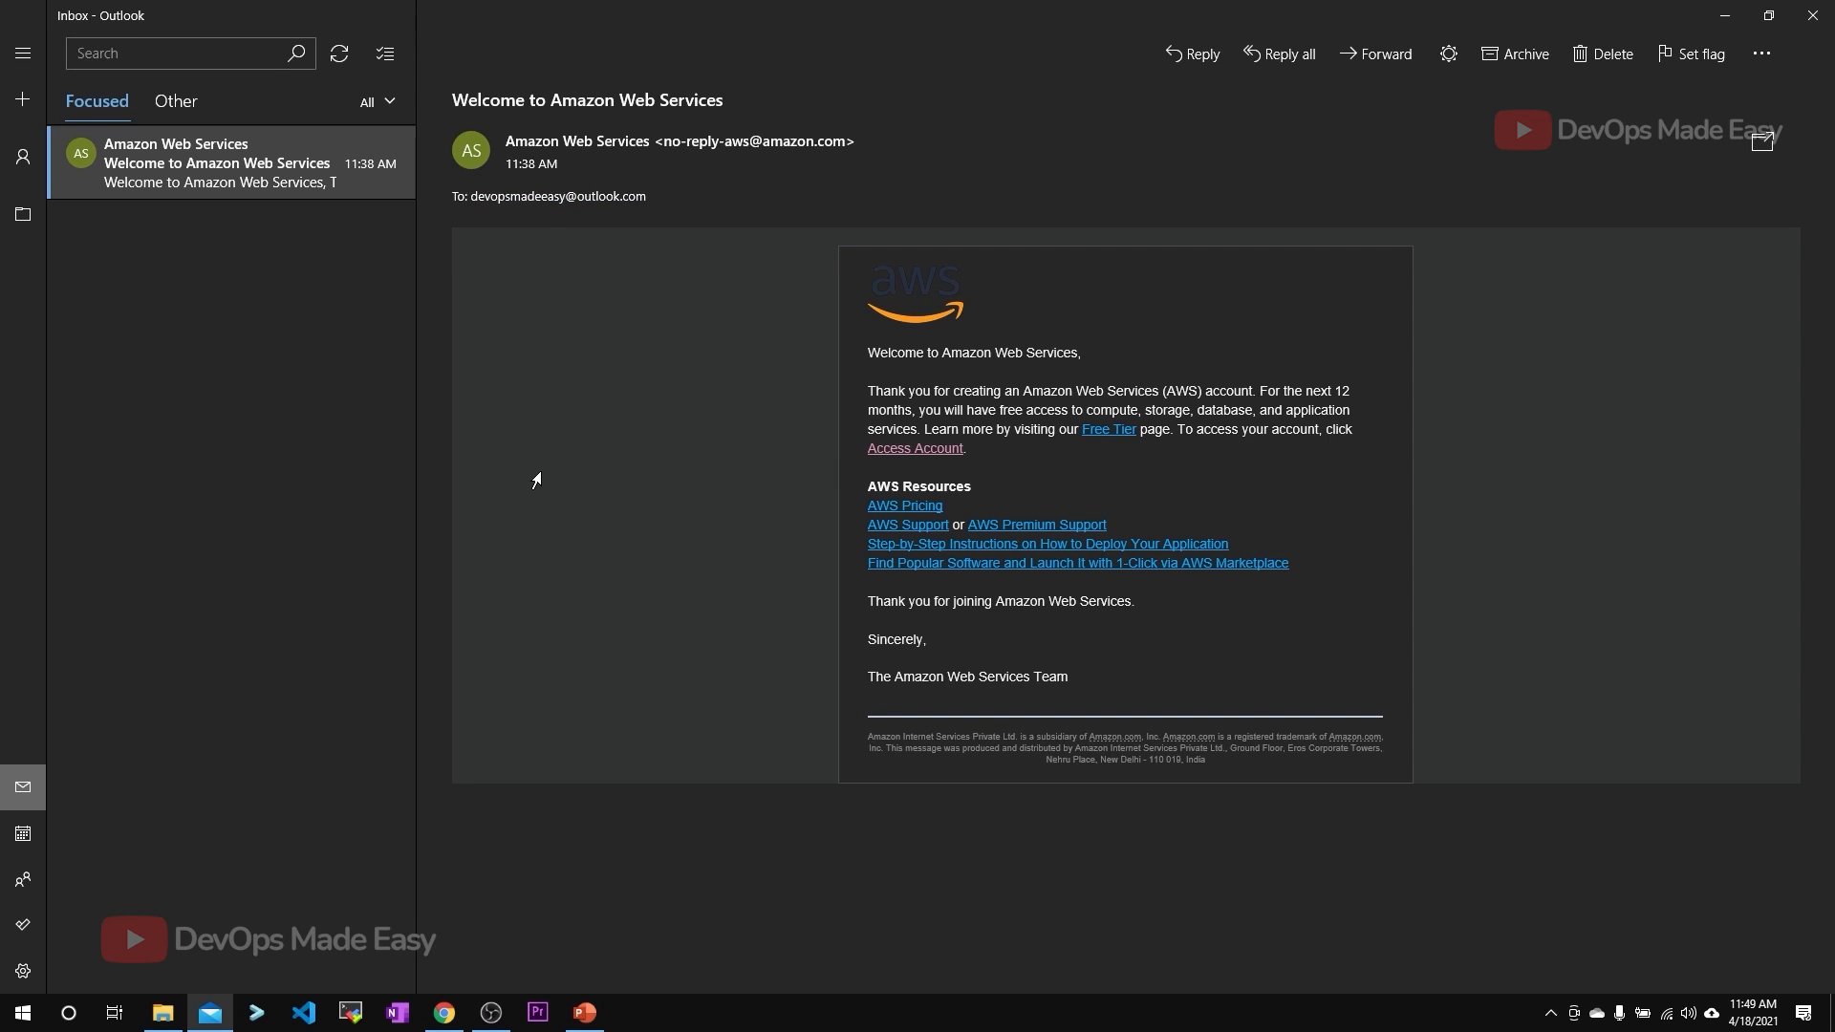
{"action": "mouse_move", "coordinate": [905, 502]}
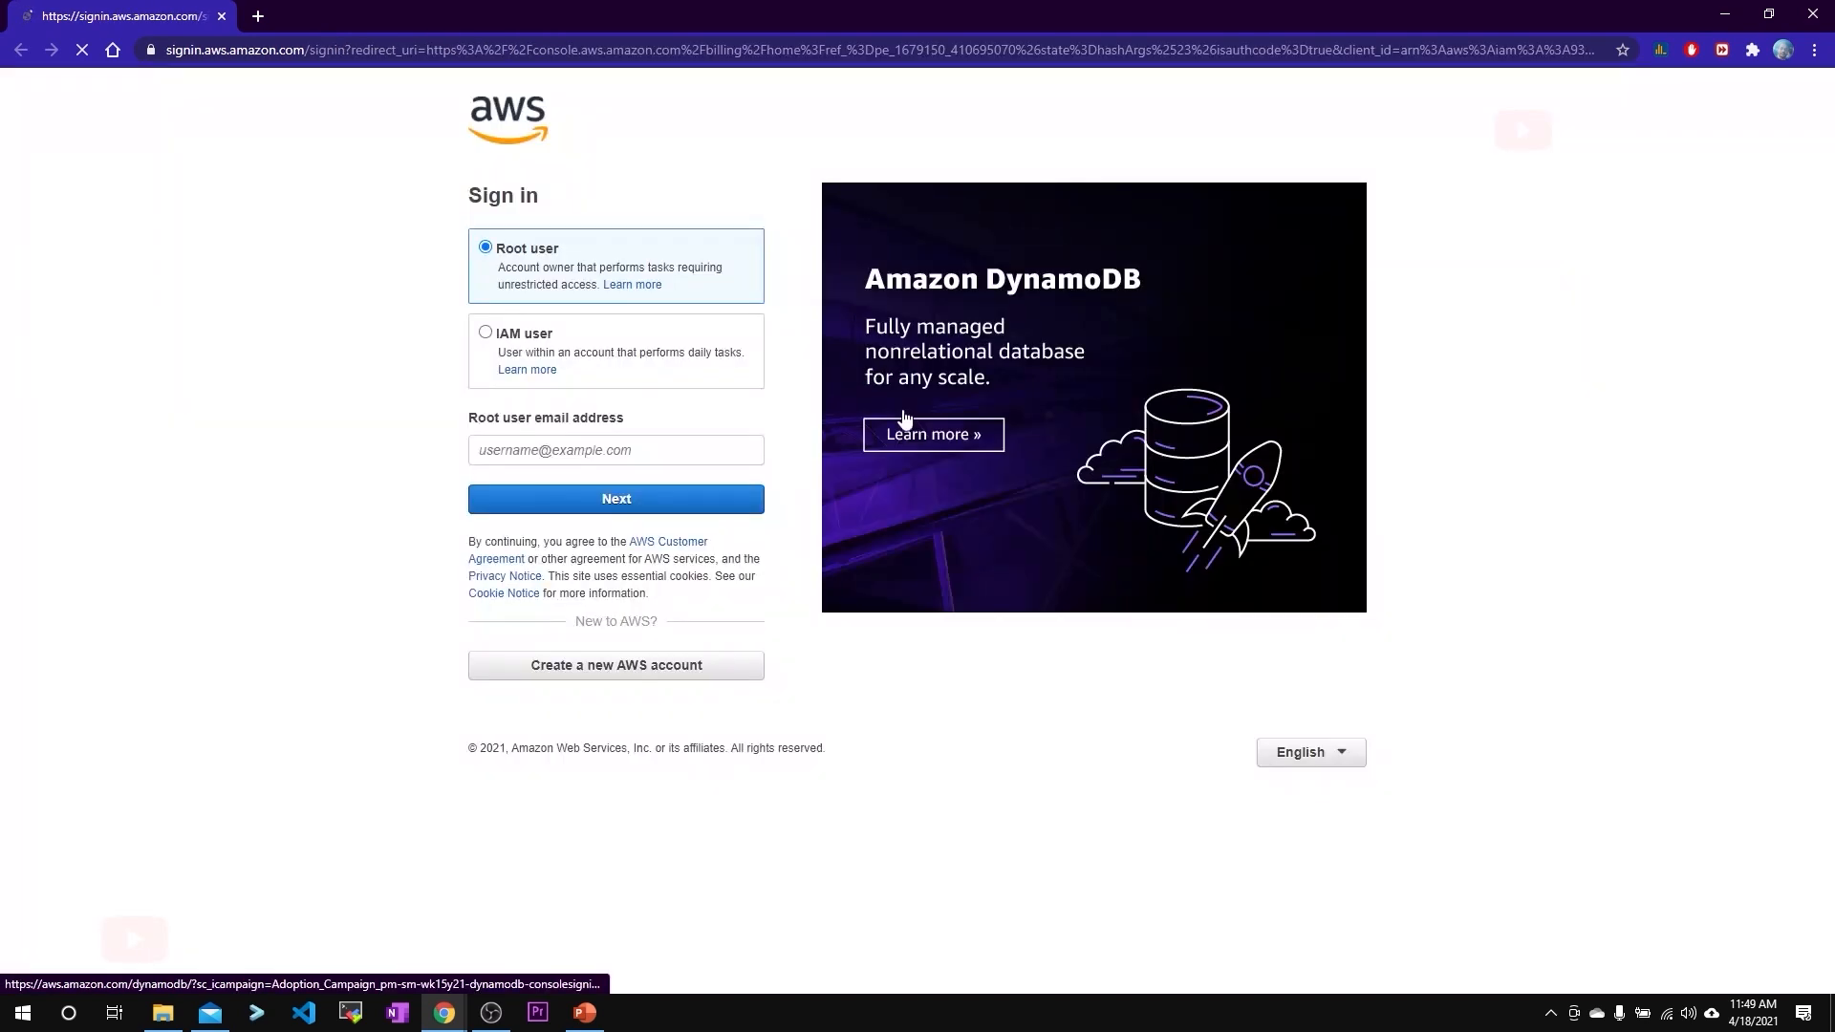
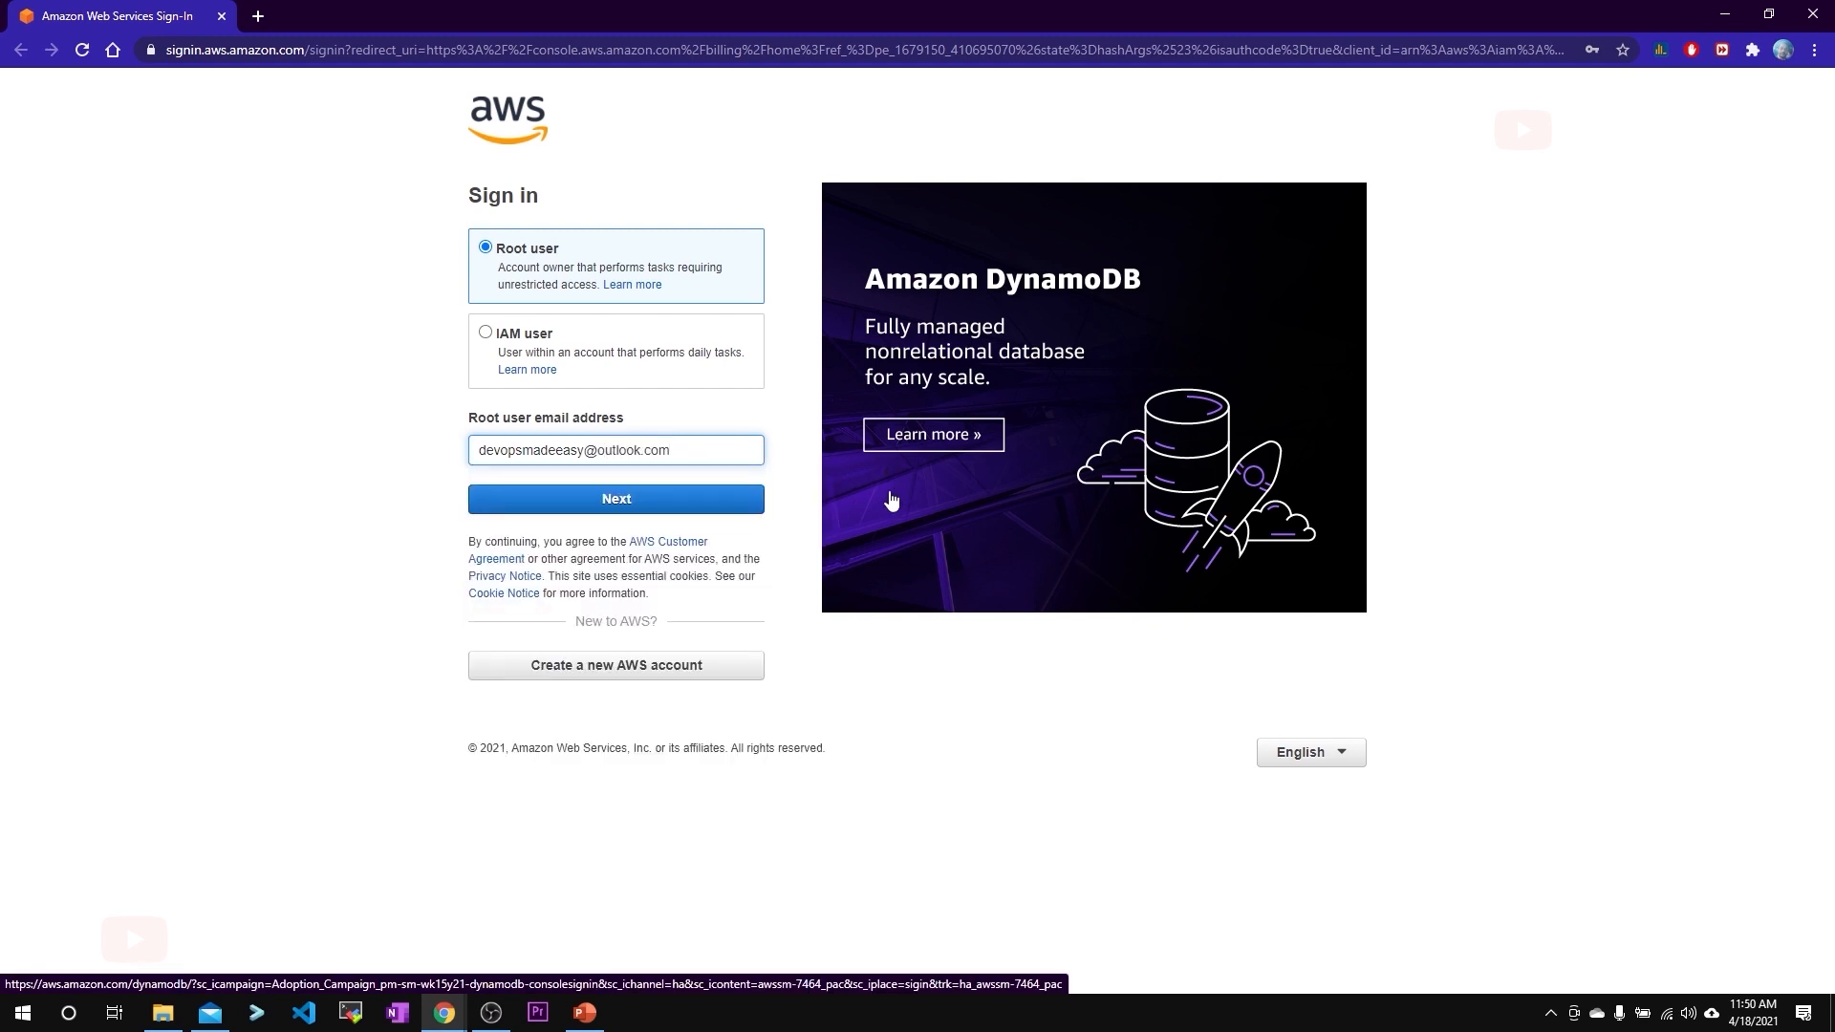
{"action": "left_click", "coordinate": [614, 497]}
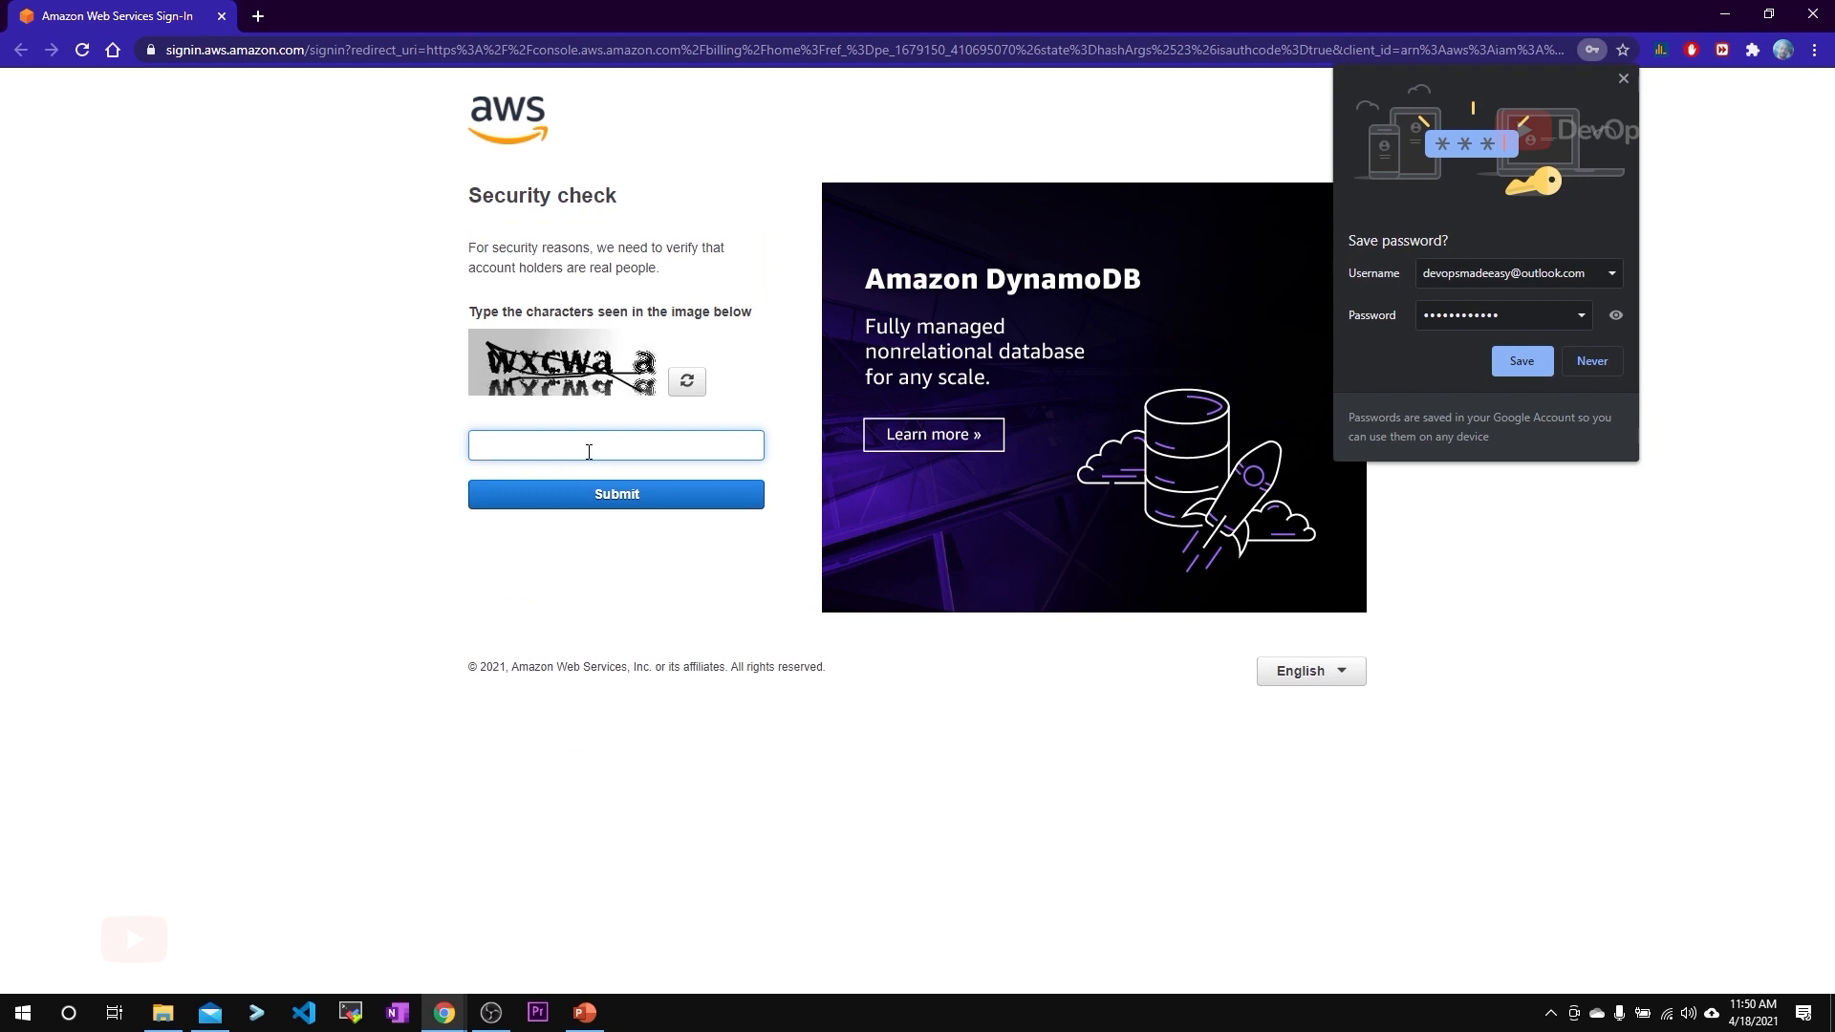
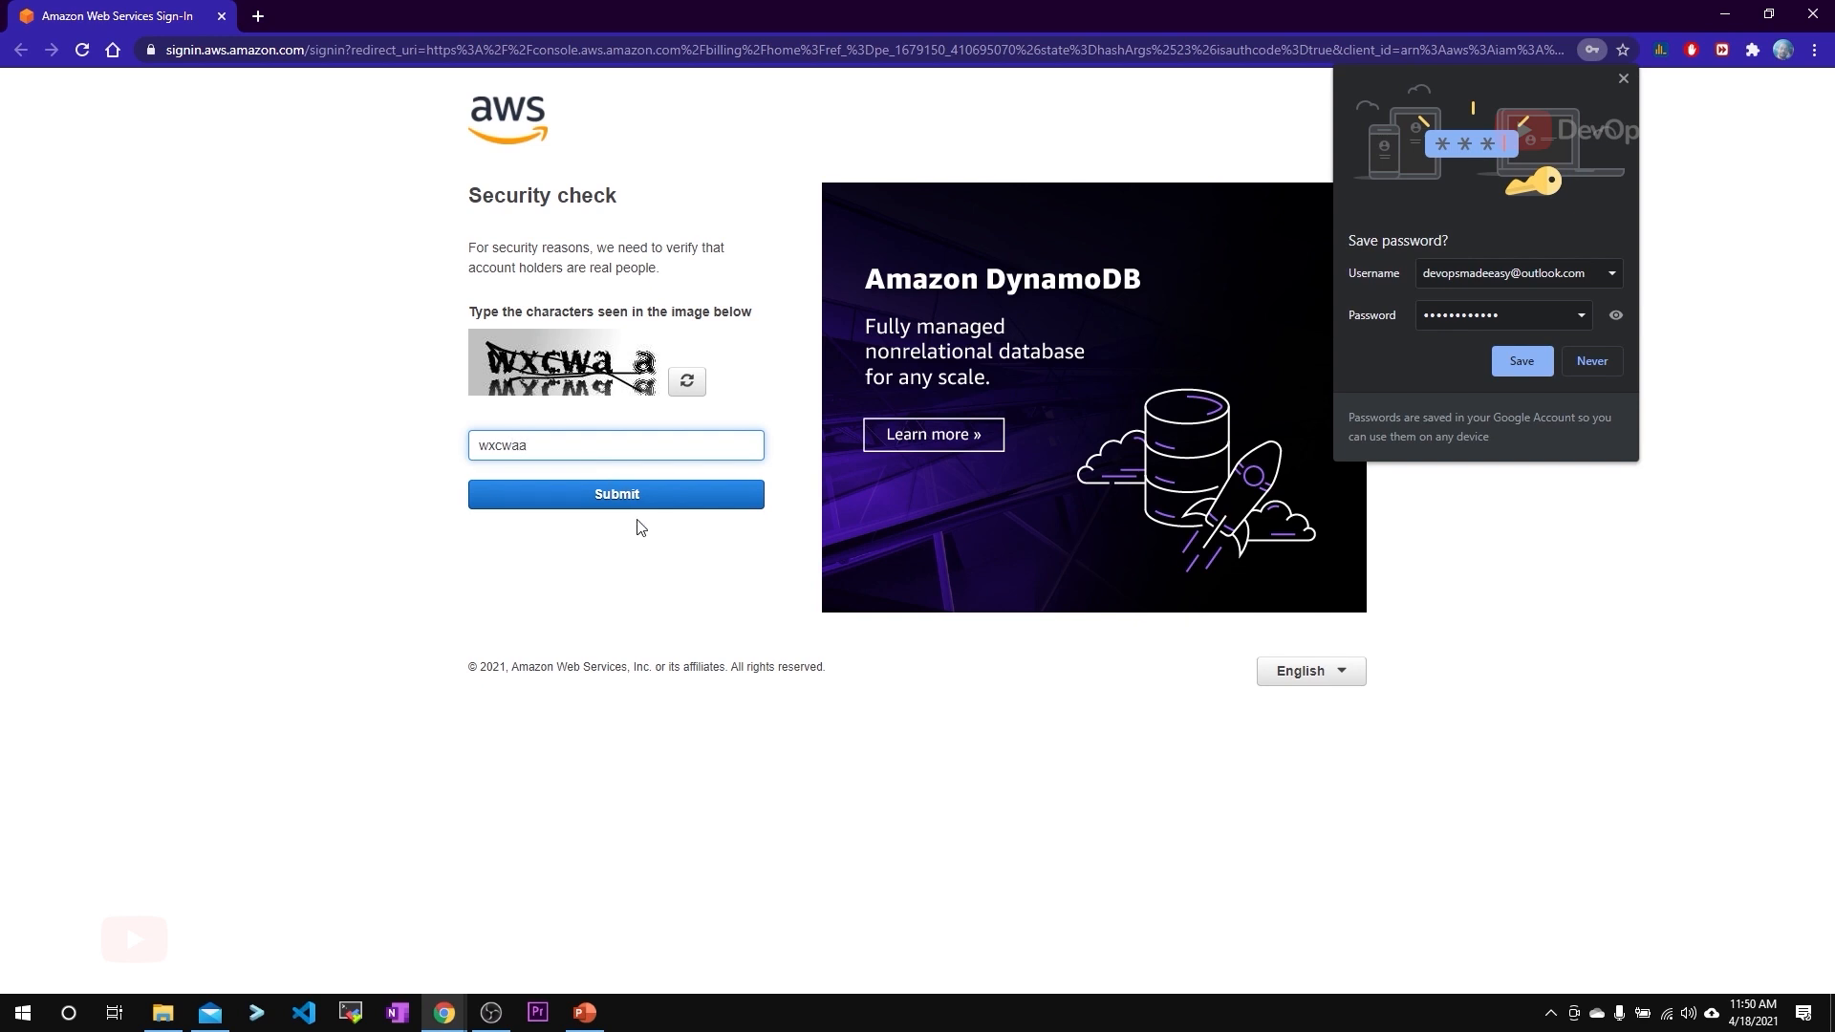
{"action": "left_click", "coordinate": [615, 493]}
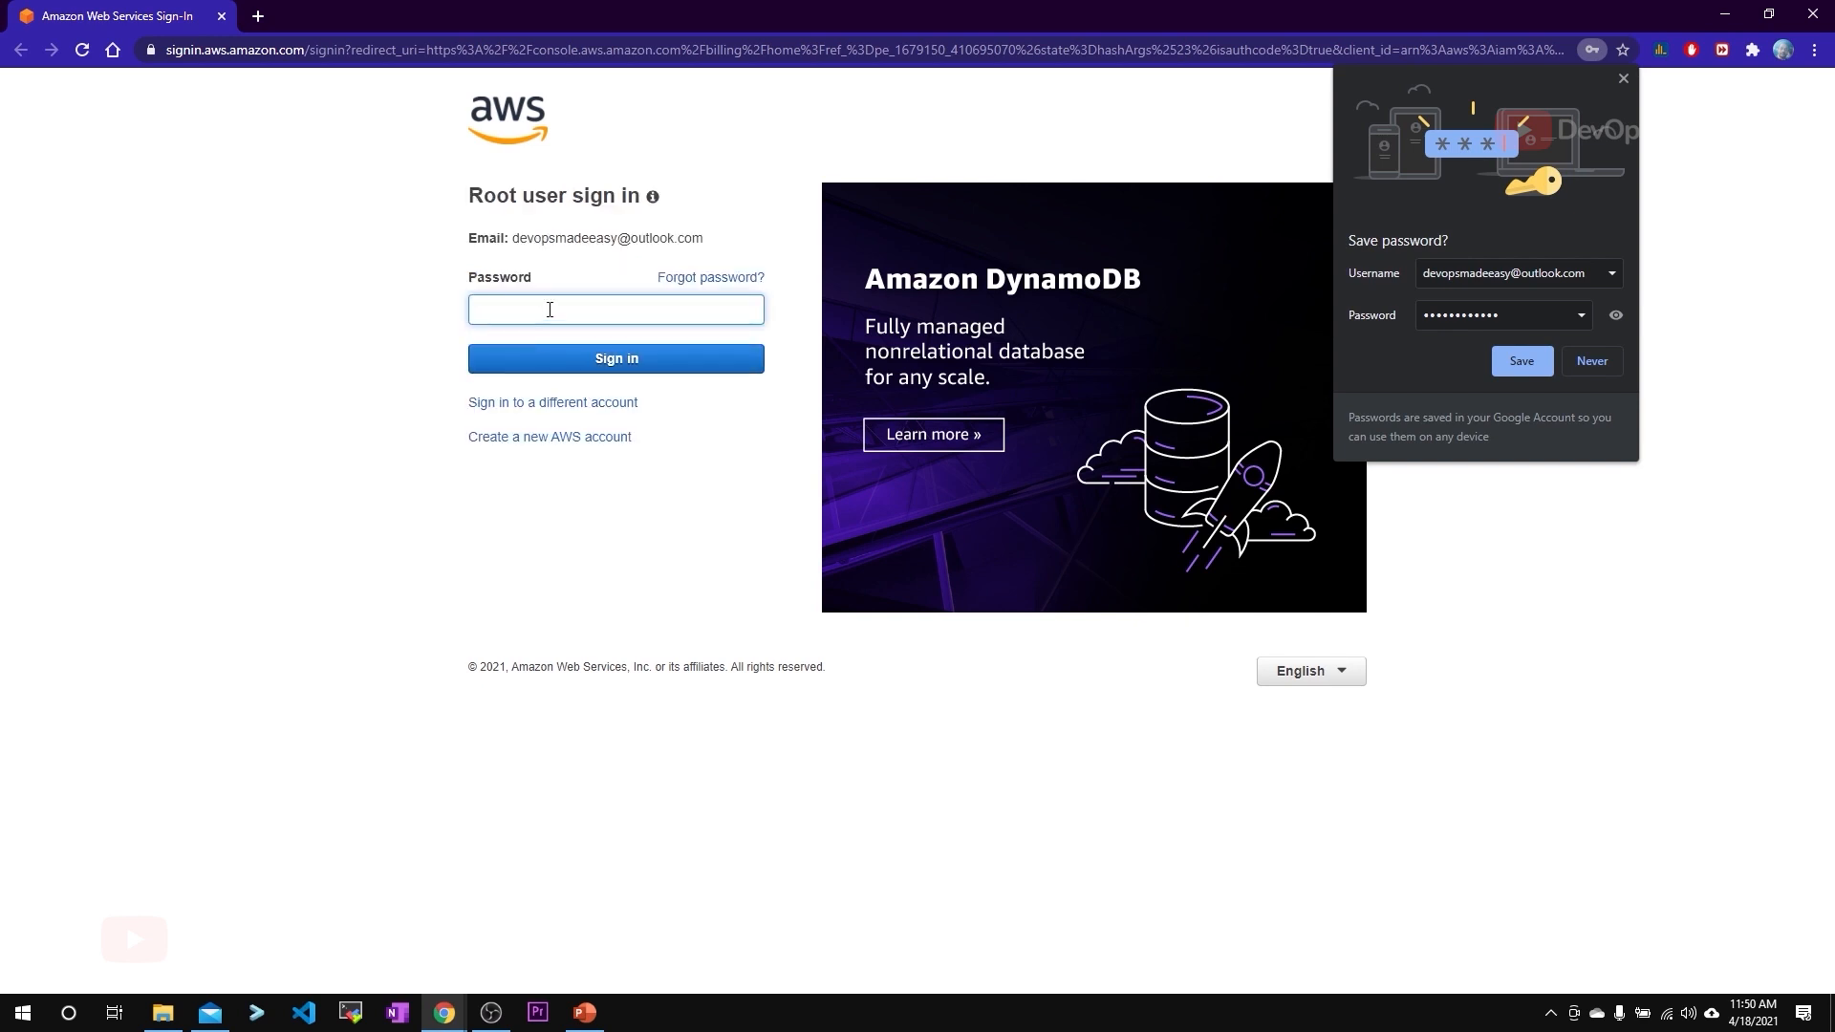
- Sign in with the password to the Billing dashboard and show the full Services list
{"action": "type", "text": "password"}
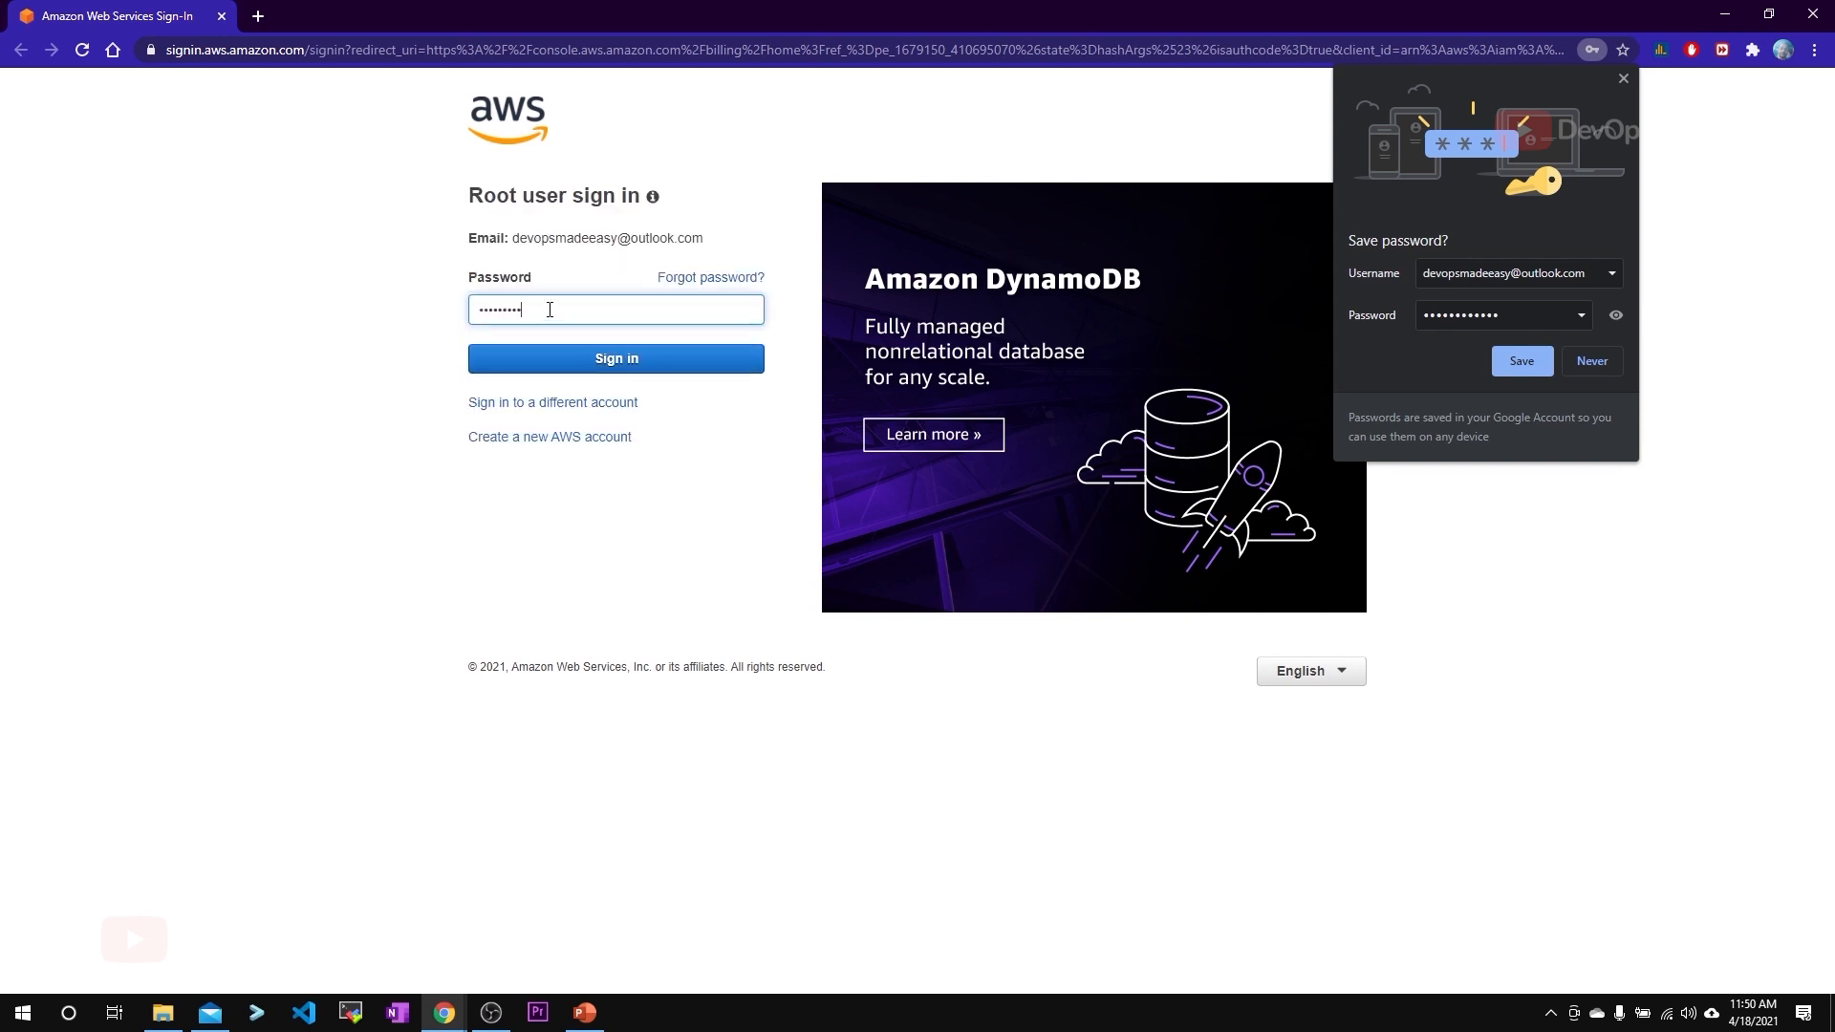
{"action": "left_click", "coordinate": [615, 357]}
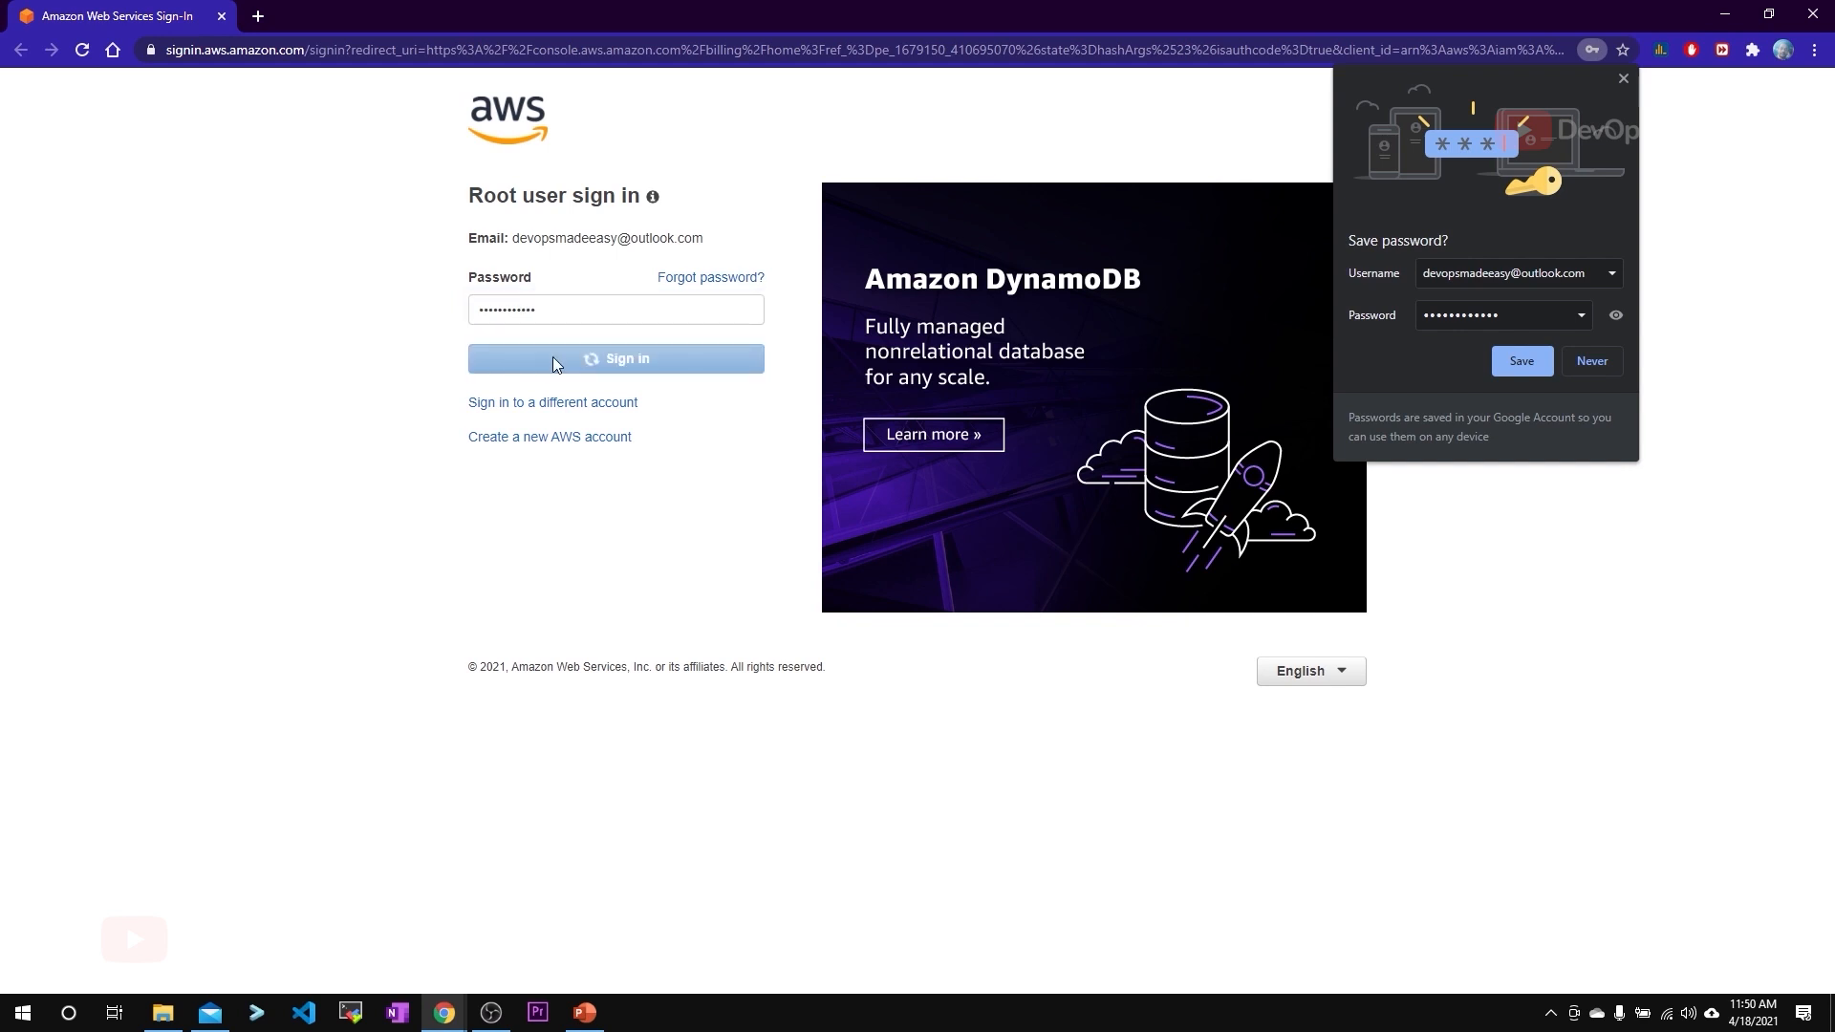
{"action": "left_click", "coordinate": [614, 357]}
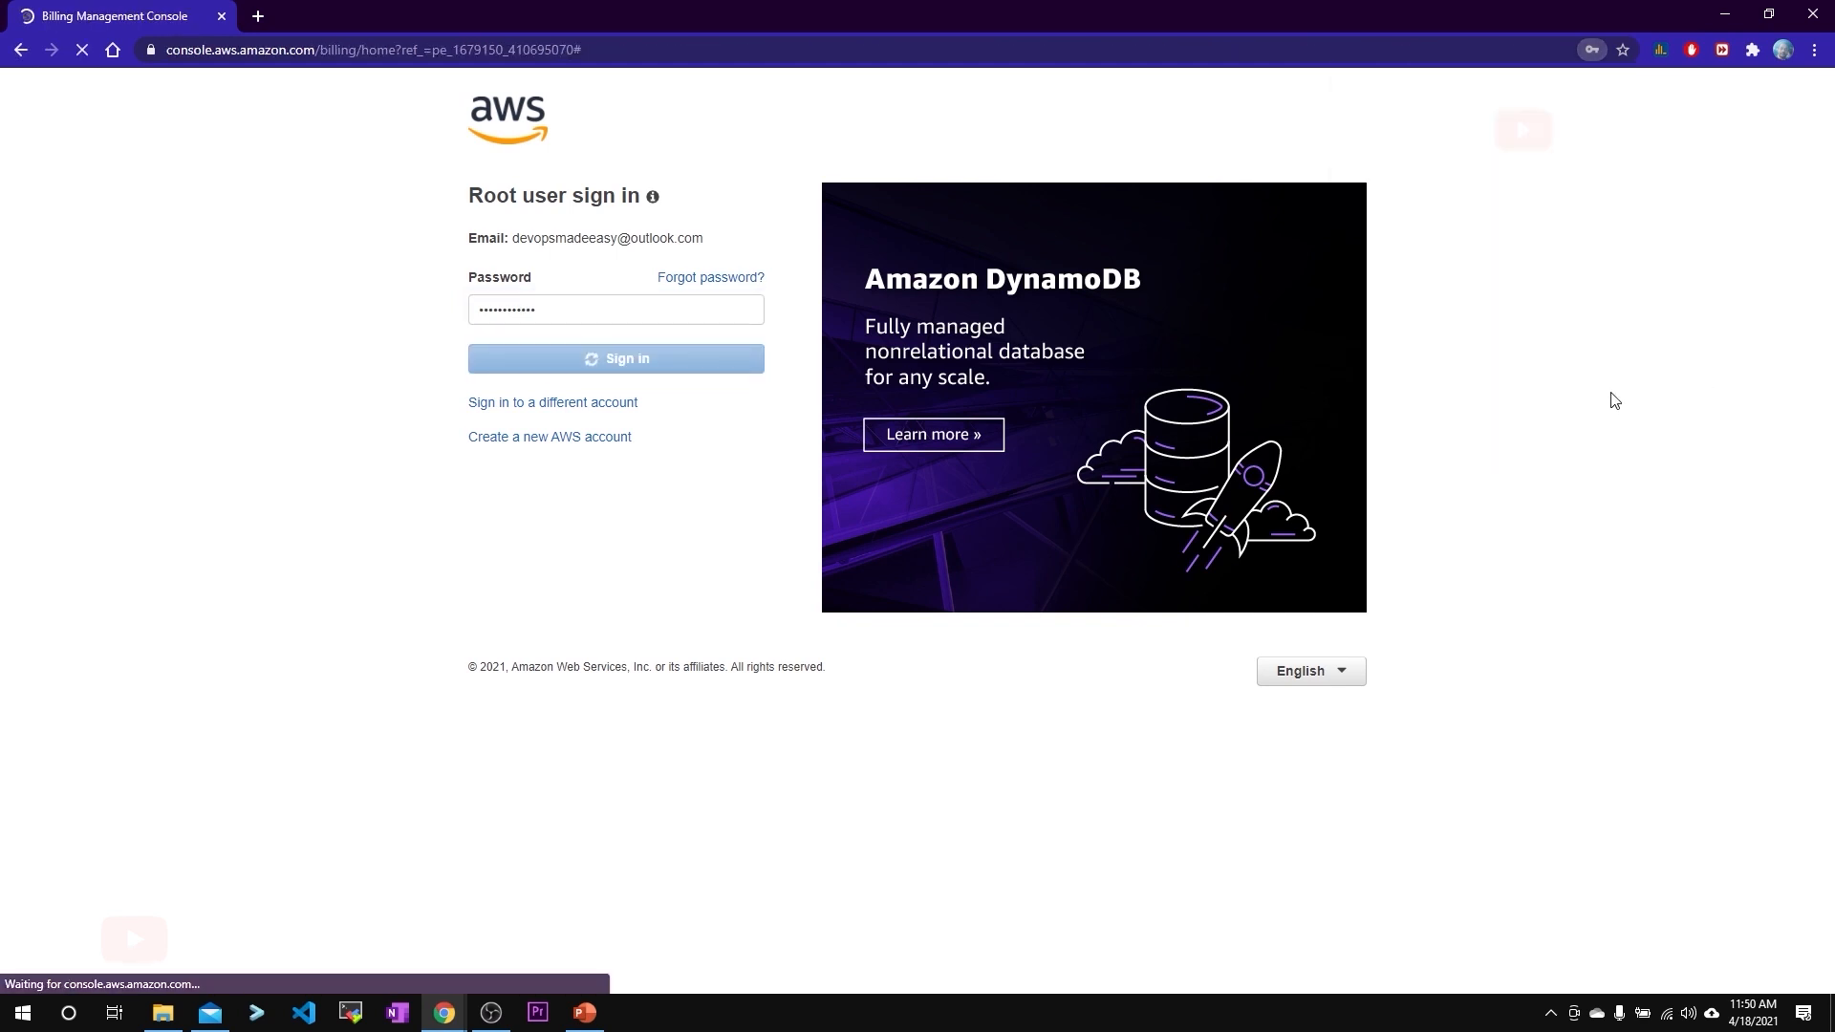
{"action": "left_click", "coordinate": [616, 358]}
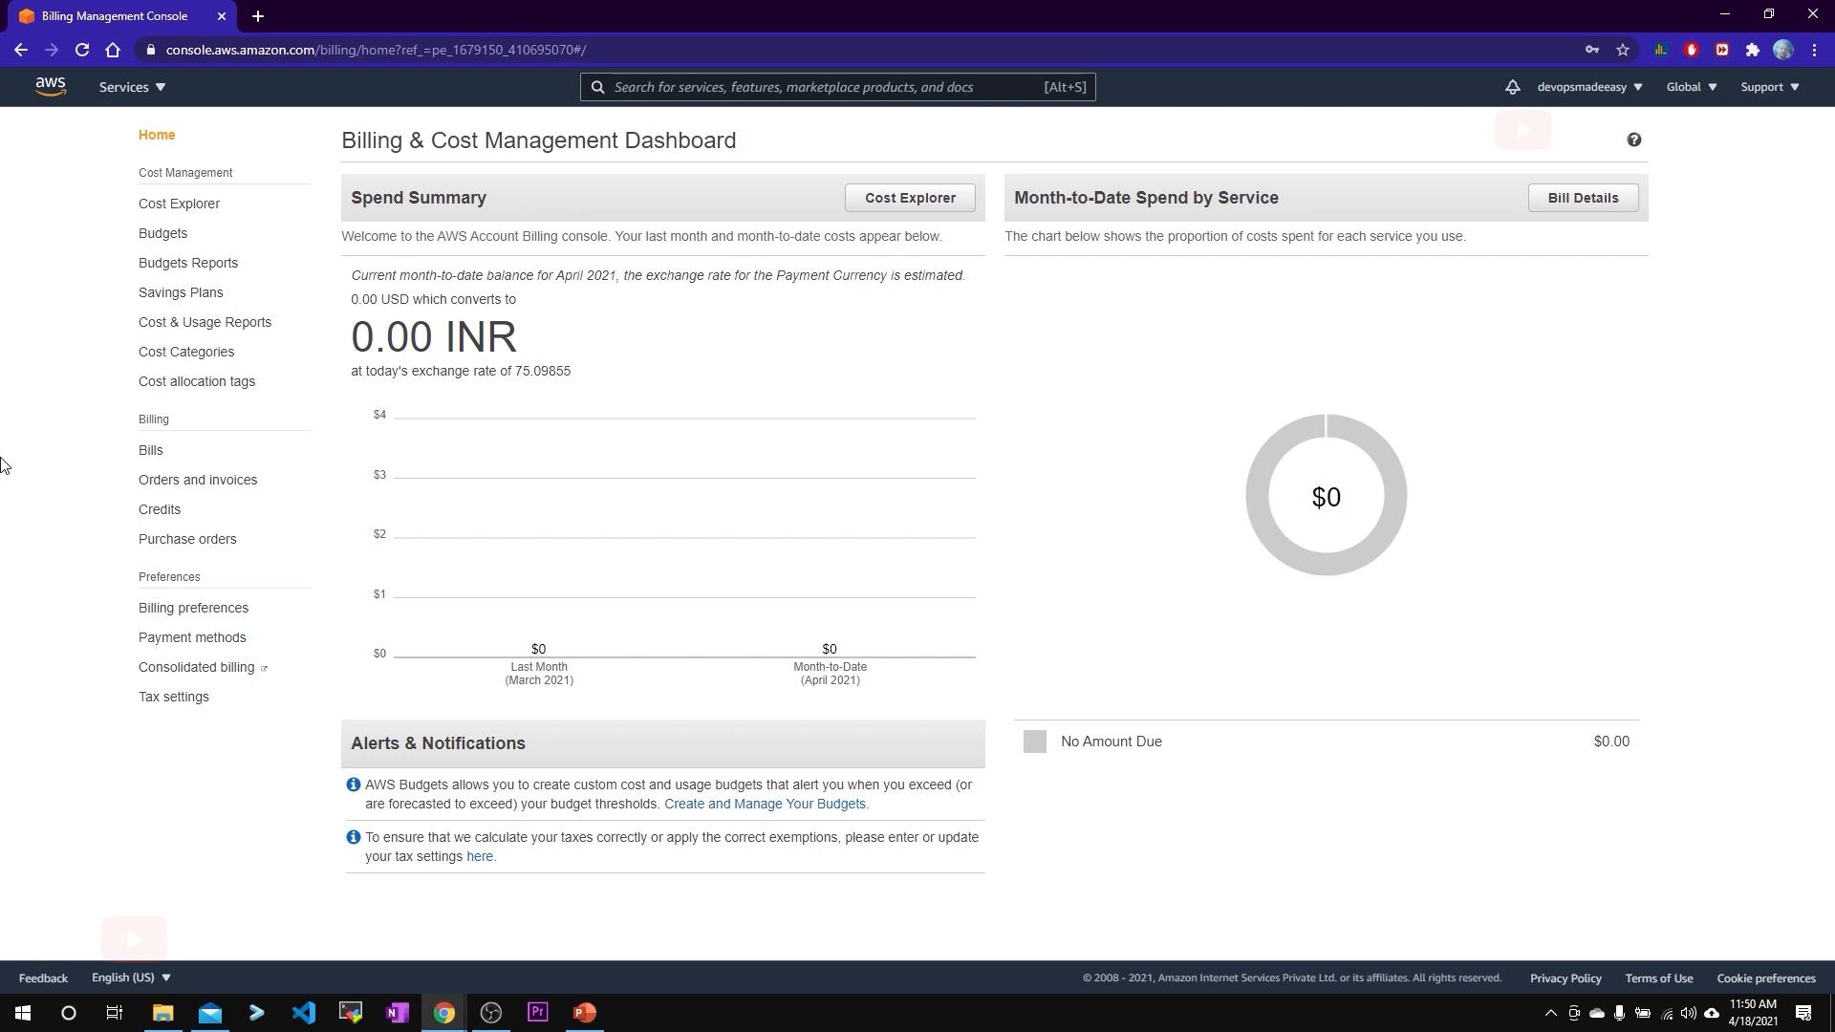
{"action": "left_click", "coordinate": [125, 86]}
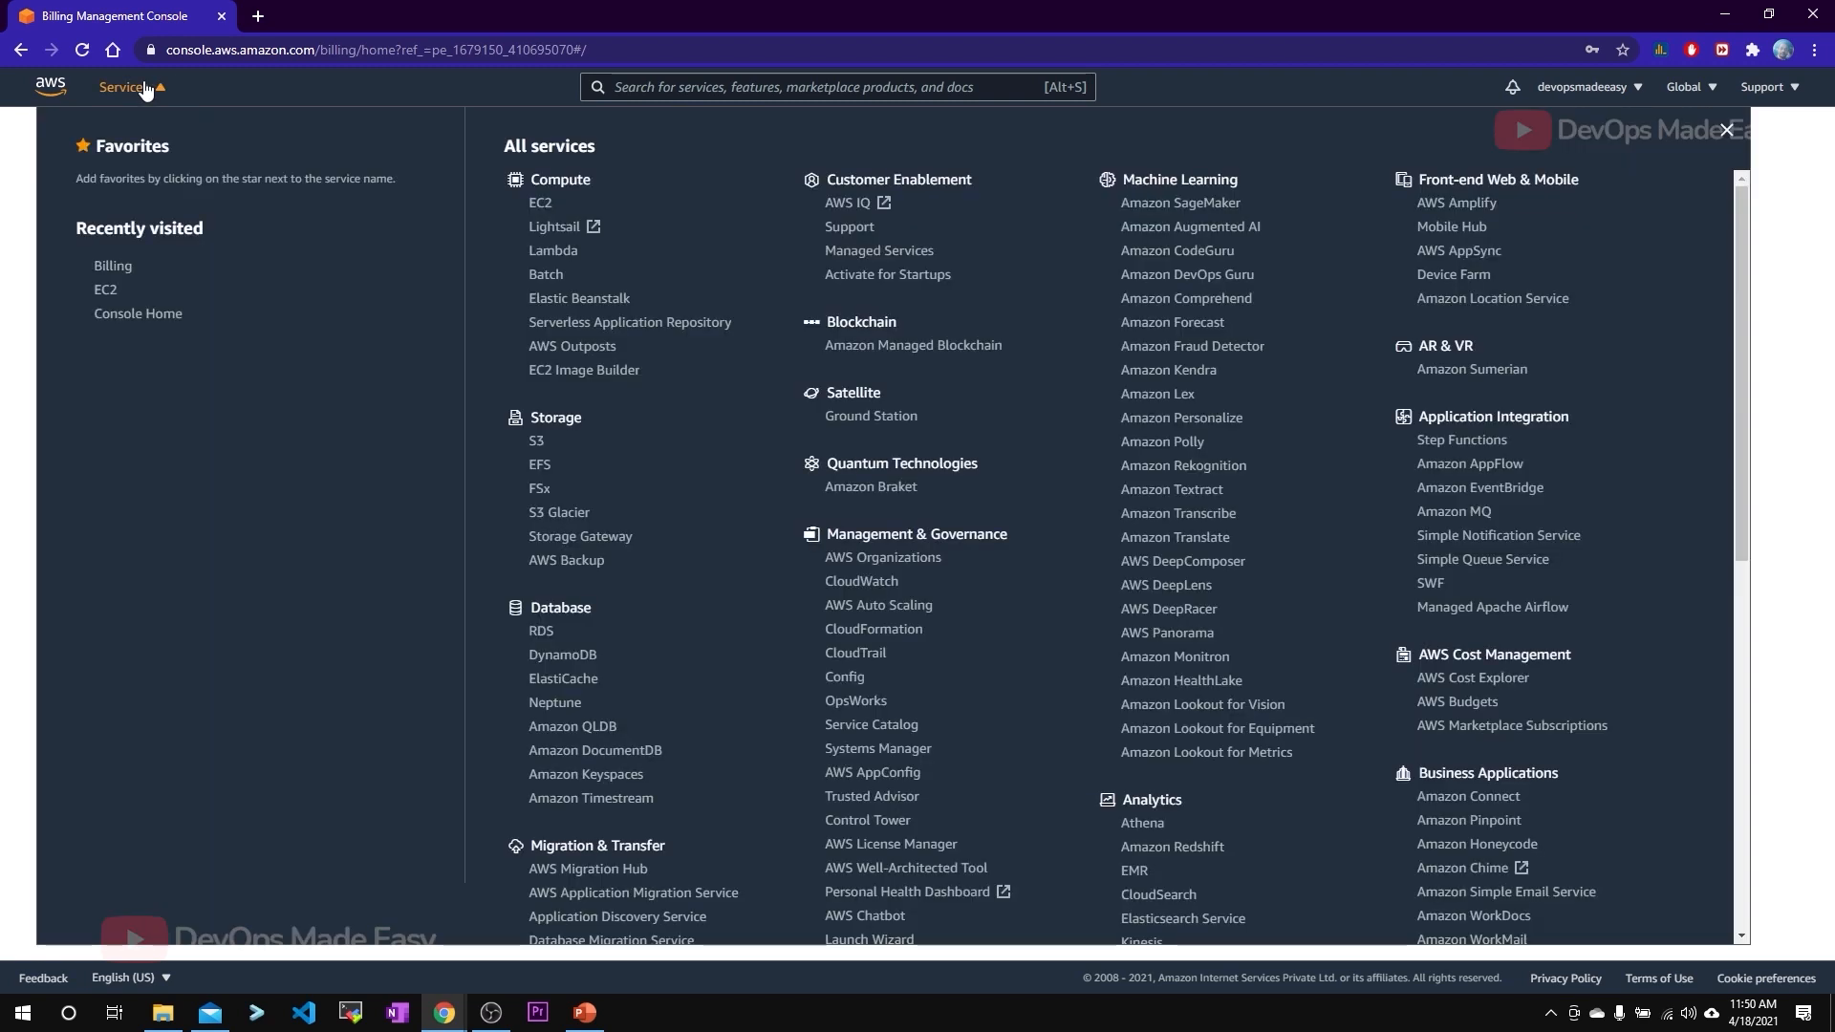